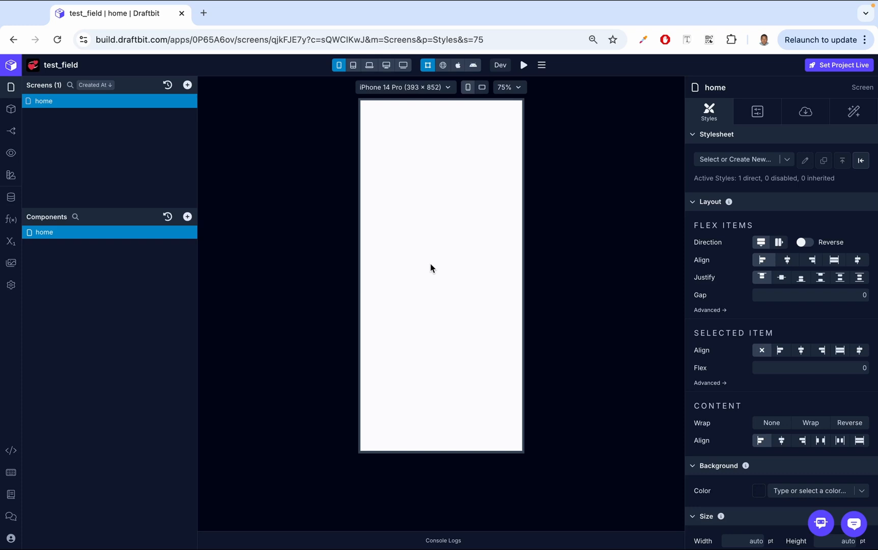
mouse_move(285, 238)
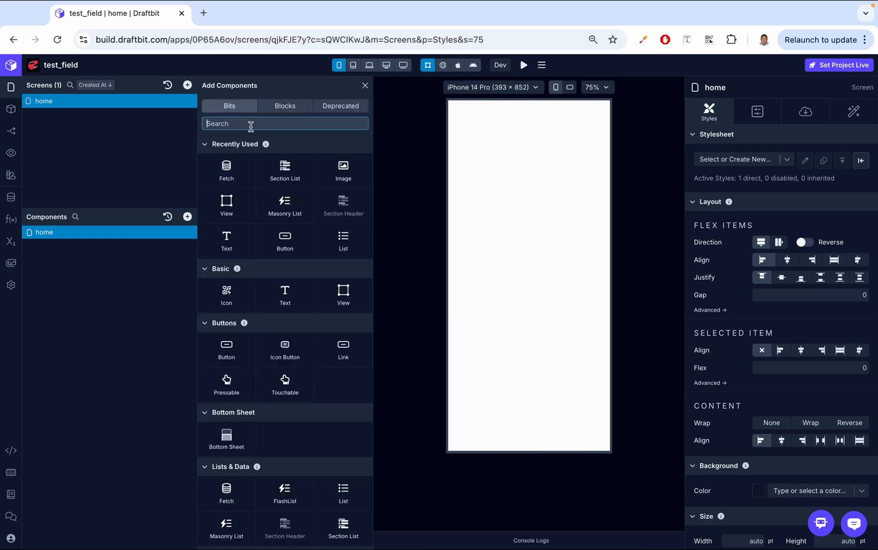
Add a Fetch component to the home screen from the Add Components search.
type("fetch")
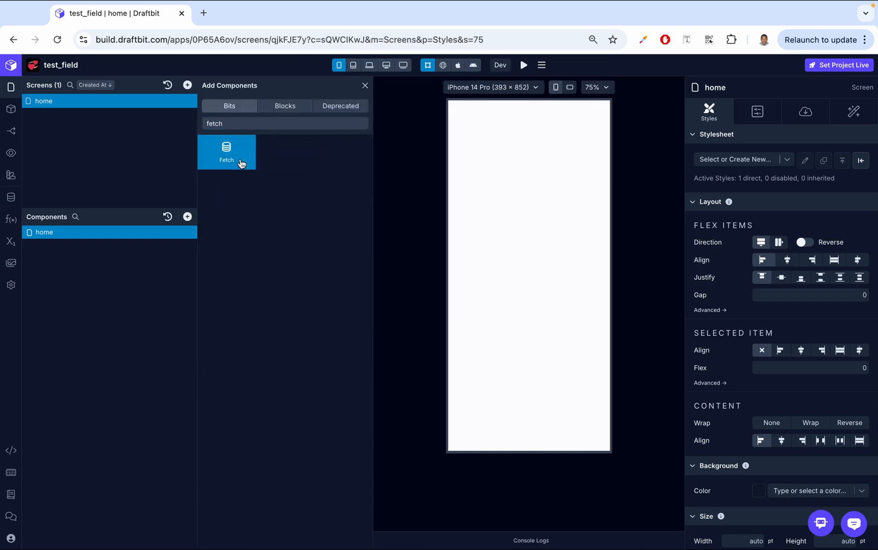
left_click(226, 151)
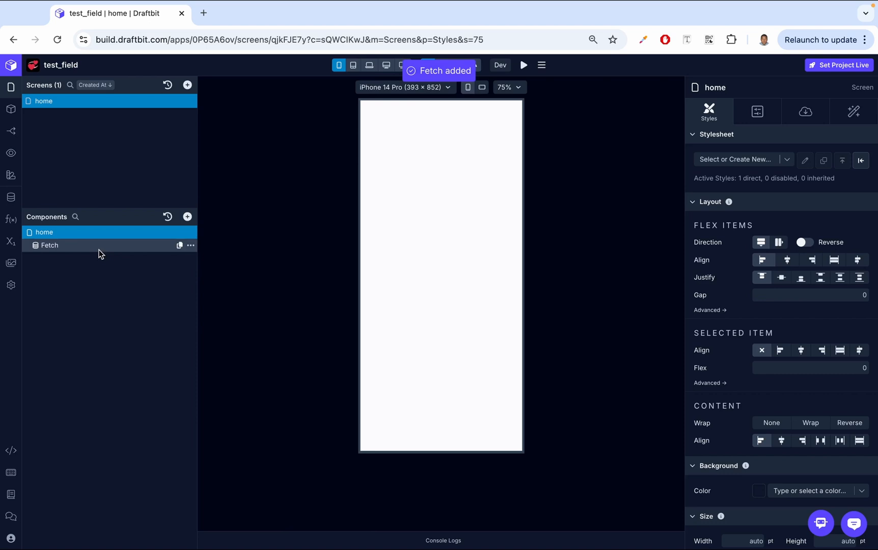
Wire the Fetch to Draftbit Example Data (REST) with the Products (GET) endpoint and review the preview.
left_click(49, 245)
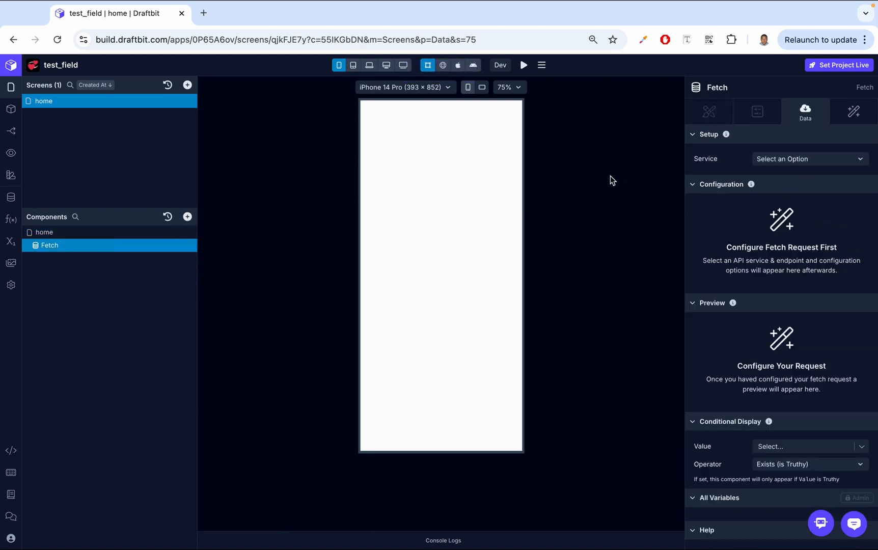
mouse_move(829, 167)
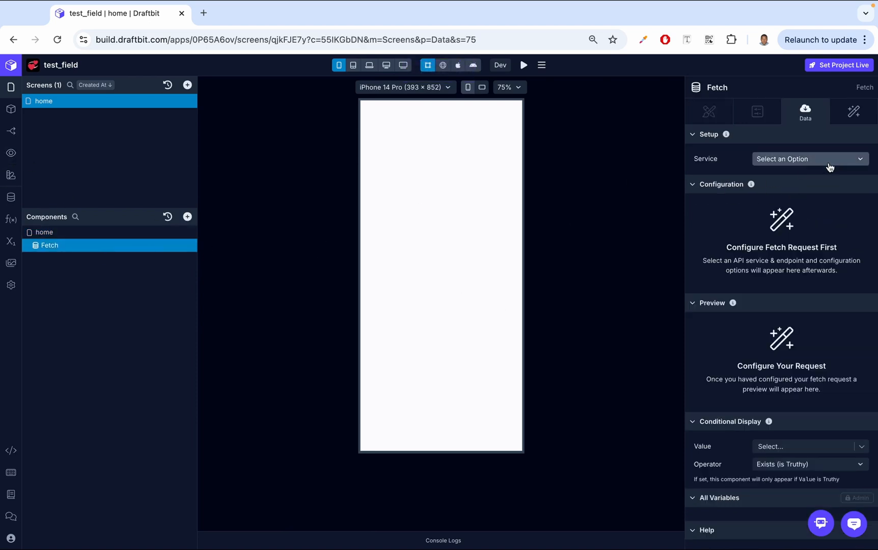
left_click(809, 159)
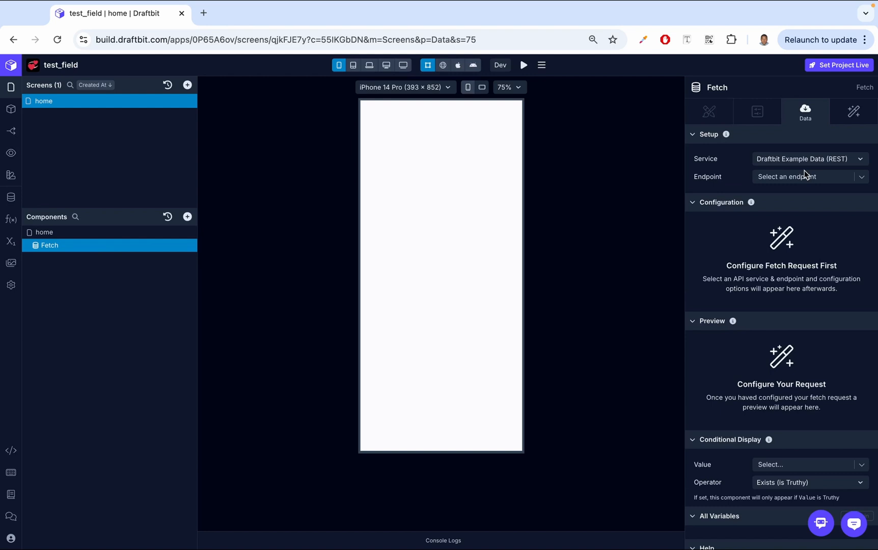
left_click(808, 177)
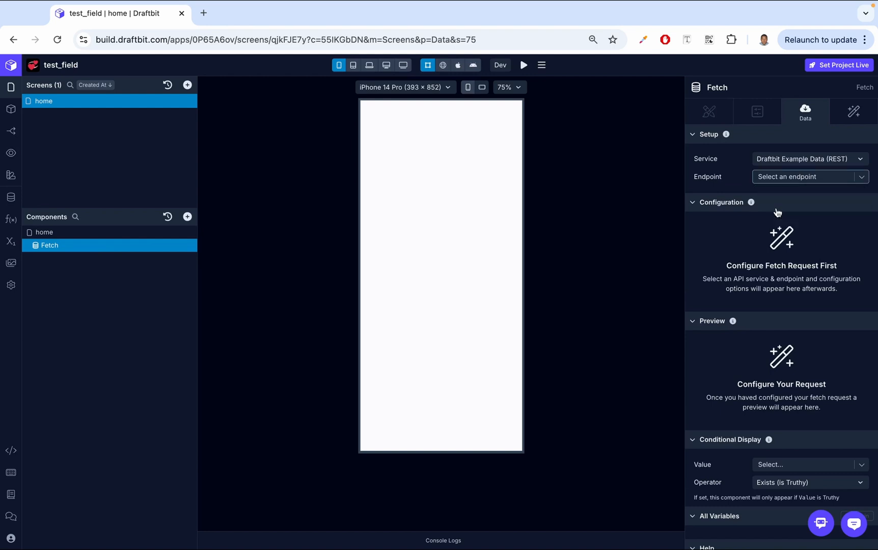
left_click(804, 177)
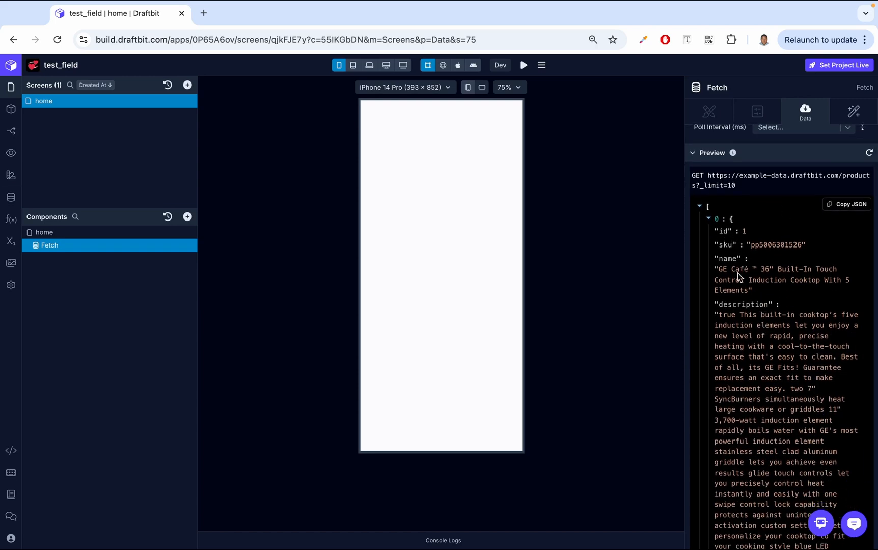
scroll("down", 3)
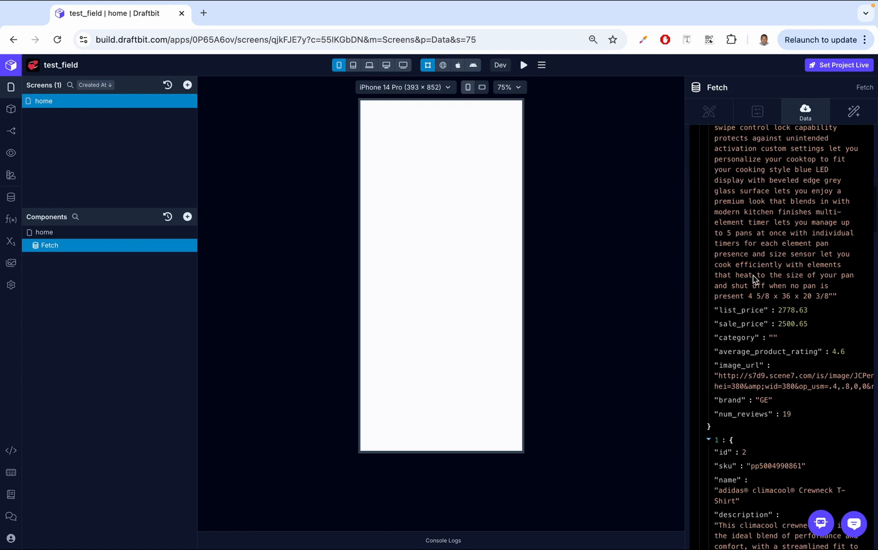
mouse_move(737, 408)
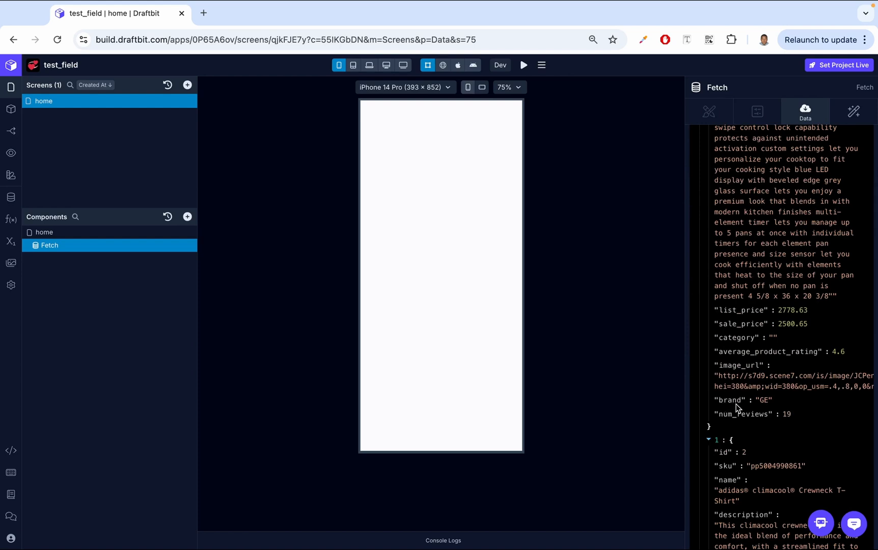
mouse_move(752, 397)
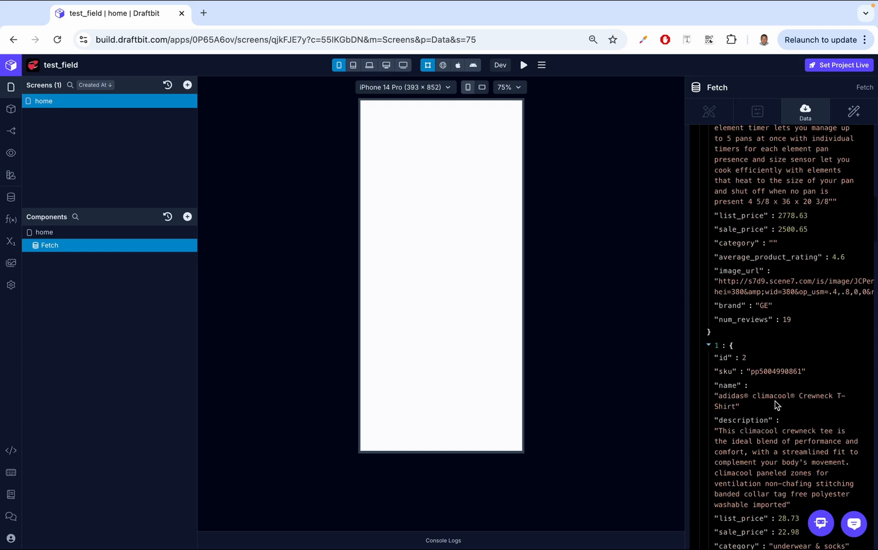
scroll("down", 3)
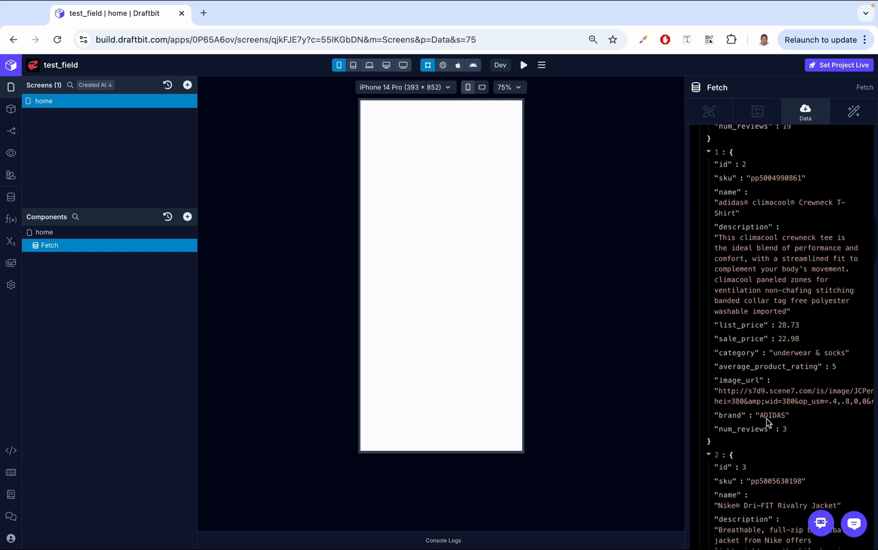
mouse_move(771, 385)
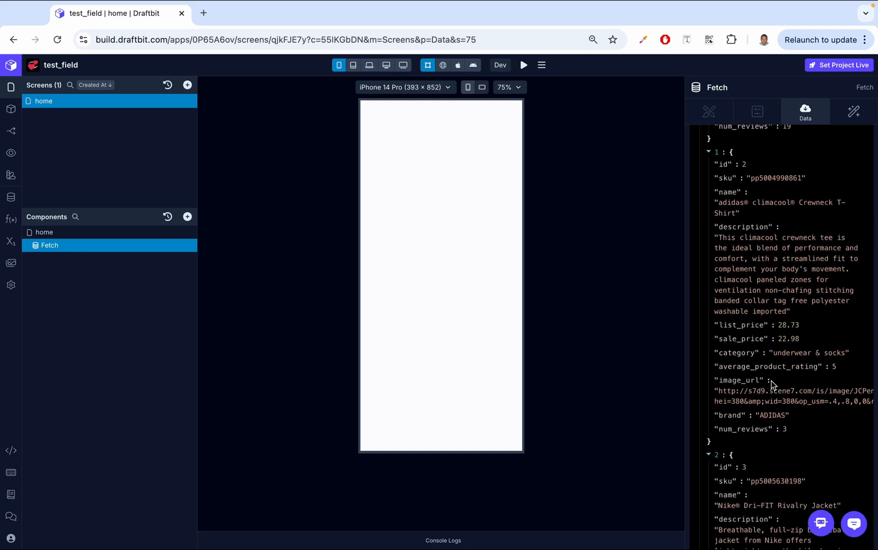
mouse_move(735, 424)
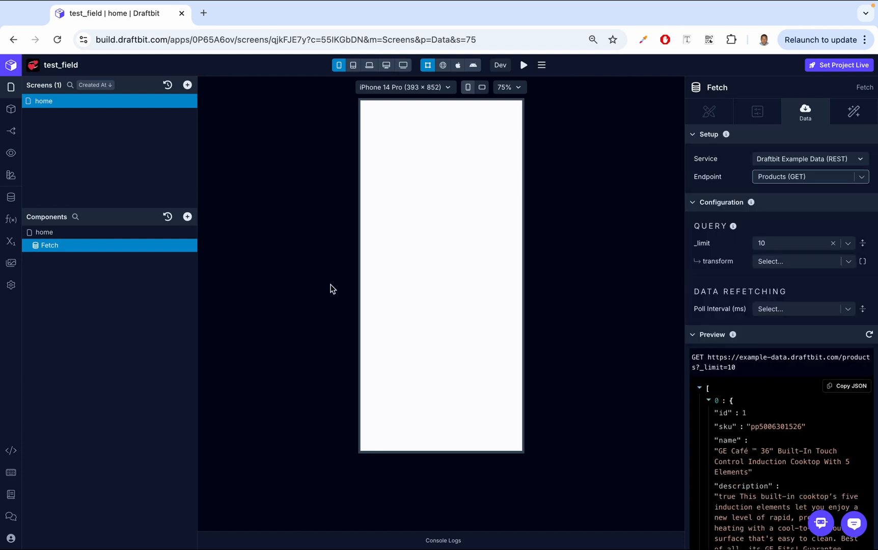
mouse_move(144, 254)
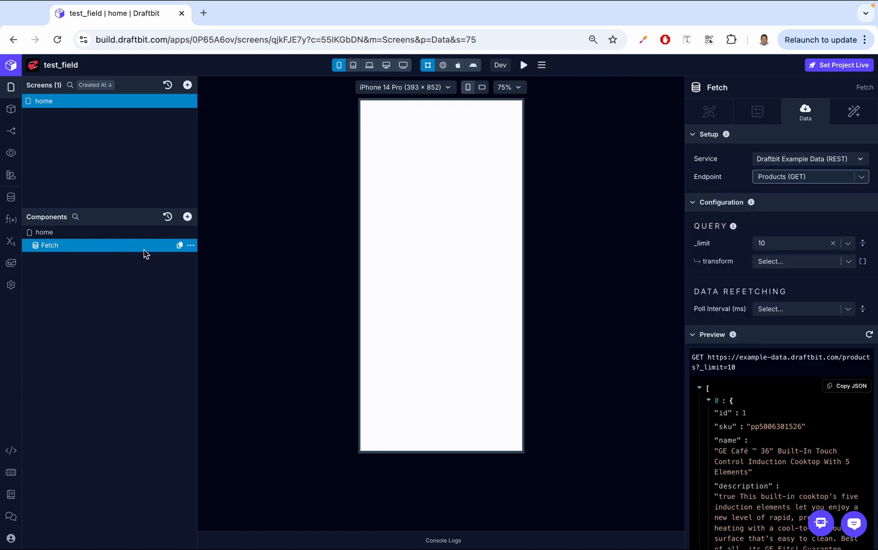
Add a Section List inside the Fetch and select it in the component tree.
left_click(187, 217)
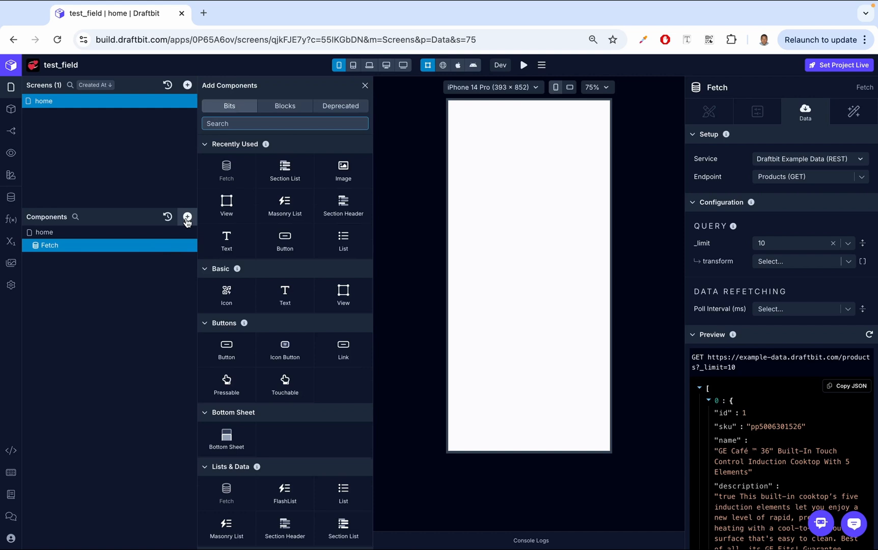
type("sect")
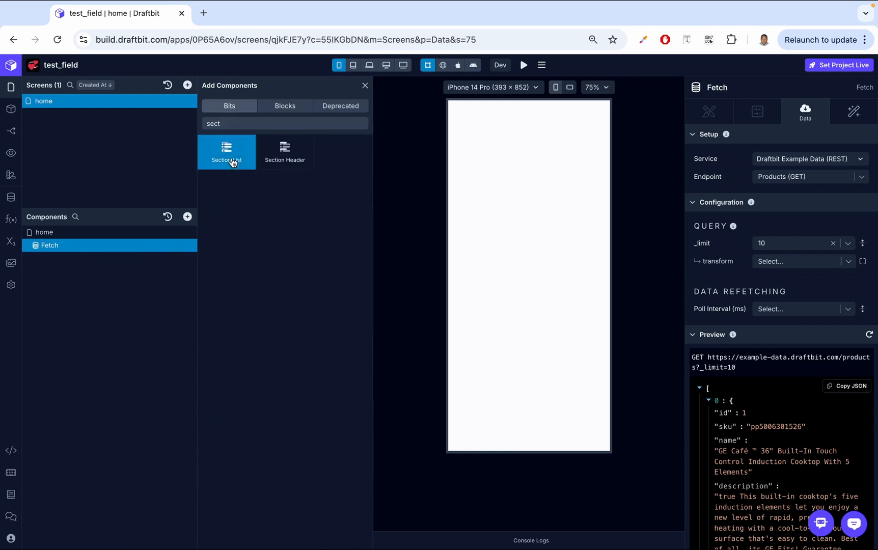
left_click(226, 152)
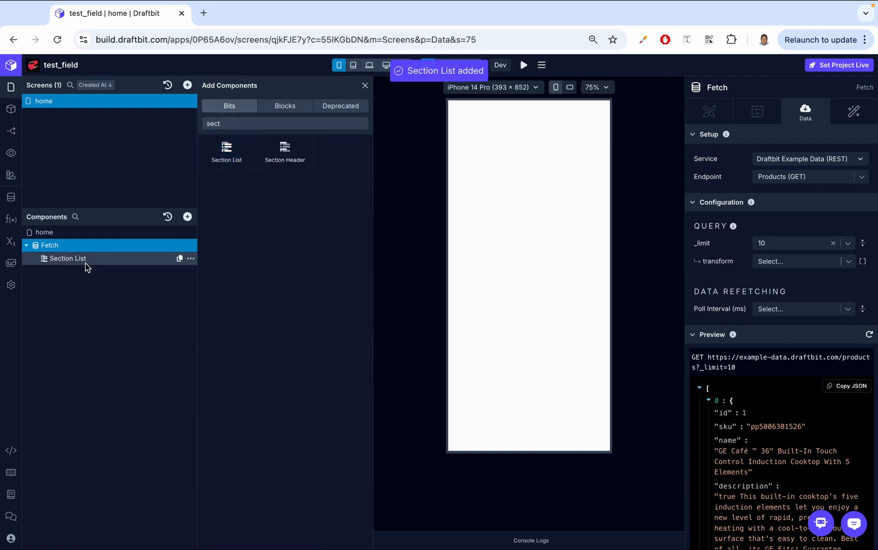
left_click(67, 259)
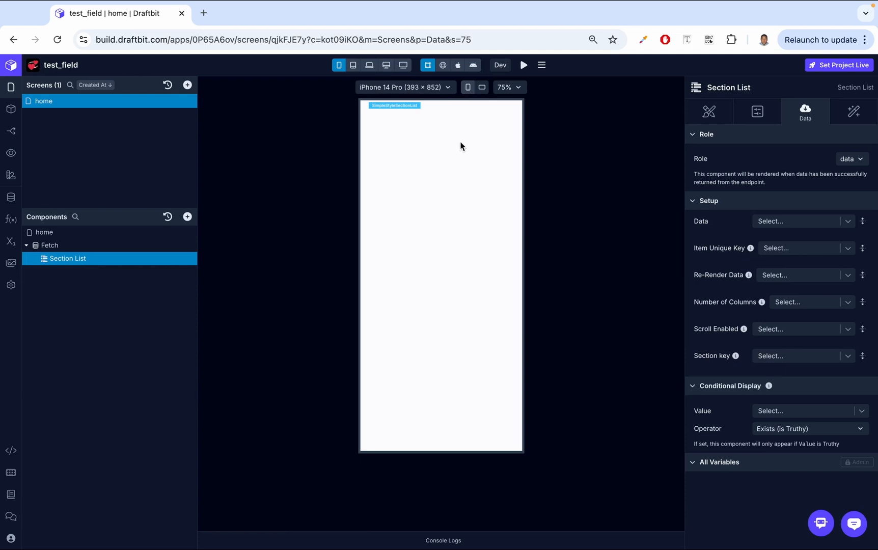
mouse_move(436, 190)
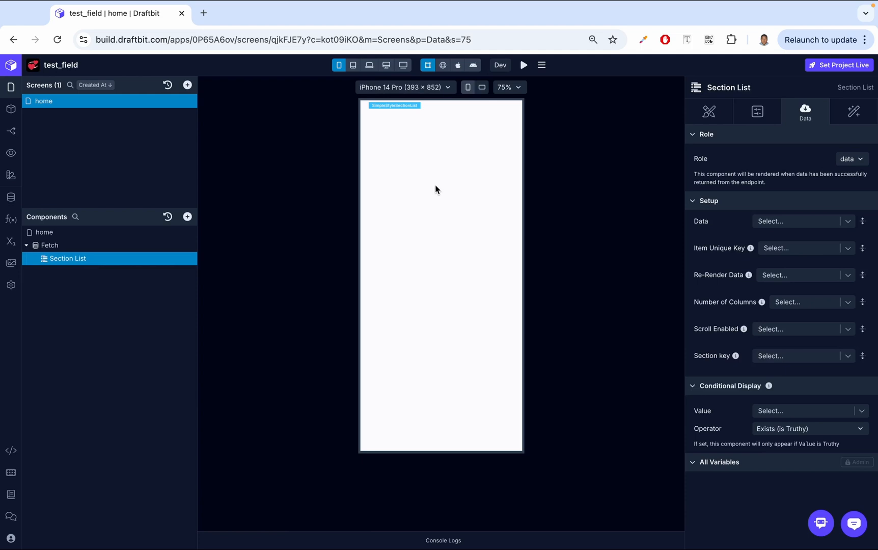
mouse_move(813, 220)
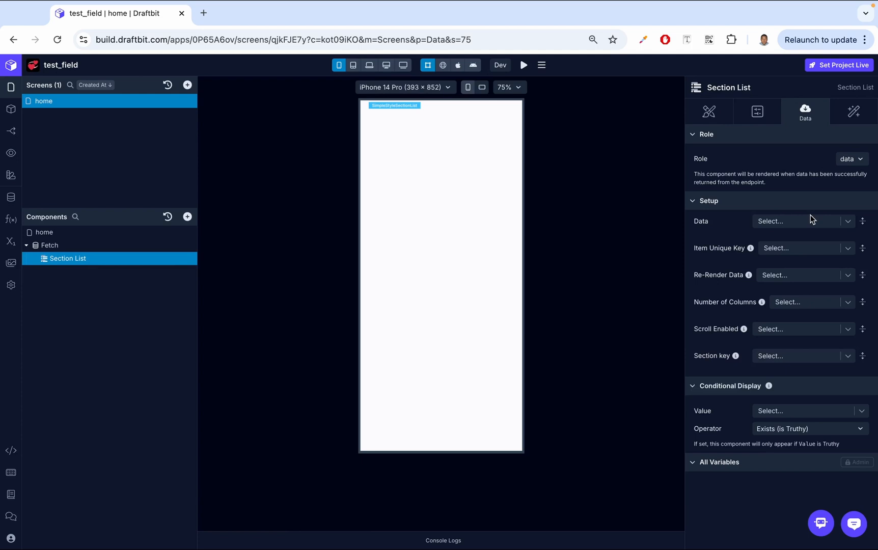
Set the Section List's Data to the top-level Fetch response, leaving its role as data.
left_click(802, 221)
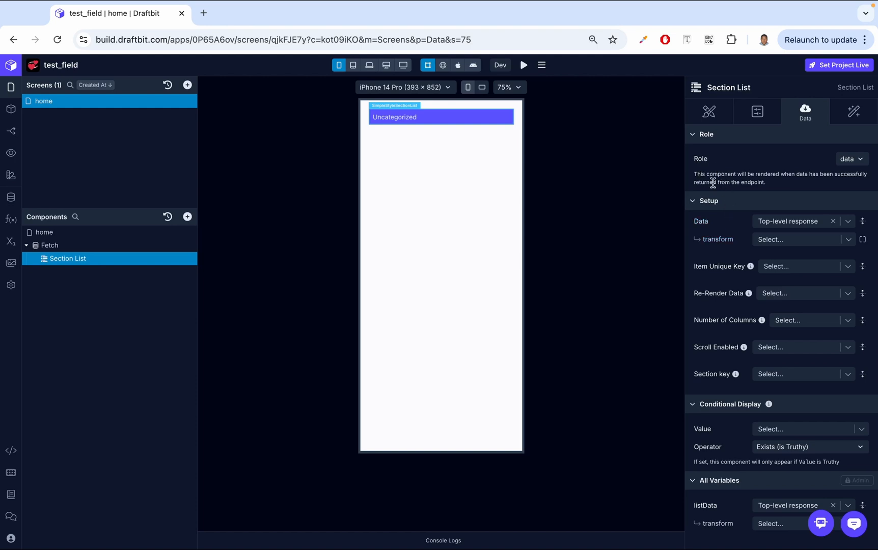
mouse_move(229, 221)
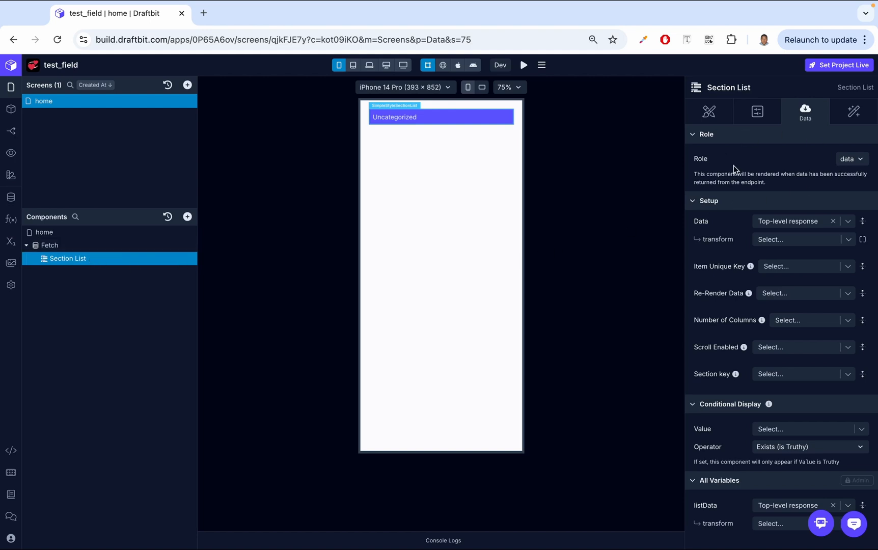
mouse_move(805, 184)
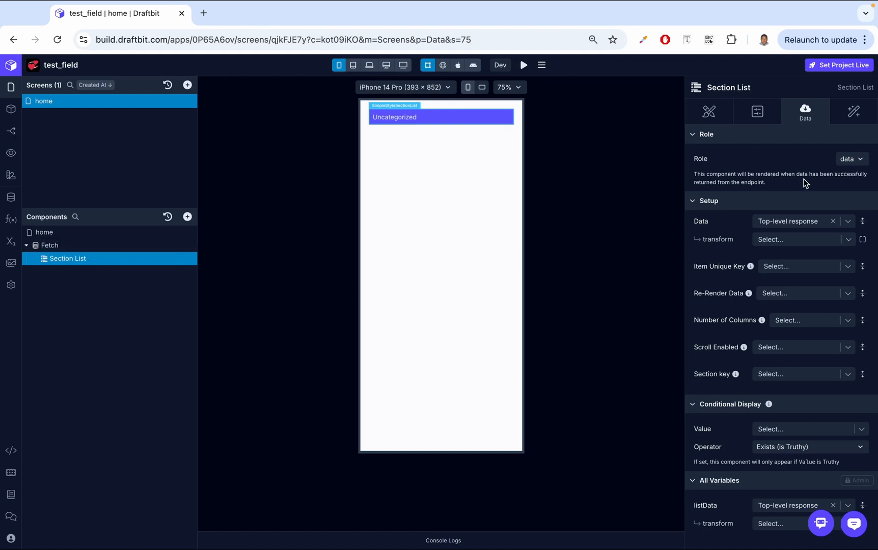
mouse_move(843, 173)
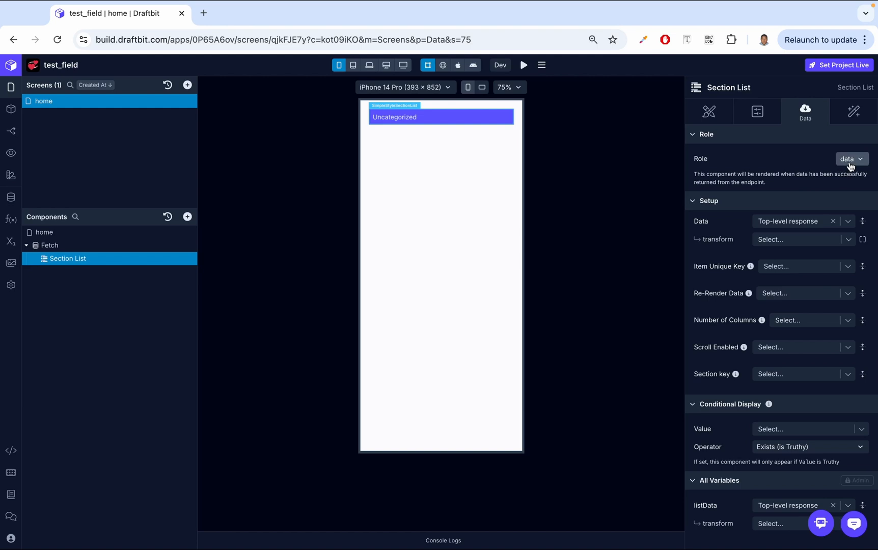
left_click(851, 159)
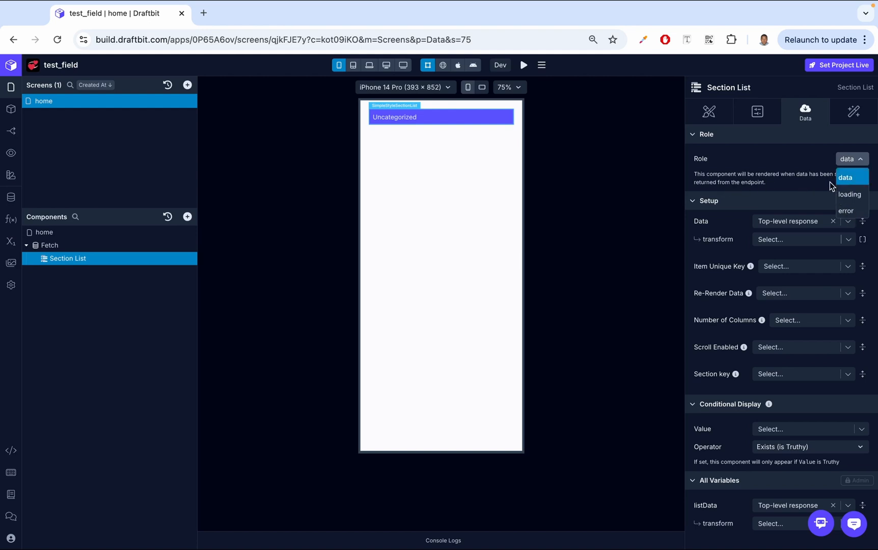
mouse_move(802, 187)
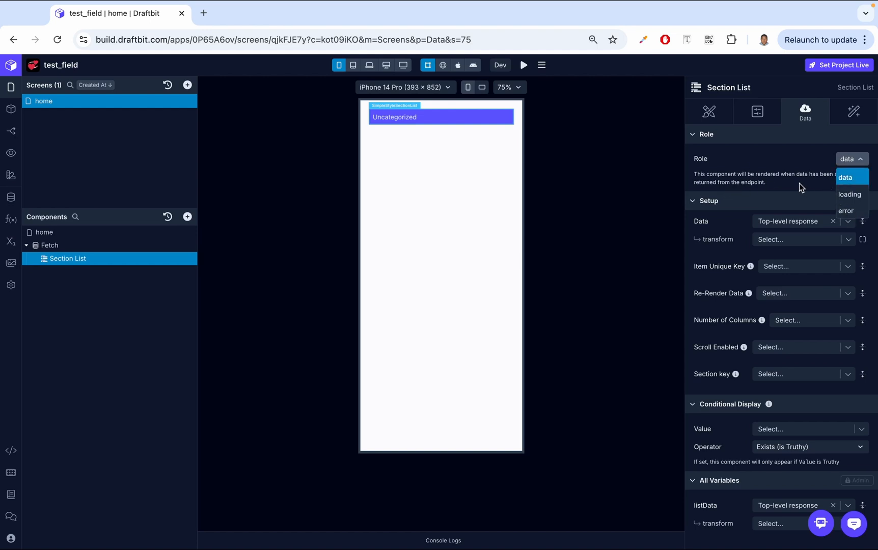
mouse_move(776, 200)
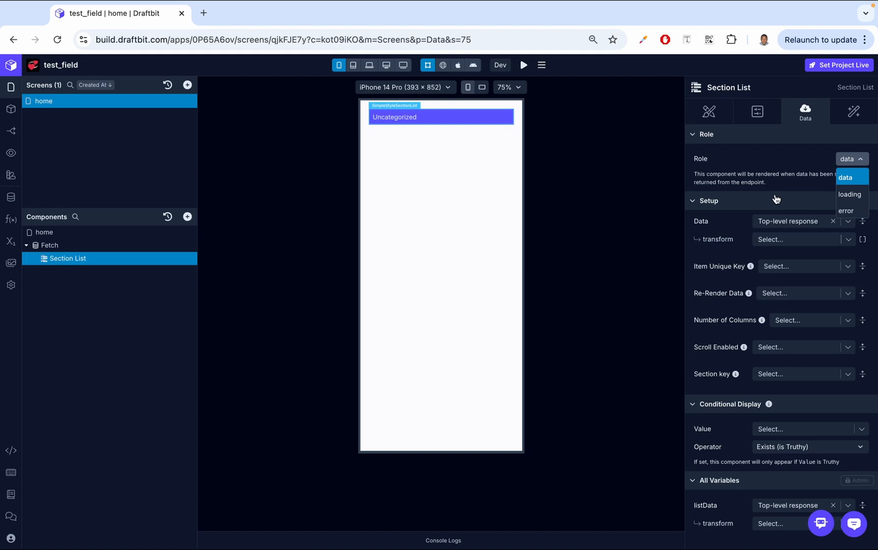
mouse_move(778, 166)
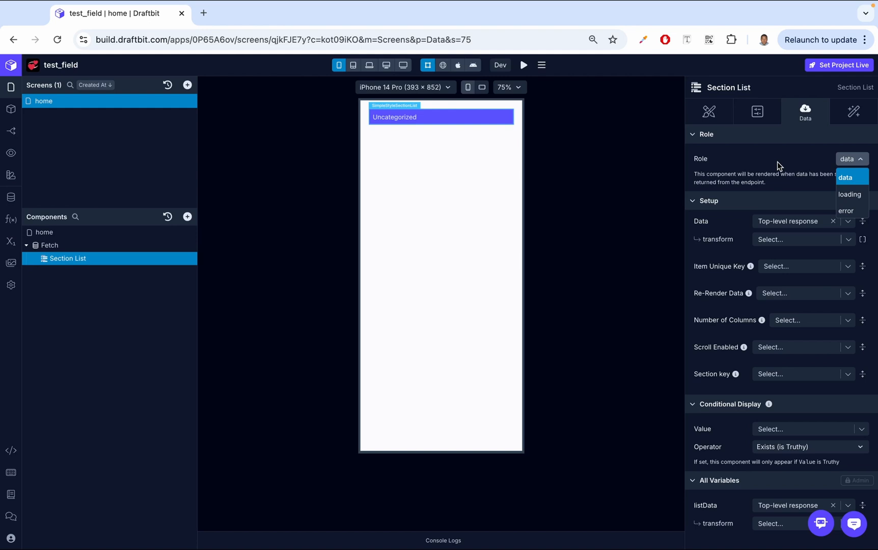
left_click(845, 177)
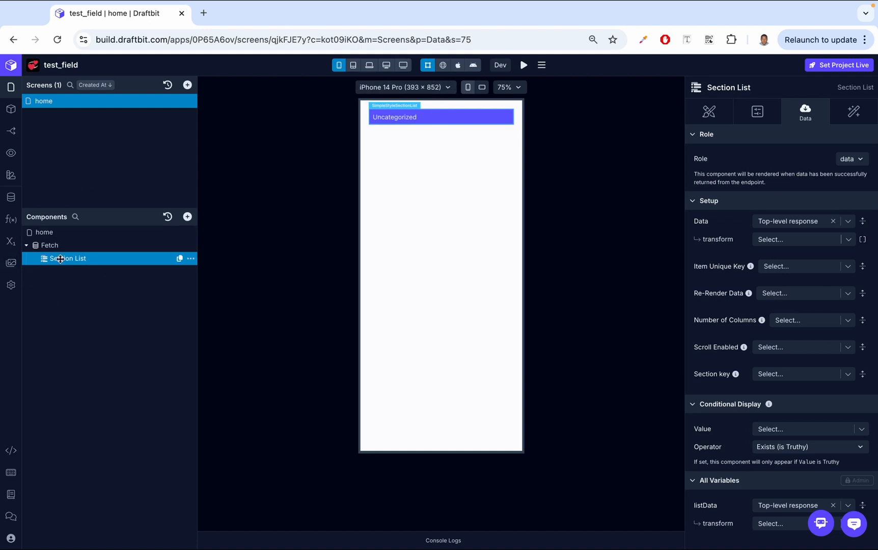
mouse_move(181, 223)
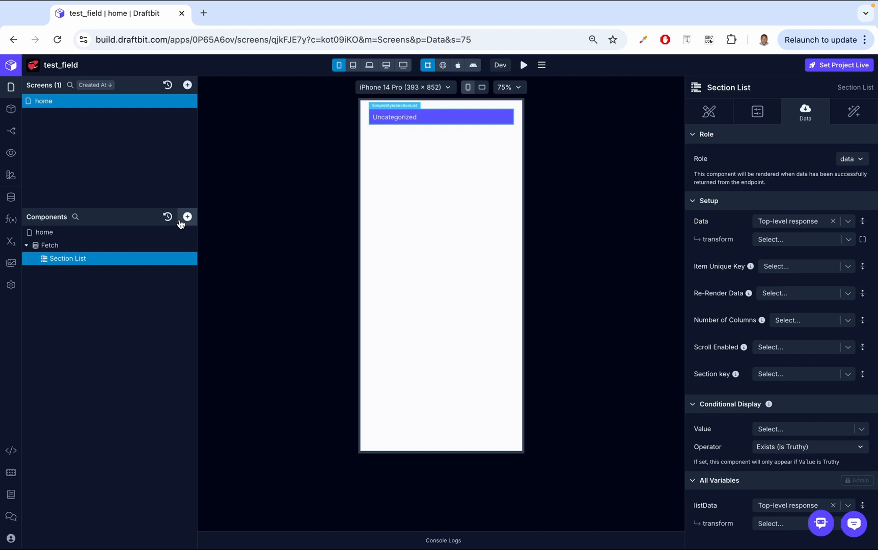
Build each list item as a View containing a Text and an Image component.
left_click(186, 217)
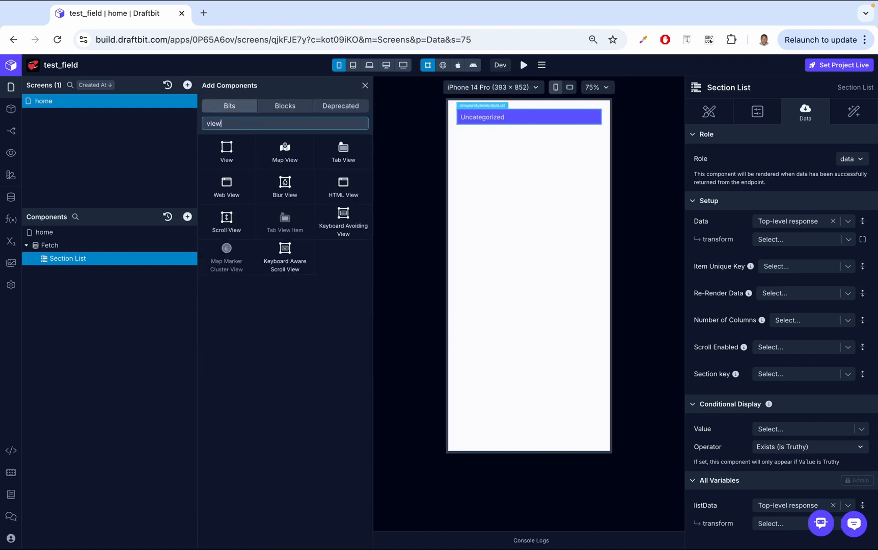
left_click(226, 150)
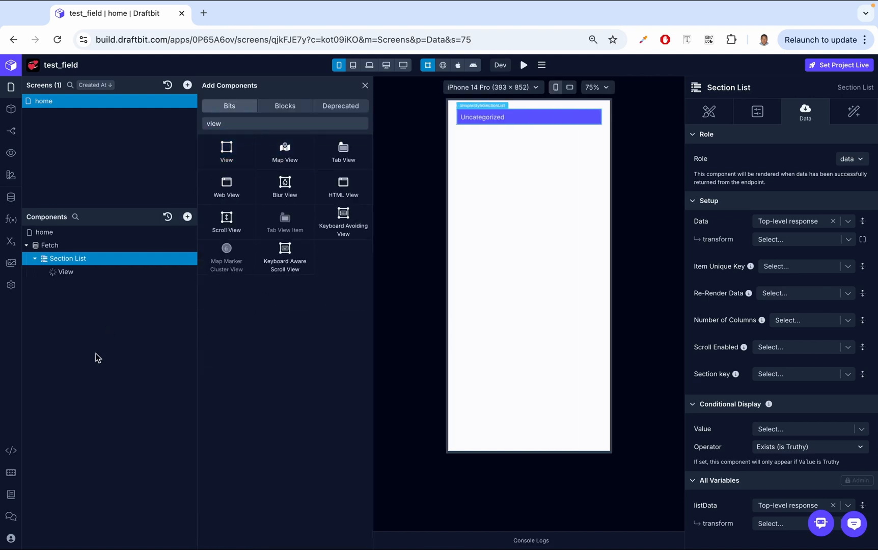
left_click(226, 147)
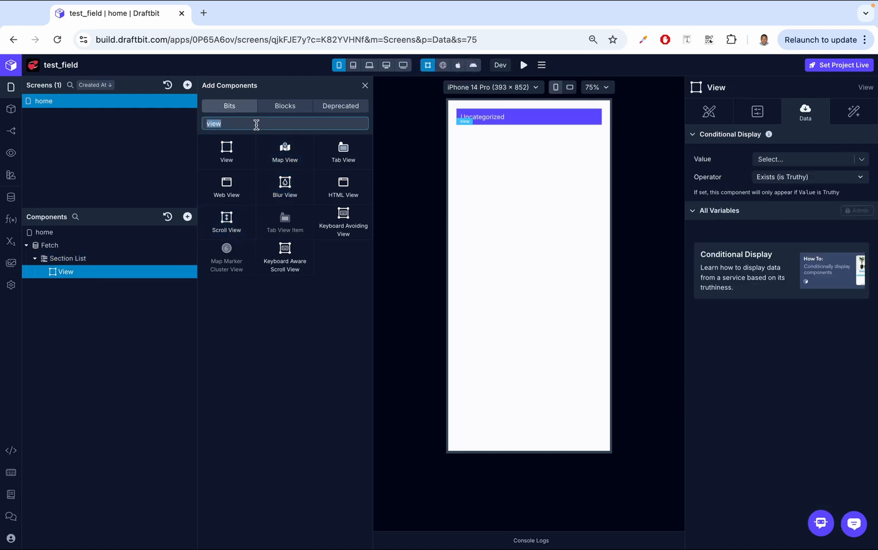
type("text")
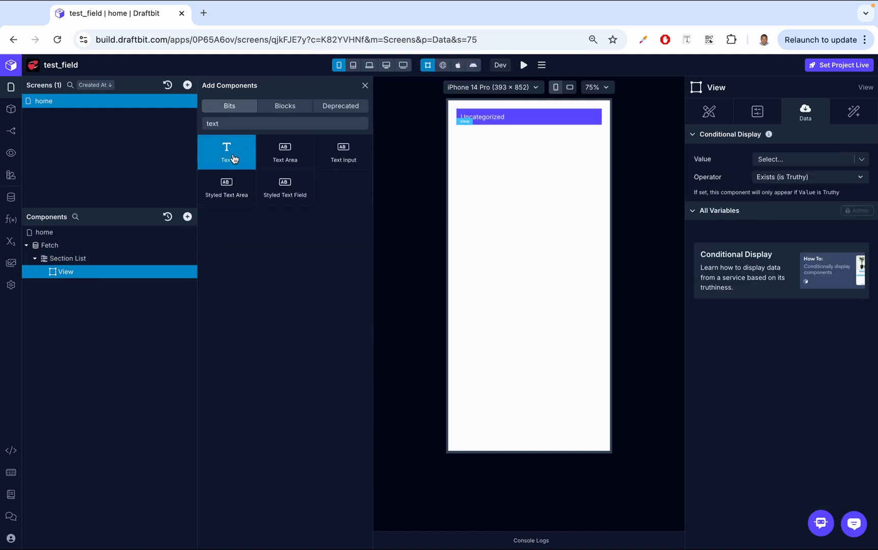
left_click(226, 152)
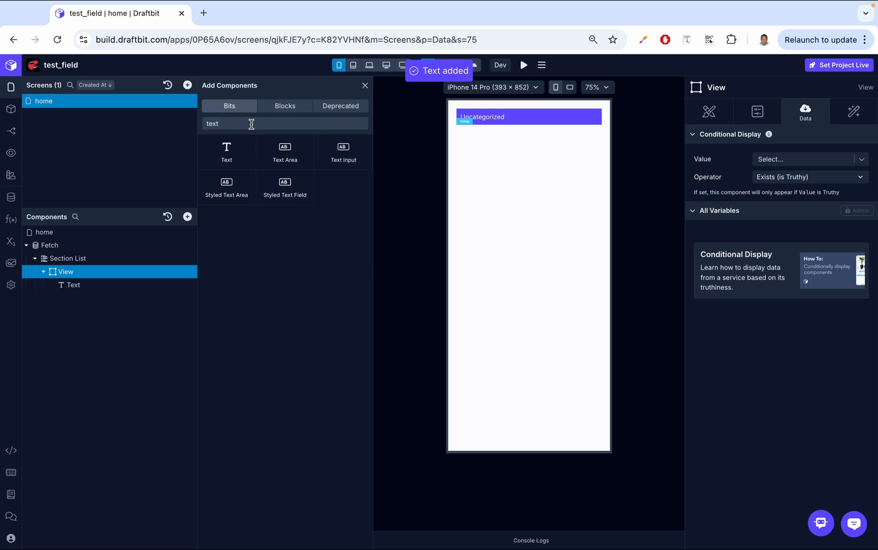
type("image")
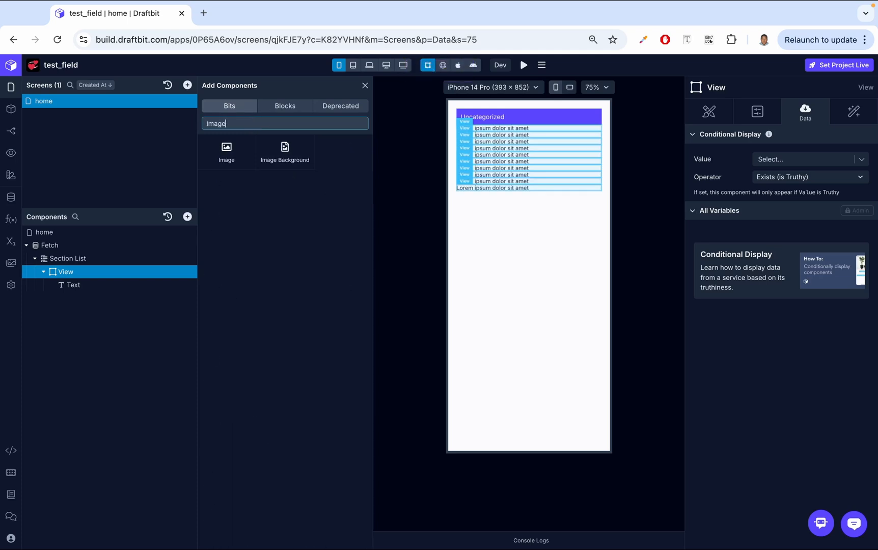
left_click(226, 150)
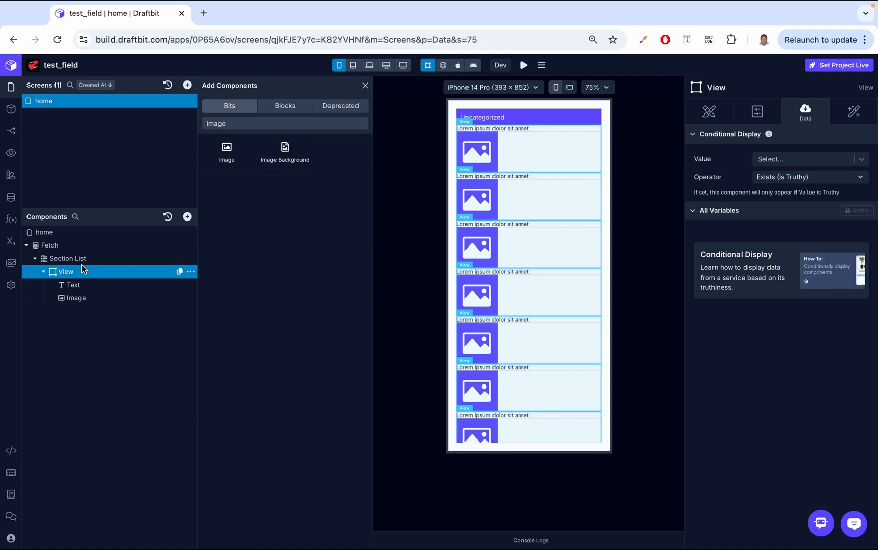
left_click(365, 85)
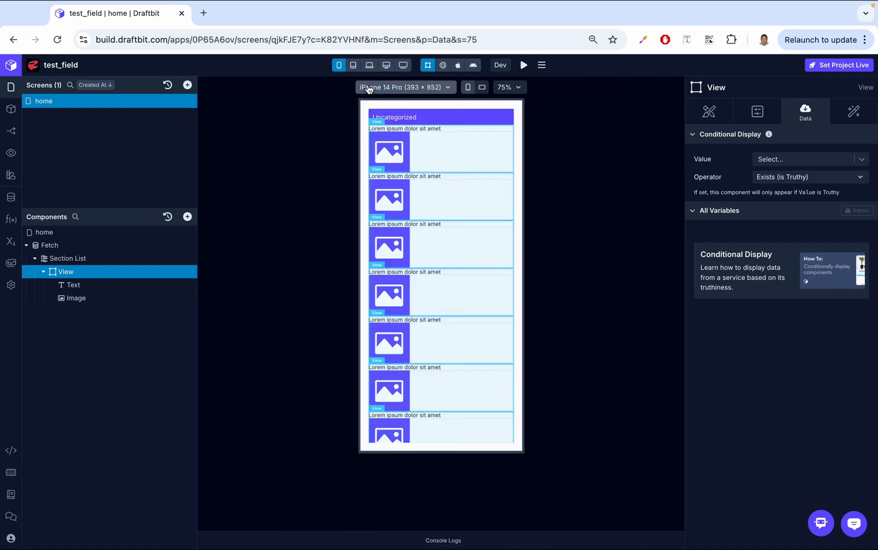
Centre the View's contents in Styles and review the Fetch response preview.
left_click(708, 112)
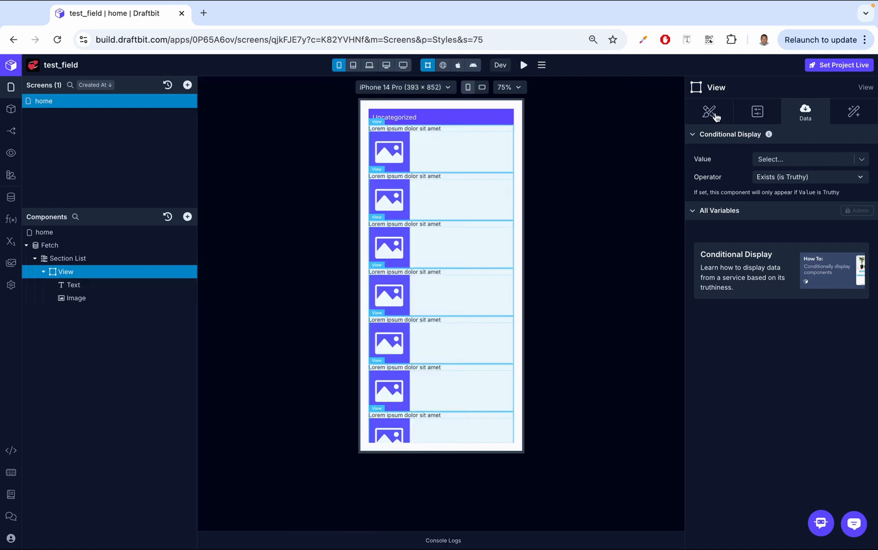
left_click(708, 111)
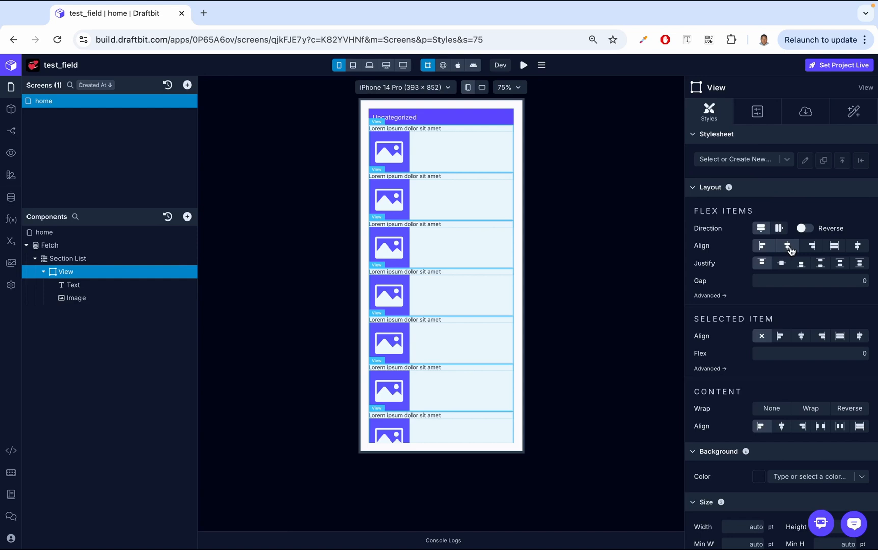
left_click(787, 246)
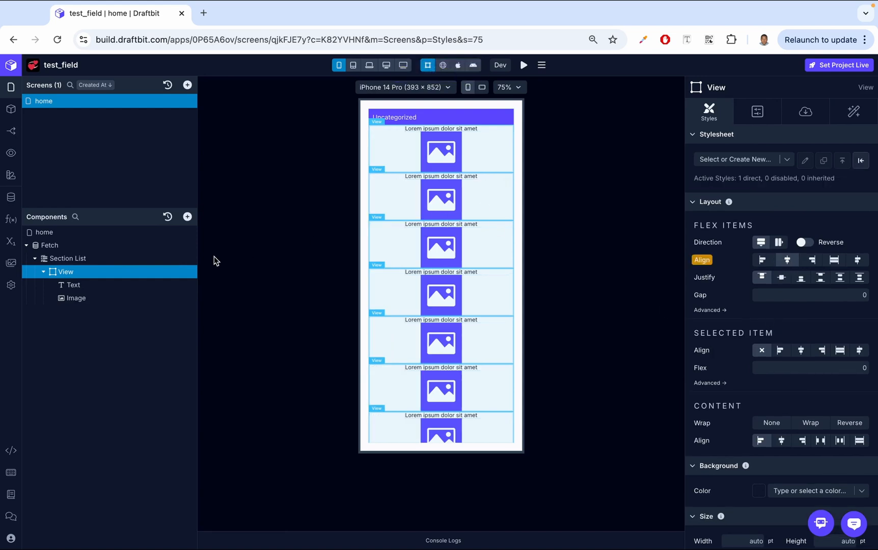
left_click(73, 285)
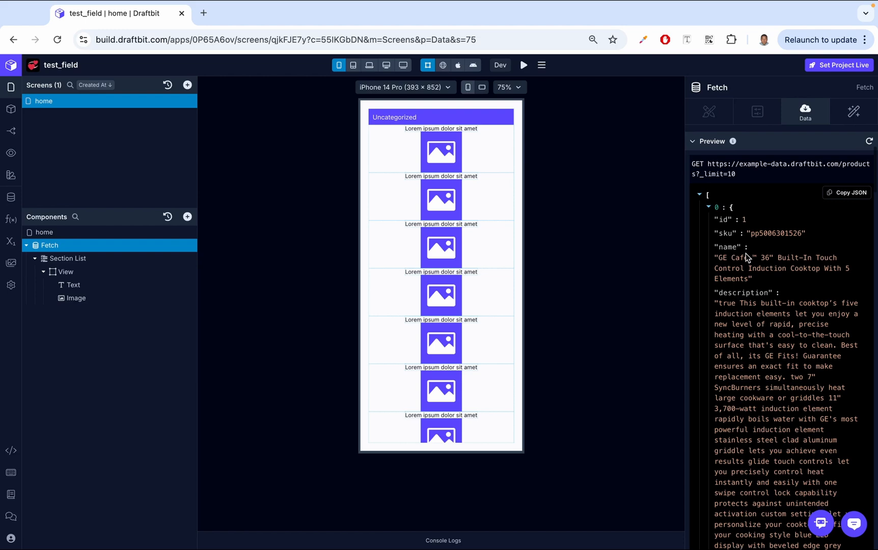
scroll("down", 3)
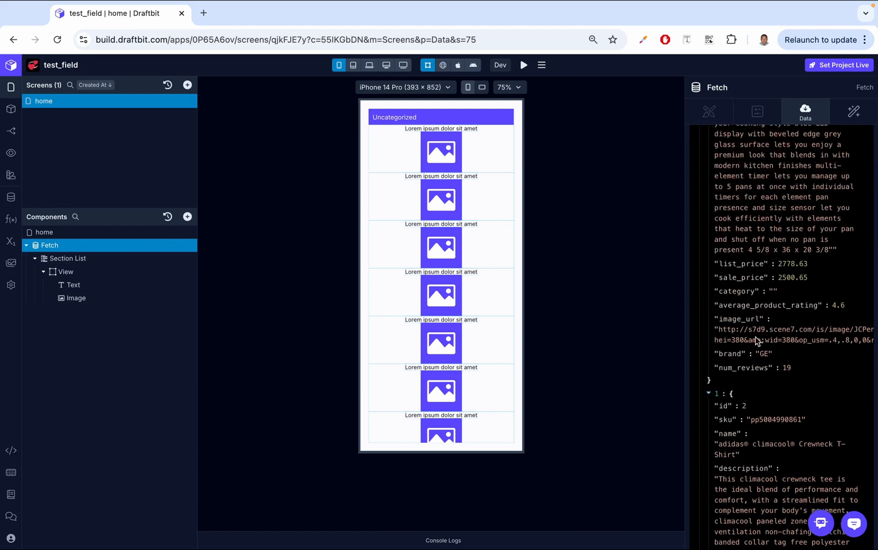
mouse_move(94, 286)
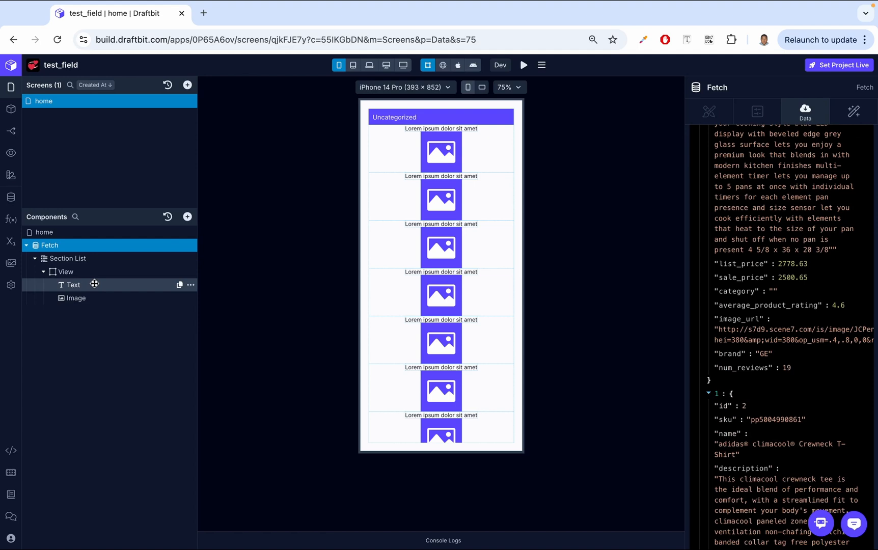
Set the Text's input to {{name}} bound to the Section List item's .name field.
left_click(73, 285)
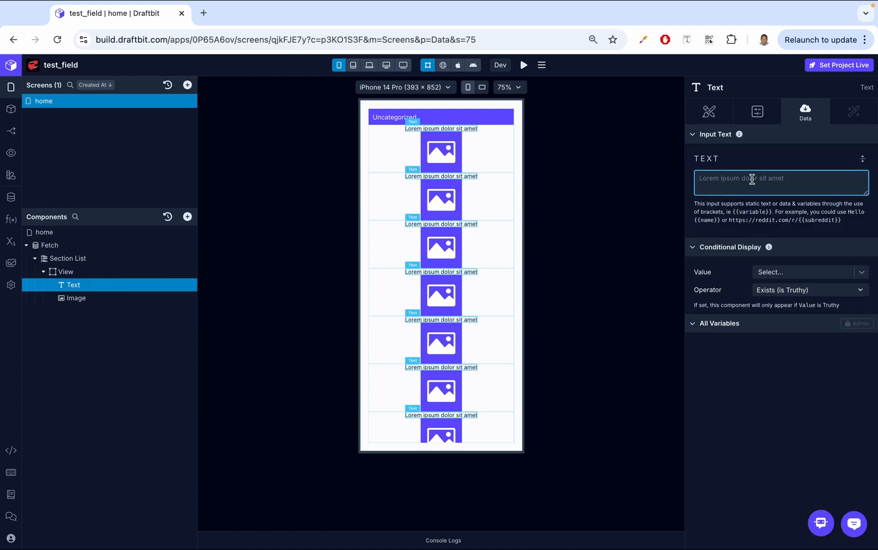
type("{{name}}")
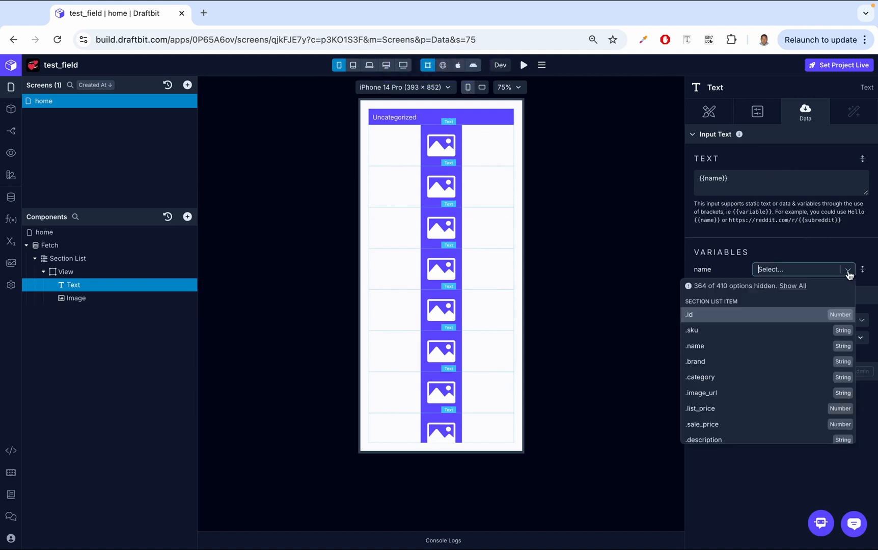
mouse_move(711, 350)
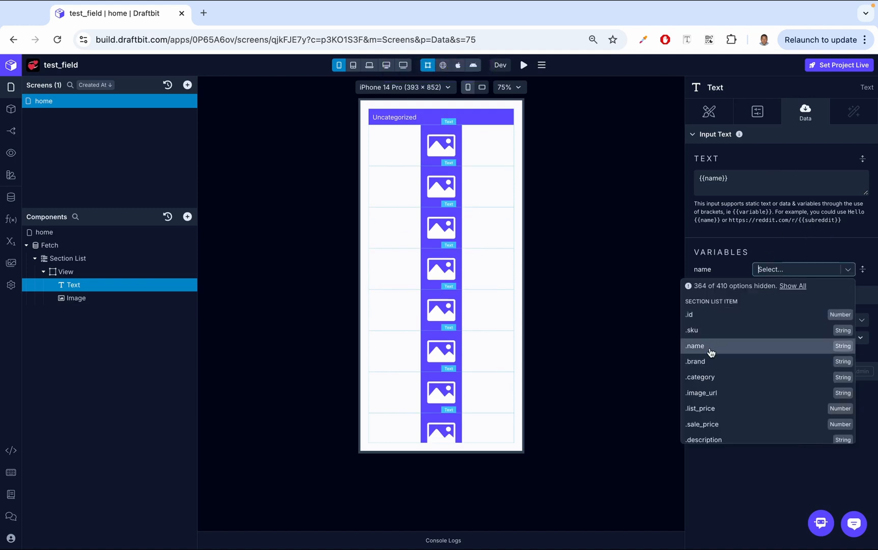
mouse_move(702, 349)
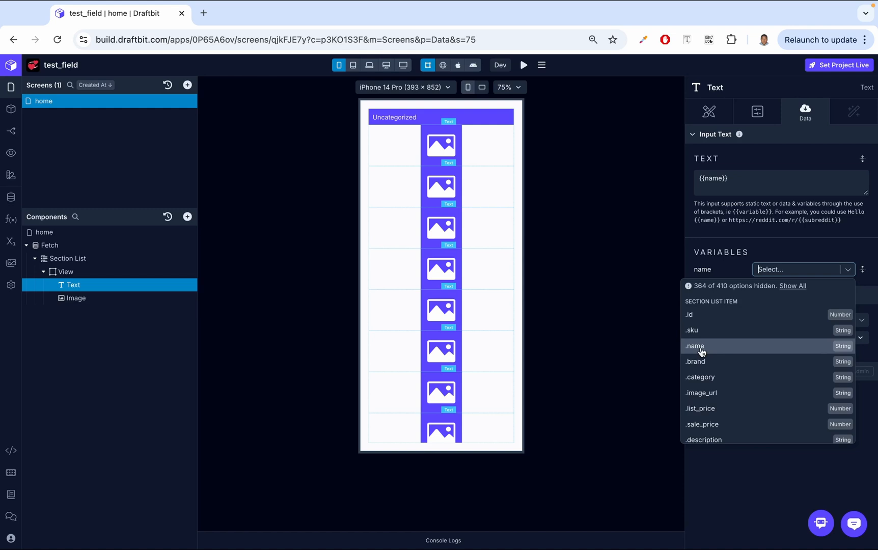
left_click(694, 346)
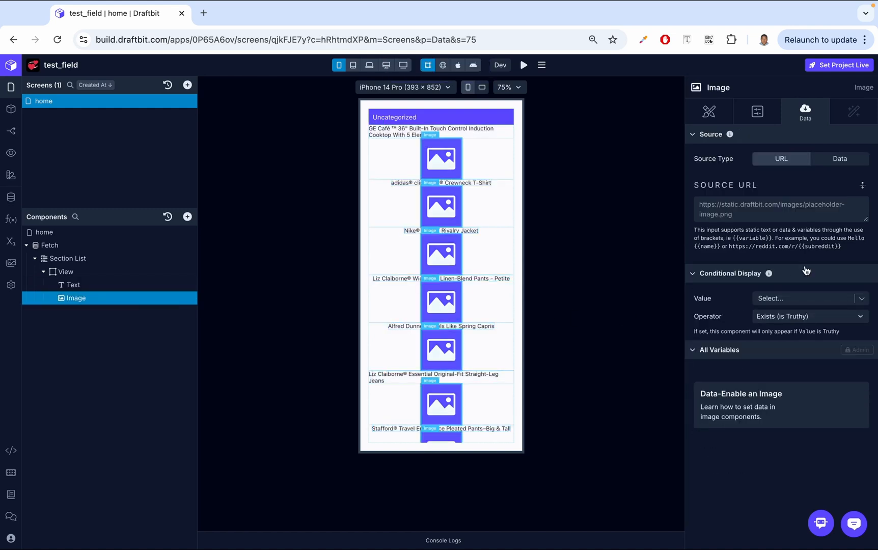
Set the Image's Source URL to {{url}} bound to the item's .image_url field.
type("{{}}")
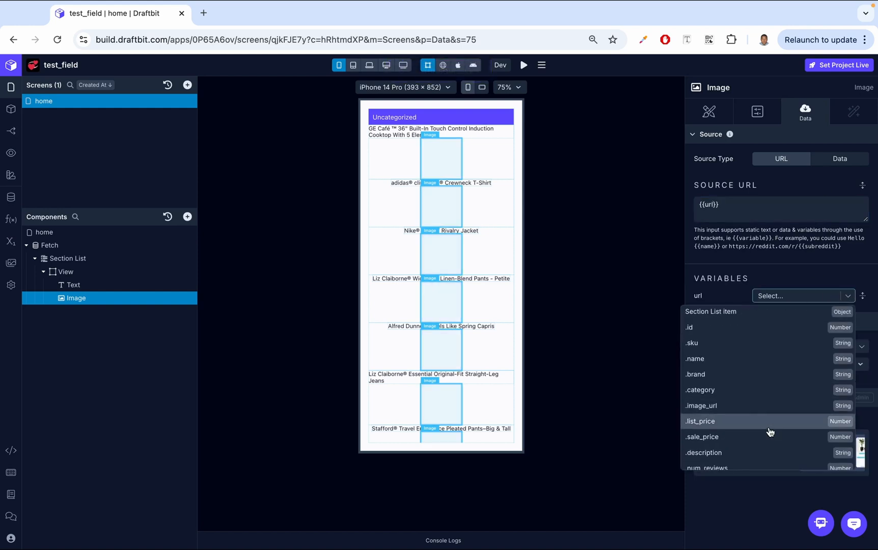
left_click(700, 406)
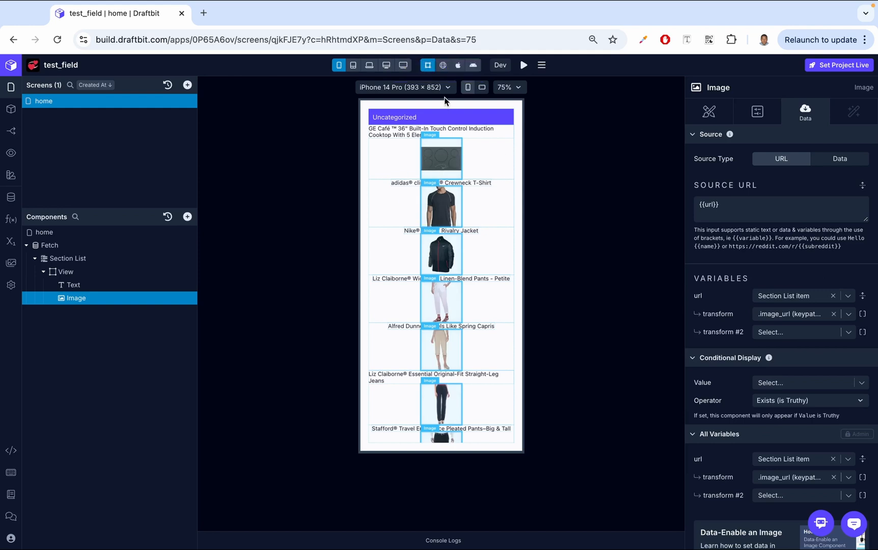
mouse_move(441, 65)
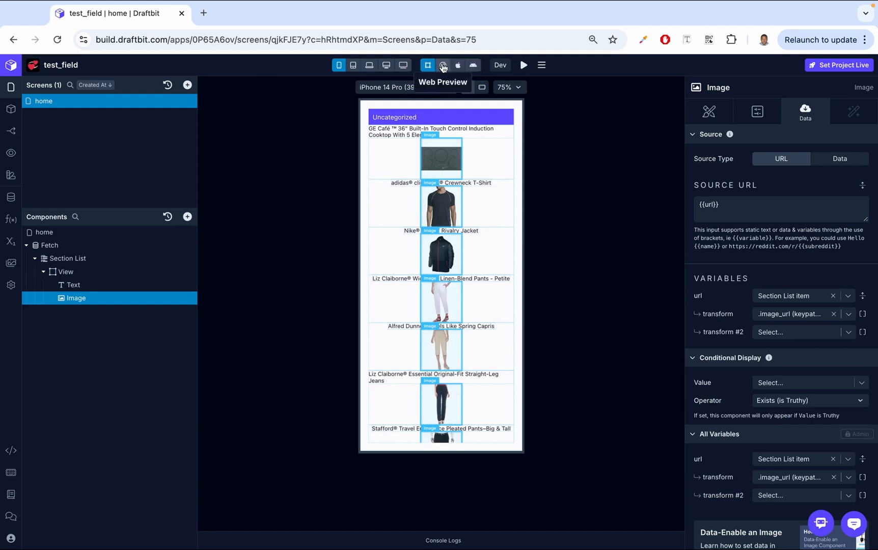
mouse_move(426, 75)
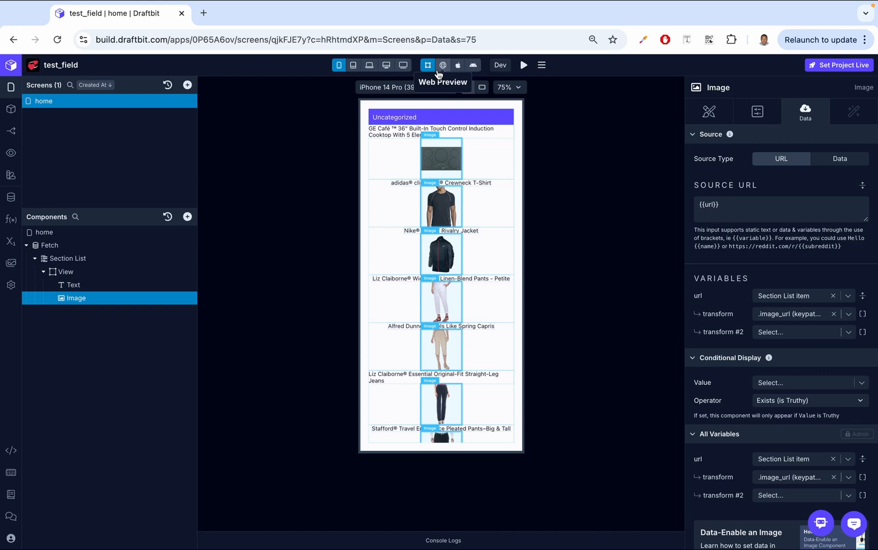
mouse_move(444, 69)
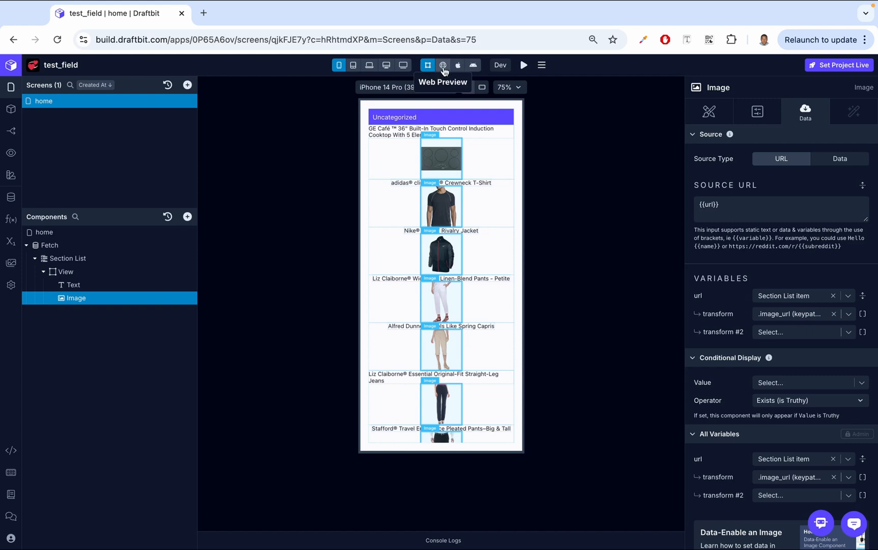
Switch the canvas to Web Preview and scroll the rendered product list.
left_click(442, 65)
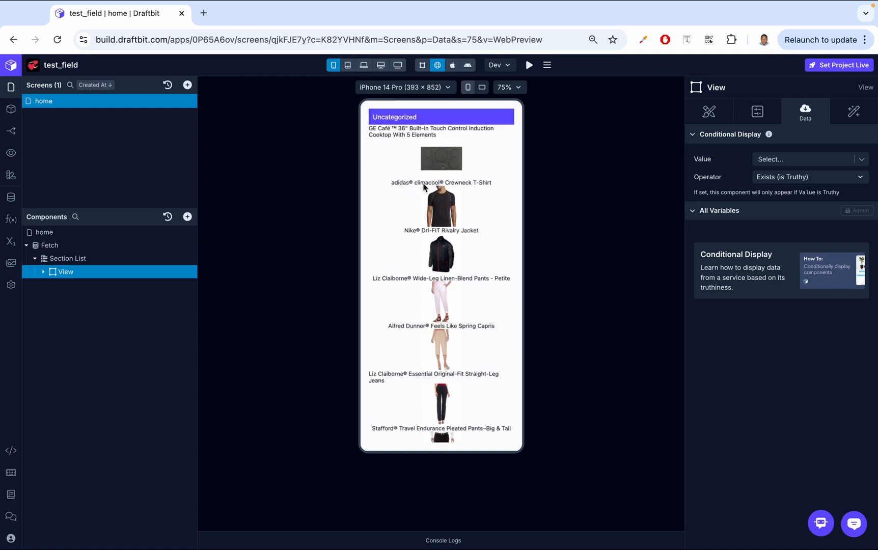
scroll("down", 3)
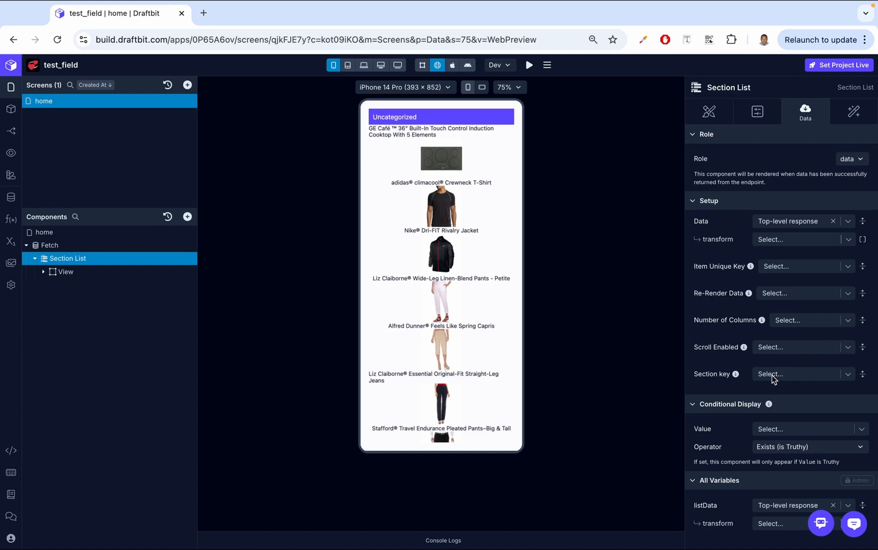
Set the Section List's Section key to 'brand' so products group under brand headers.
left_click(49, 245)
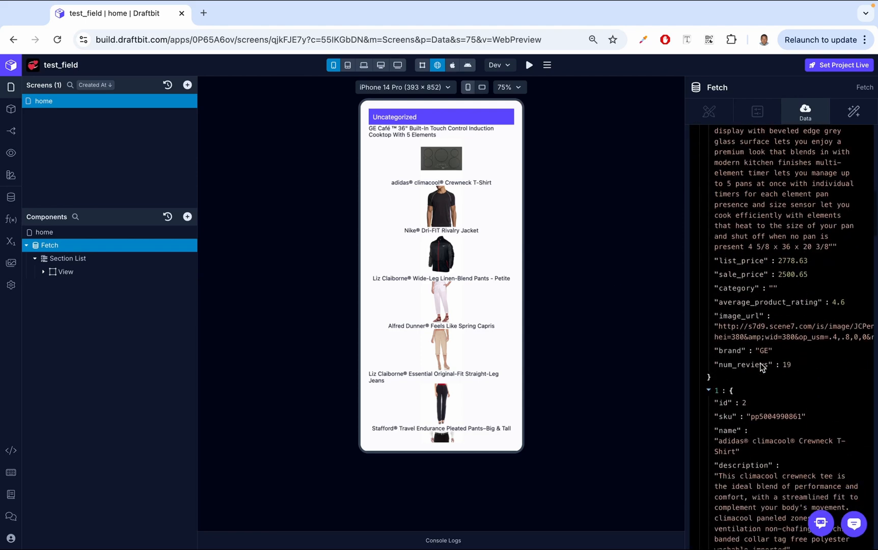
scroll("down", 3)
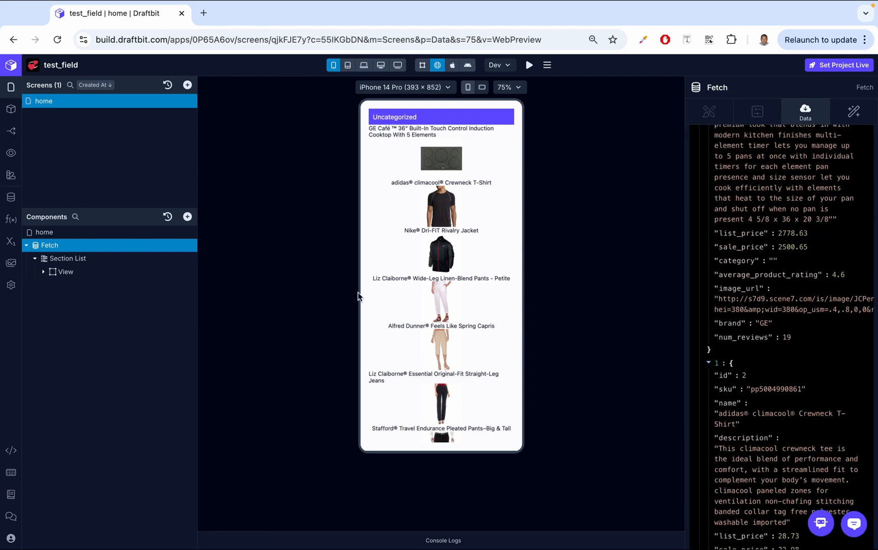
left_click(68, 258)
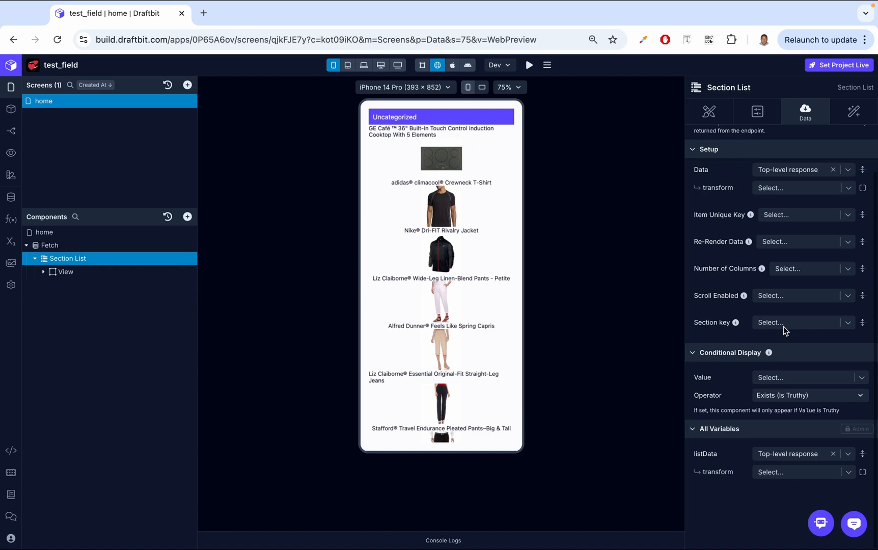
type("brand\"")
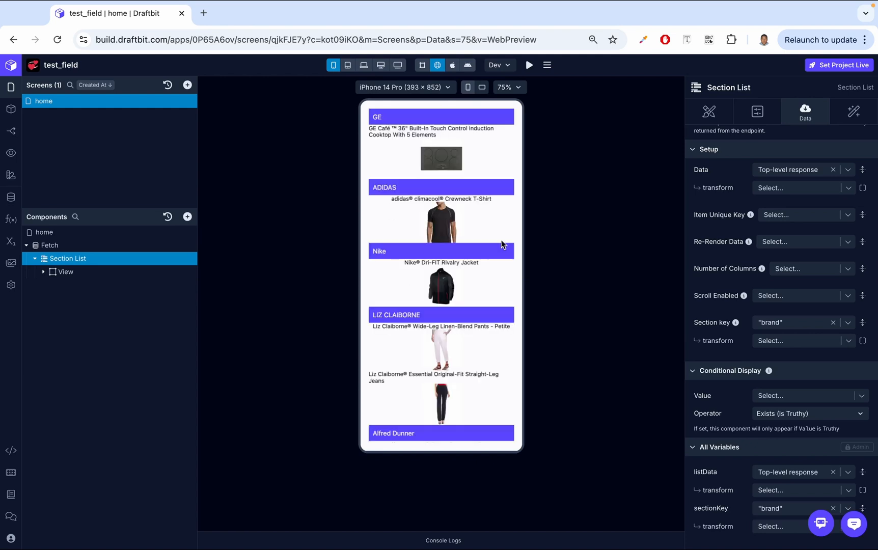
mouse_move(441, 323)
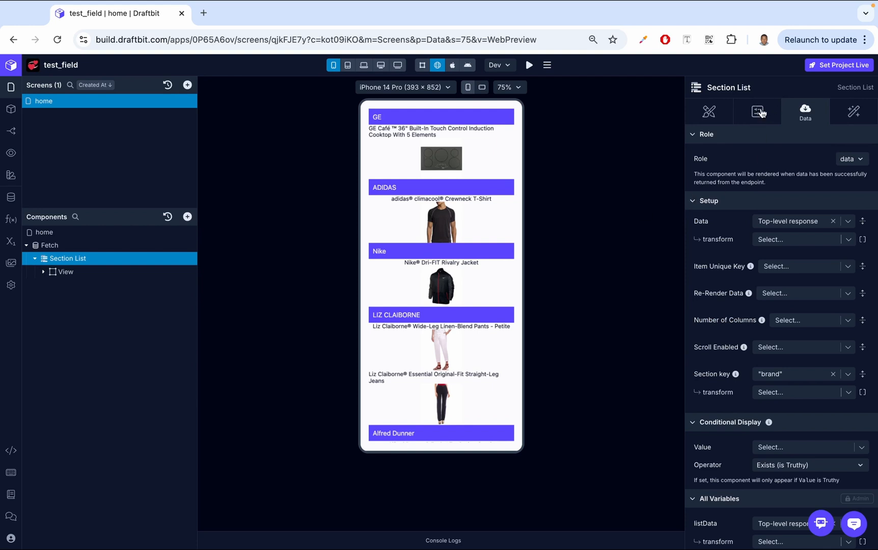
Rename the component to 'Section Category List' in the Configs tab.
left_click(757, 111)
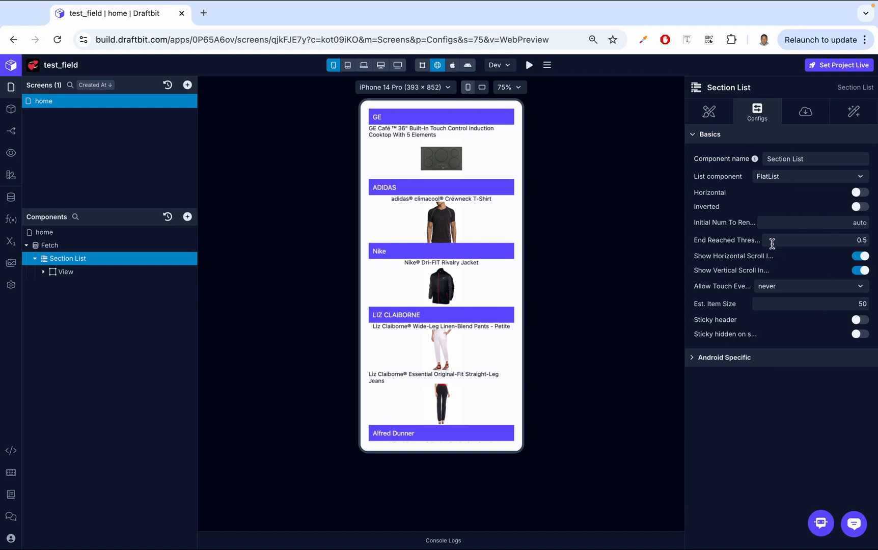
mouse_move(762, 211)
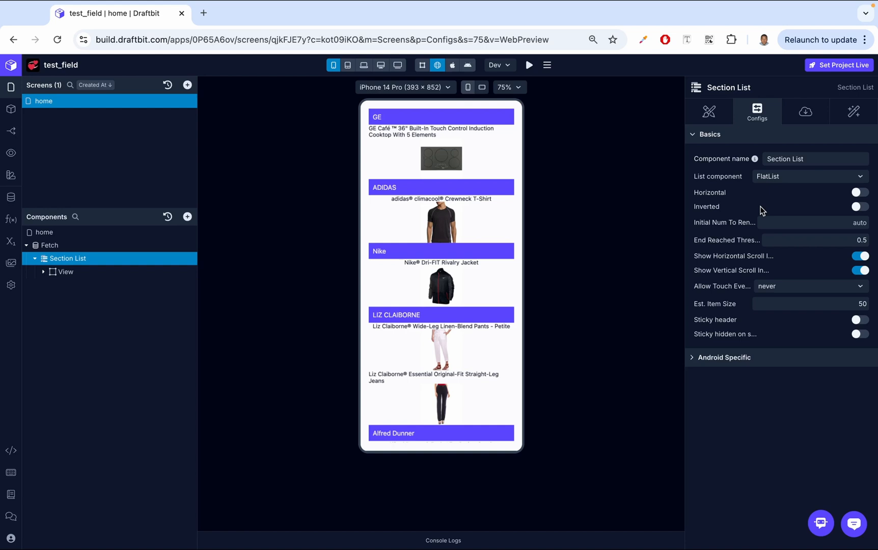
mouse_move(29, 267)
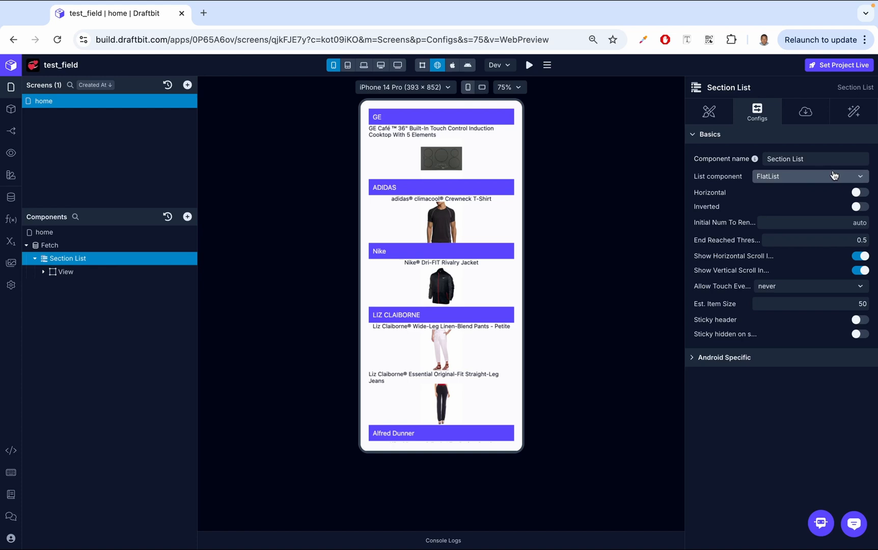
left_click(814, 159)
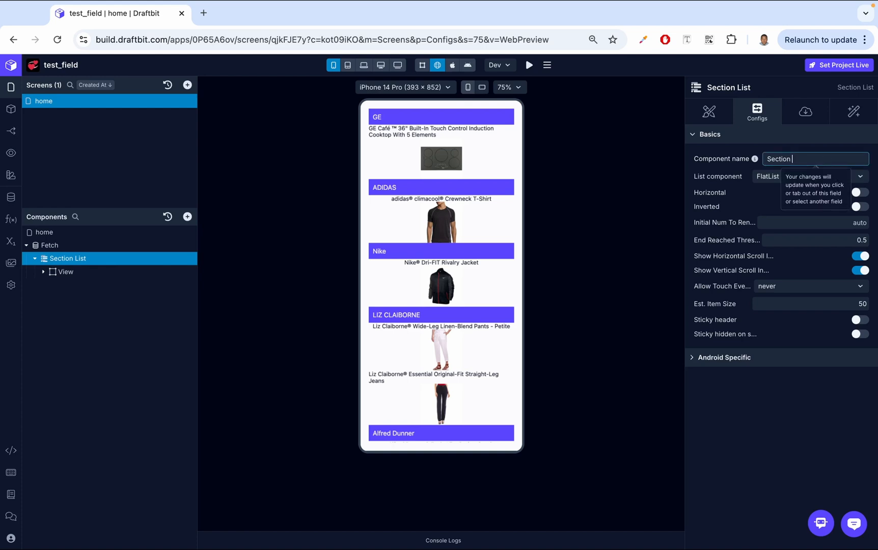
type("Category Li")
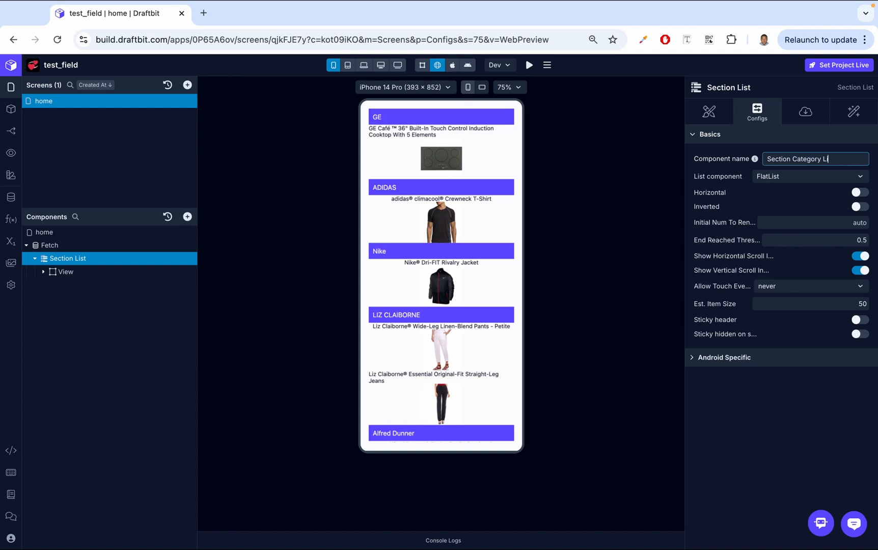
type("st")
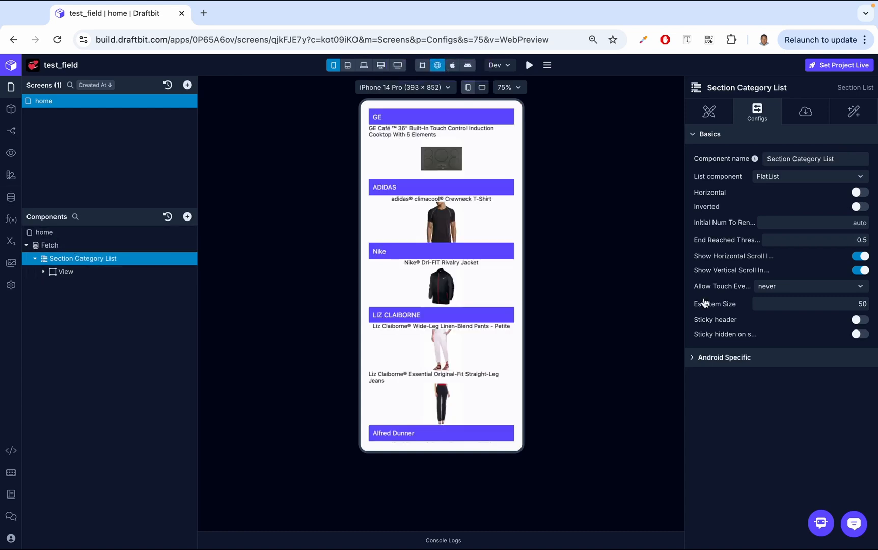
mouse_move(748, 187)
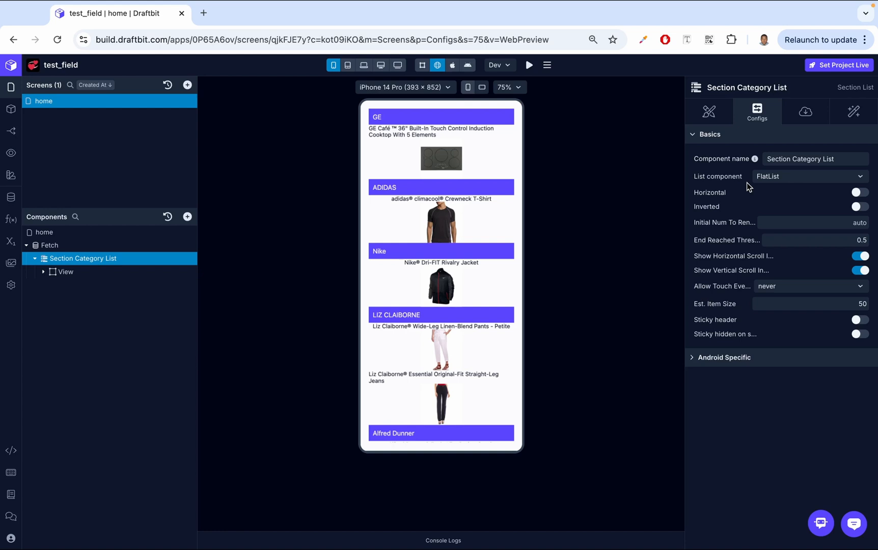
left_click(810, 176)
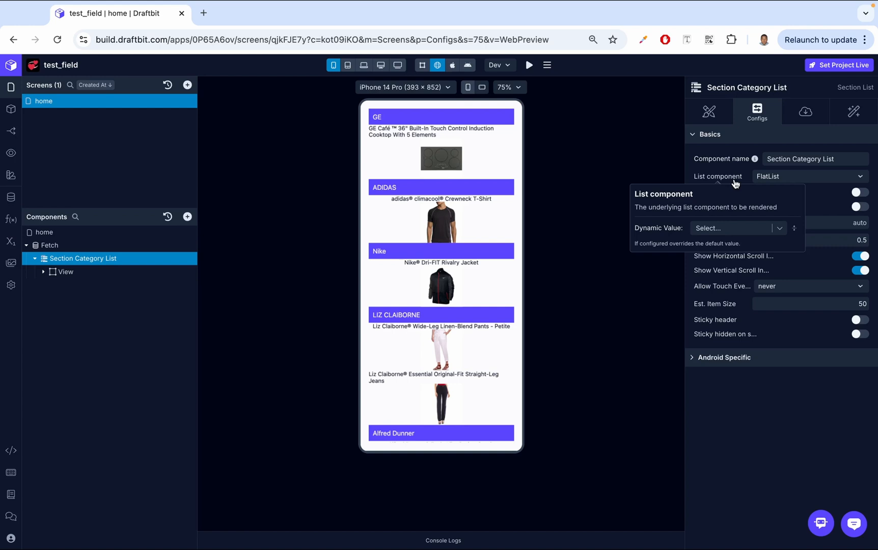
left_click(809, 176)
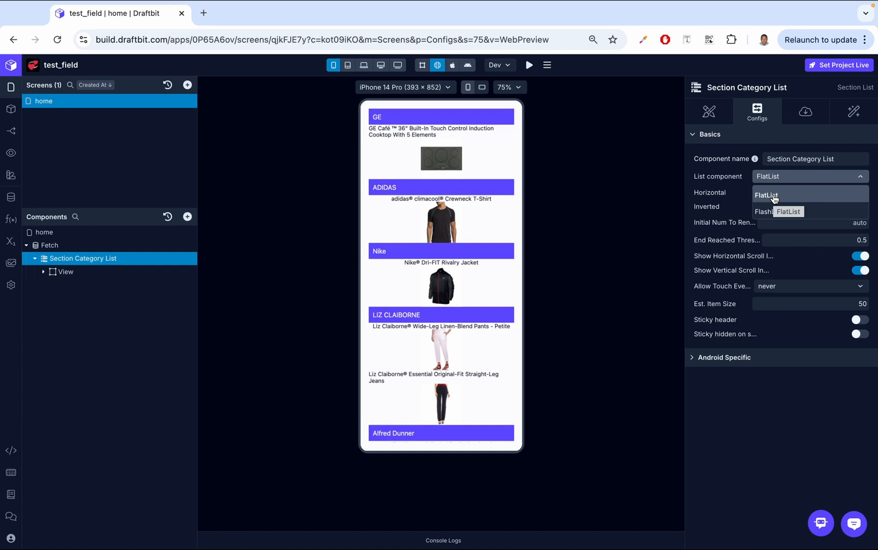
left_click(766, 196)
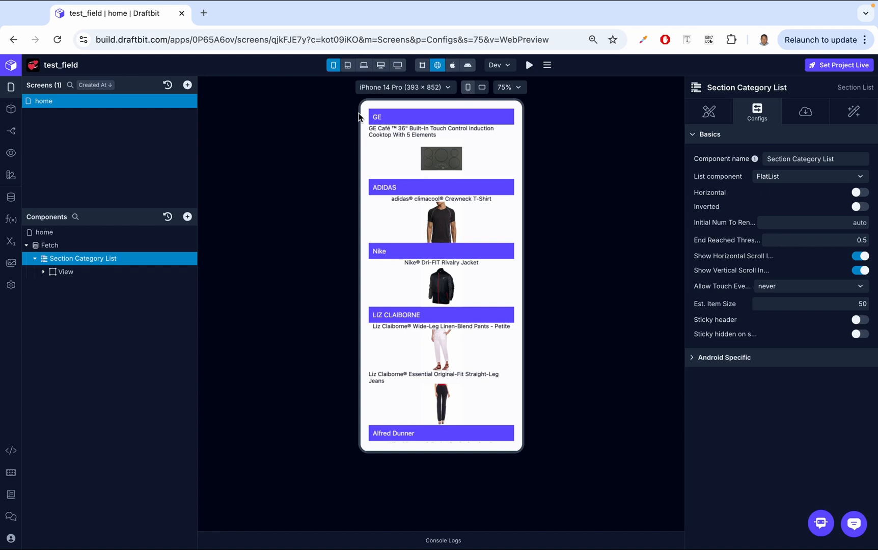
scroll("down", 3)
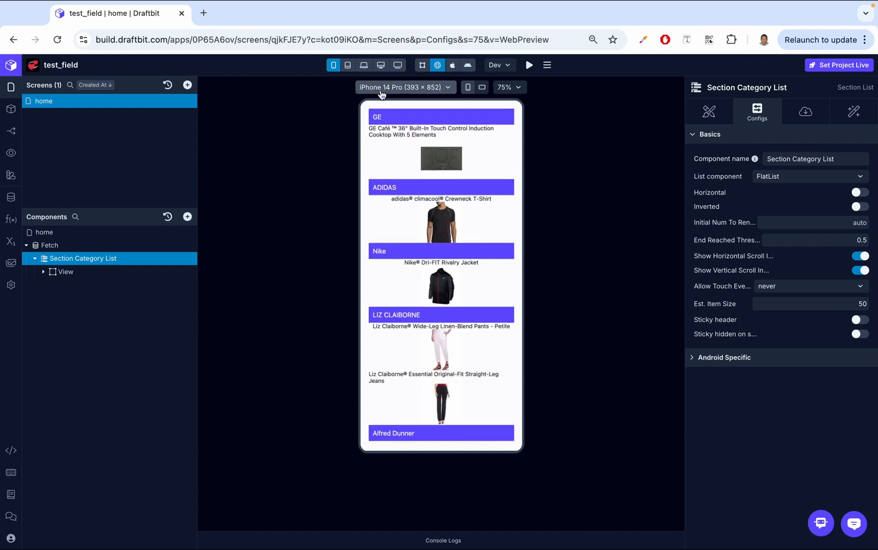
mouse_move(754, 210)
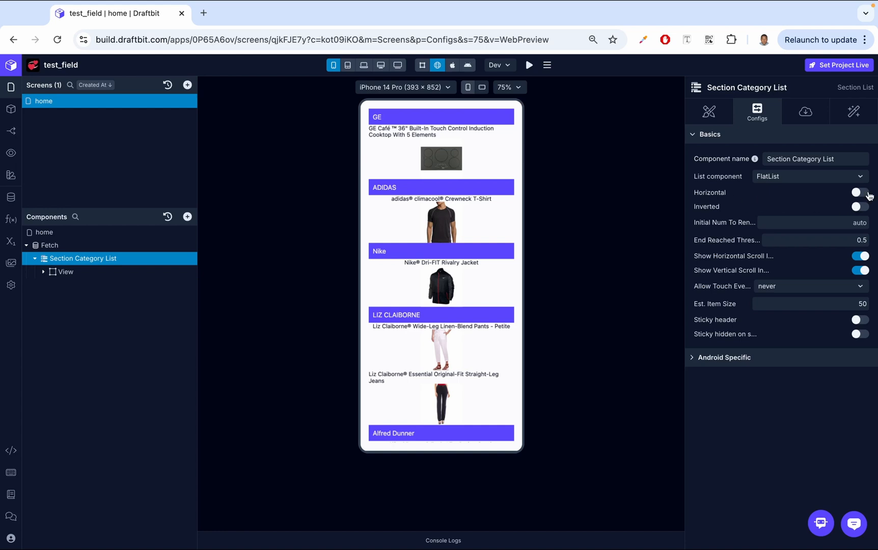
left_click(859, 193)
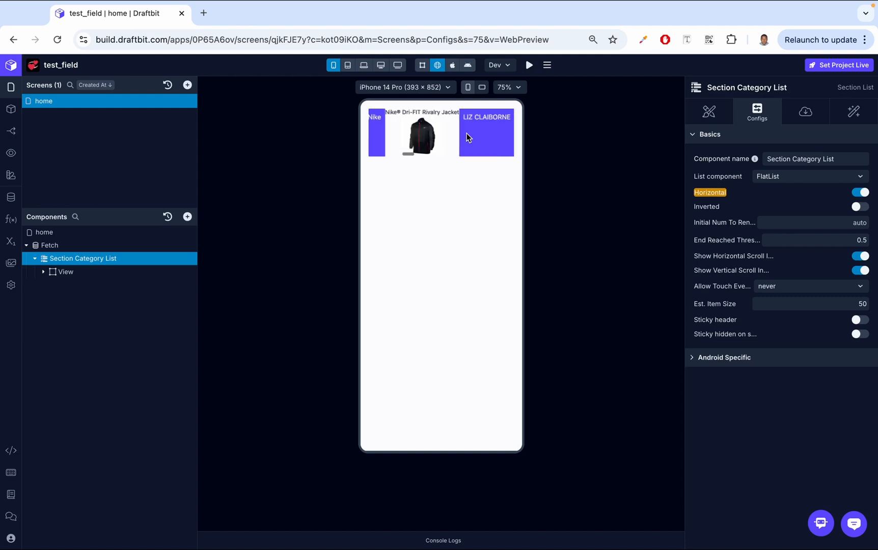
left_click(859, 193)
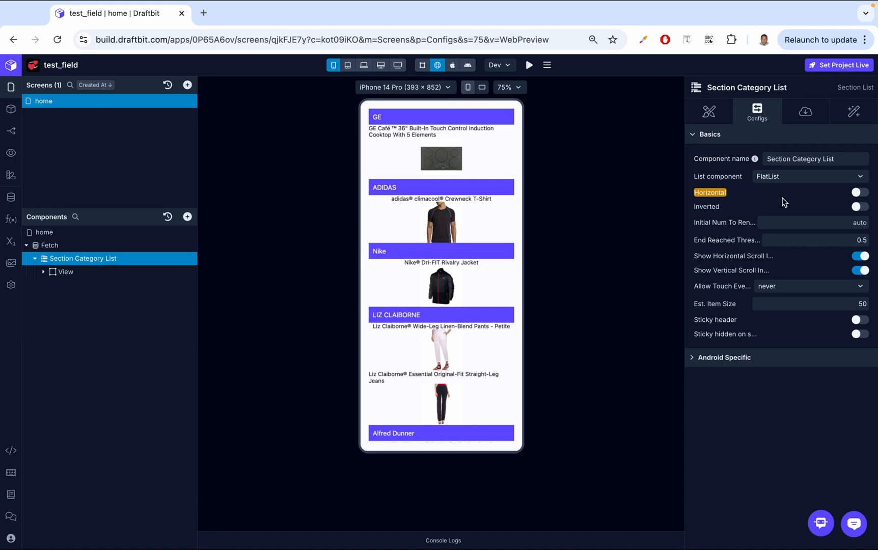
mouse_move(713, 213)
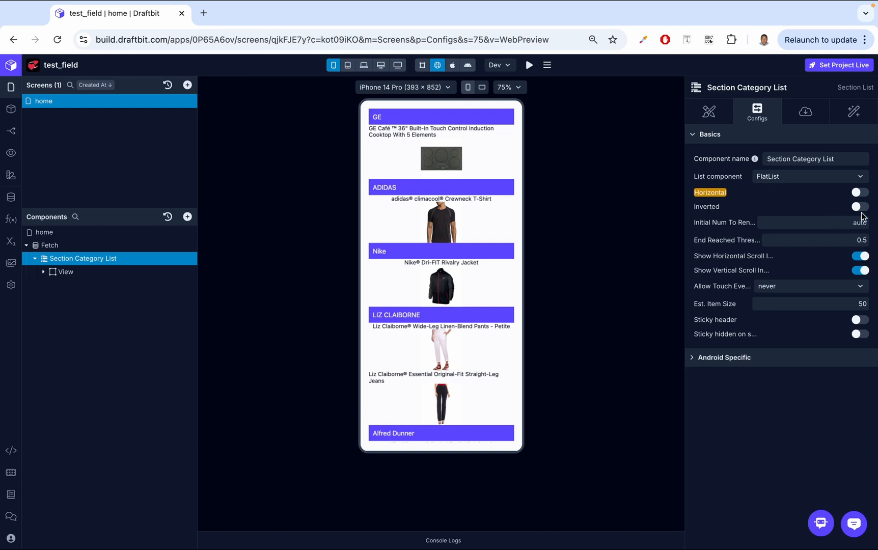
scroll("down", 3)
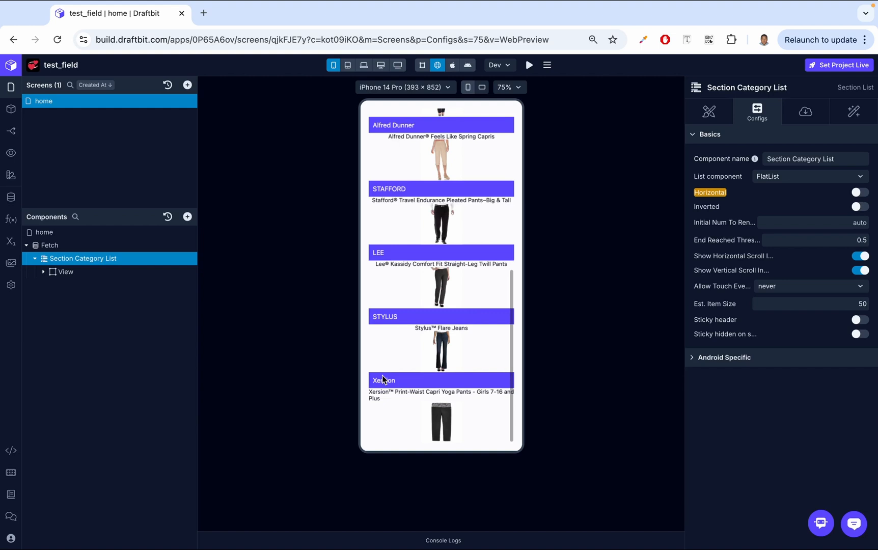
mouse_move(685, 328)
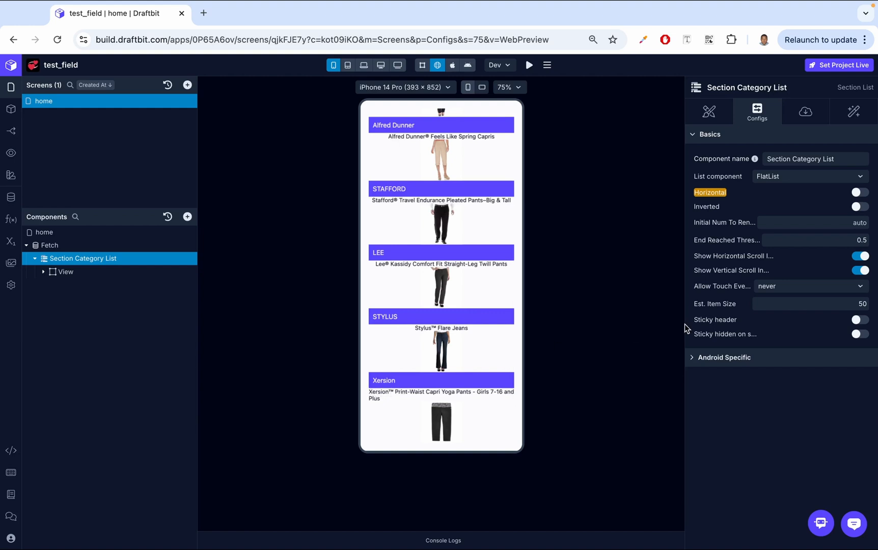
left_click(859, 207)
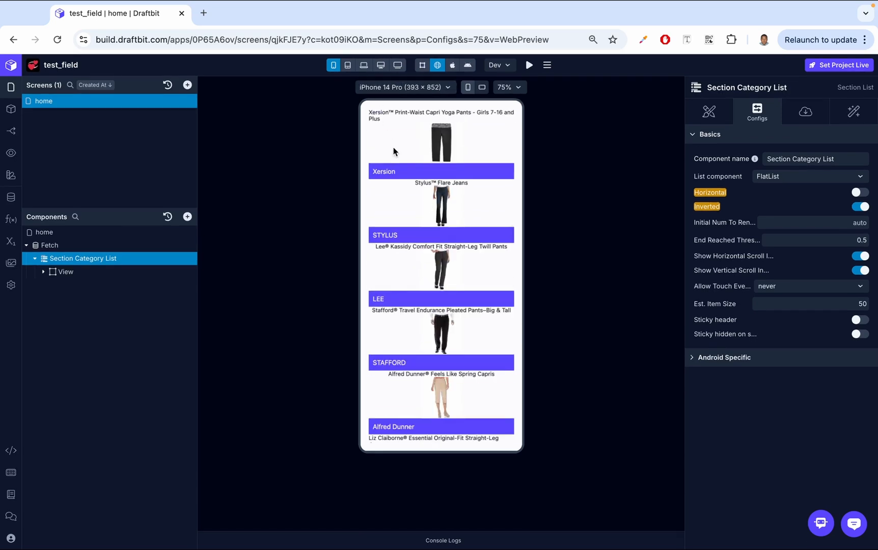
mouse_move(384, 171)
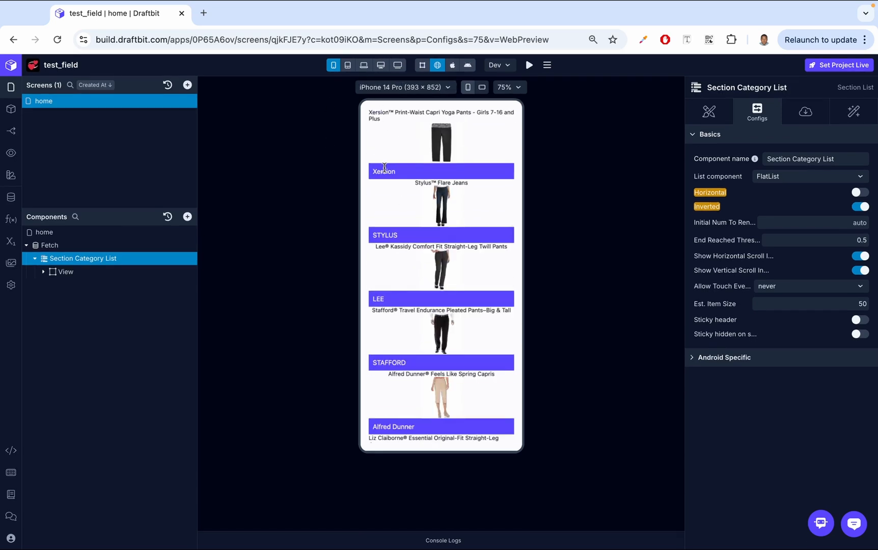
mouse_move(423, 158)
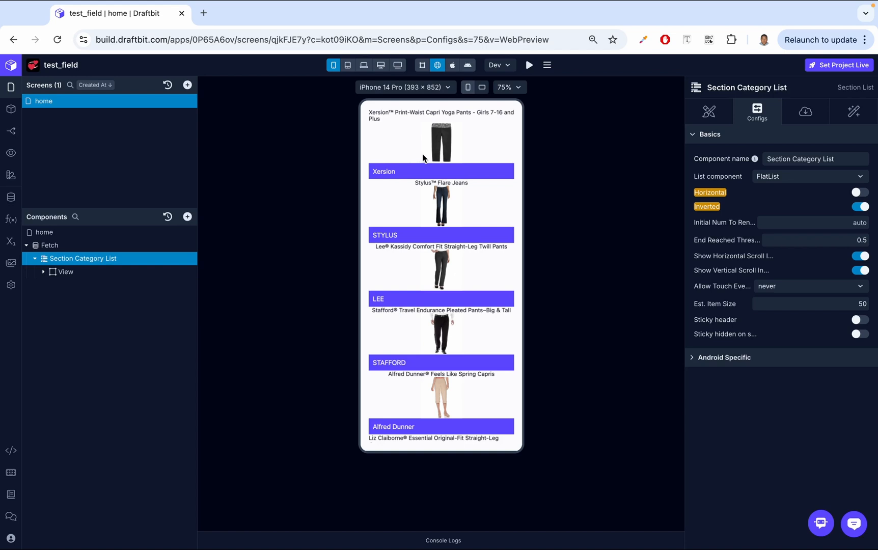
left_click(860, 206)
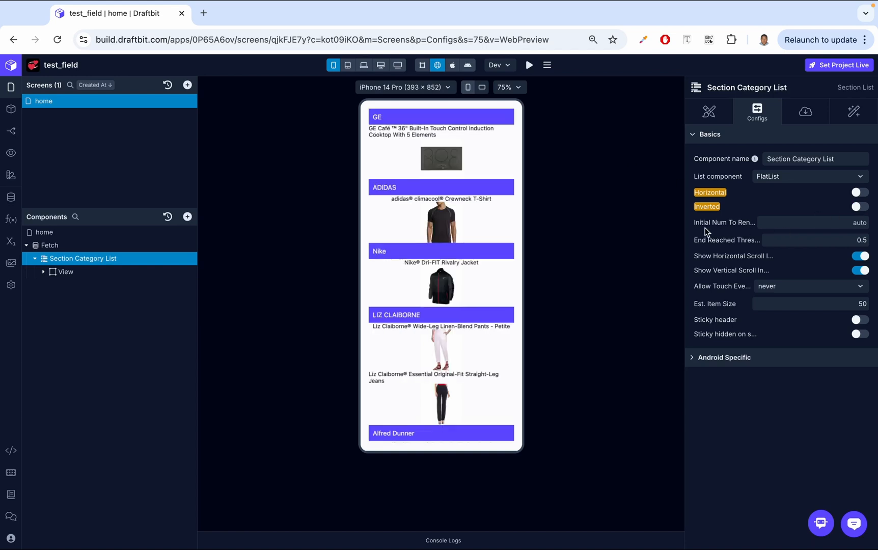
mouse_move(731, 226)
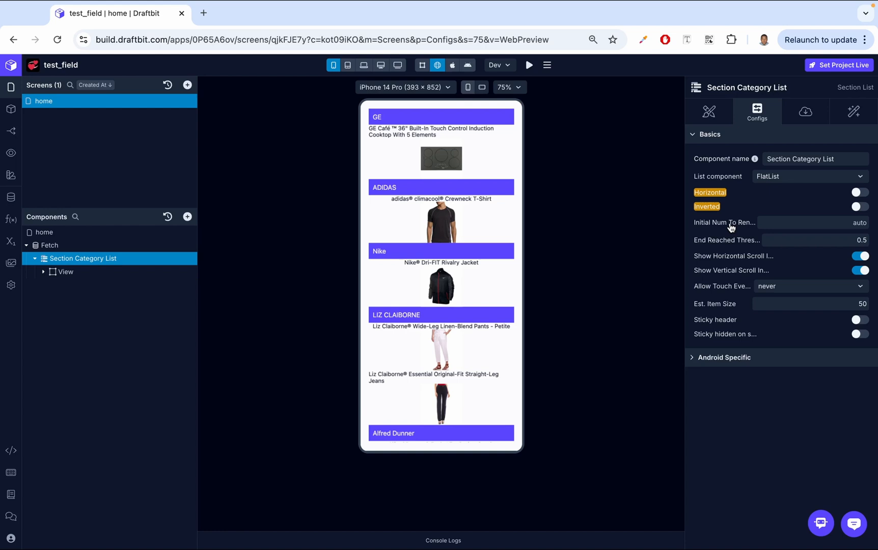
mouse_move(719, 243)
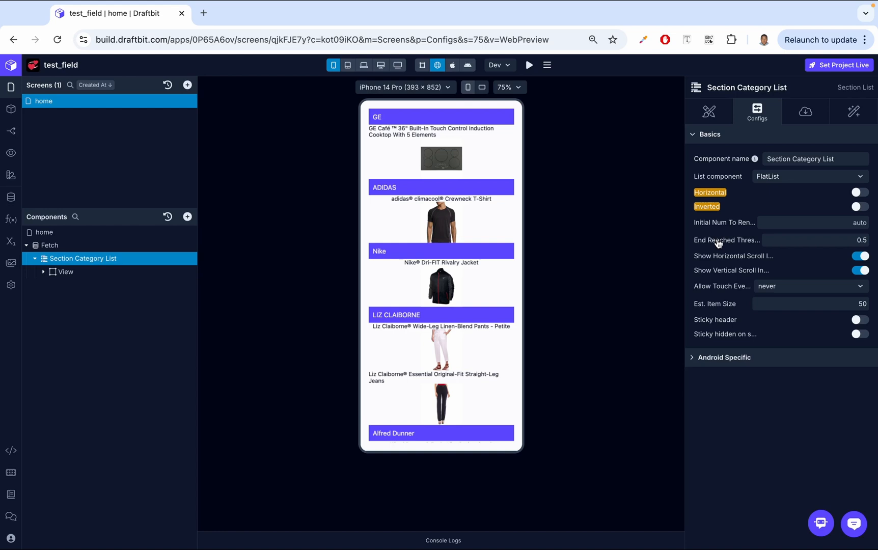
left_click(853, 111)
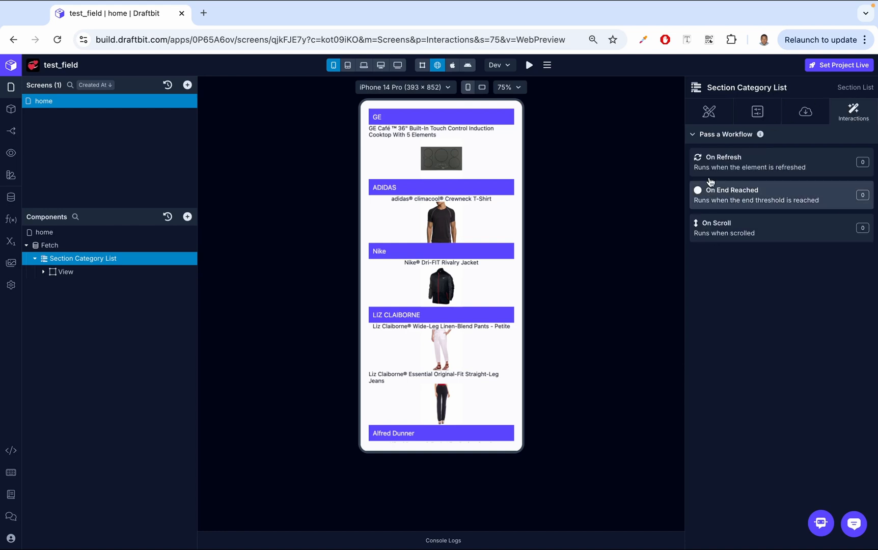
mouse_move(731, 197)
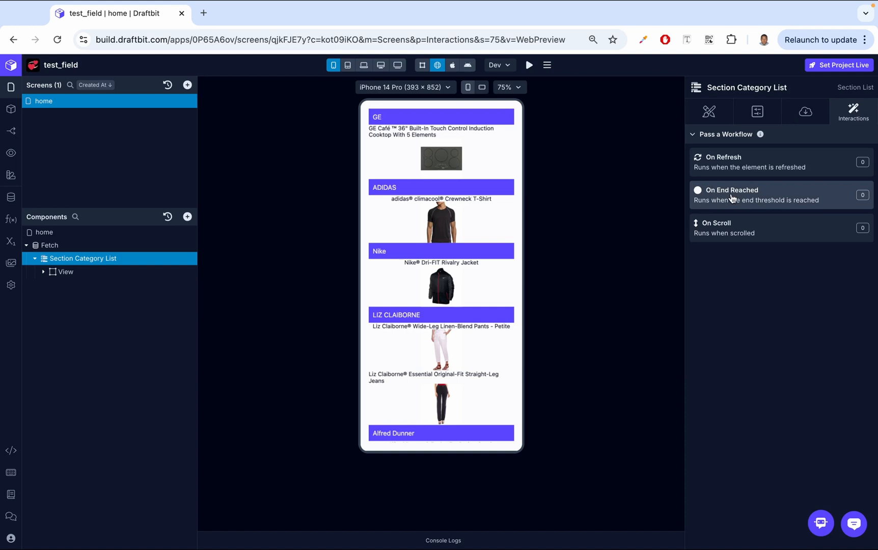
left_click(756, 111)
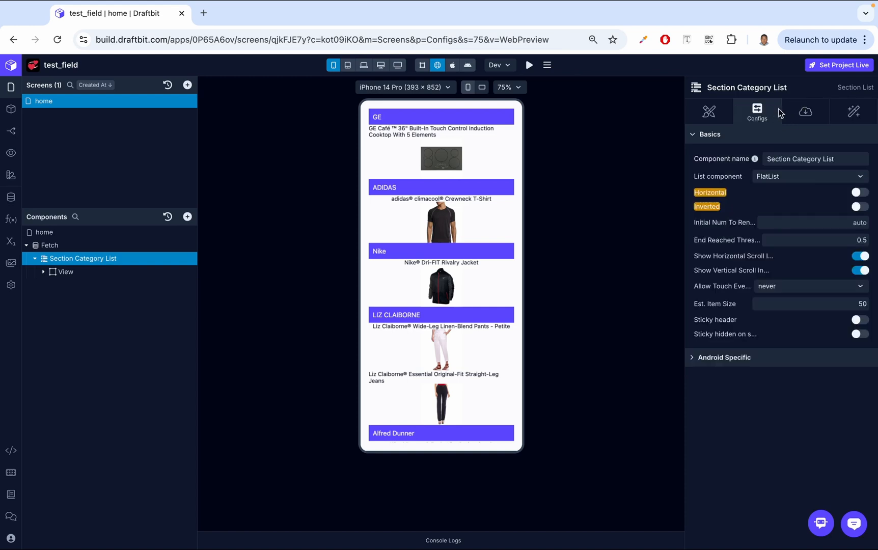
mouse_move(707, 249)
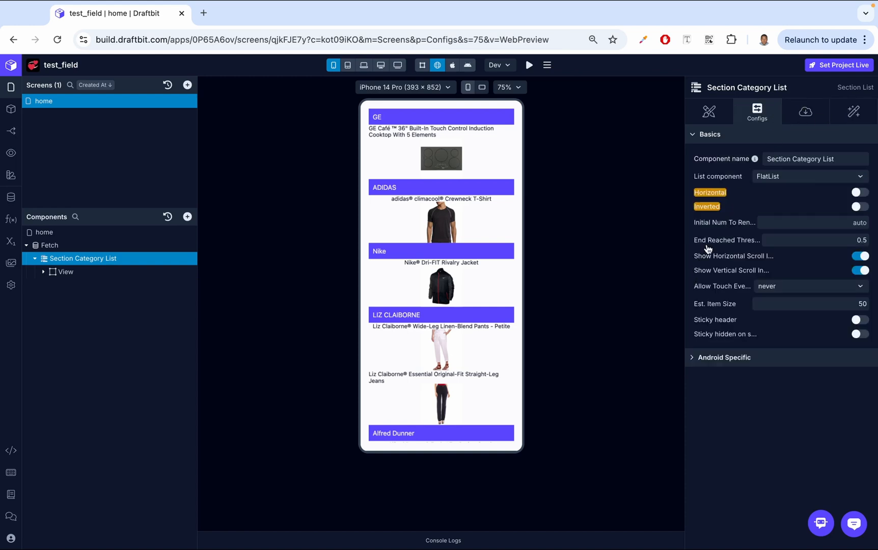
mouse_move(742, 243)
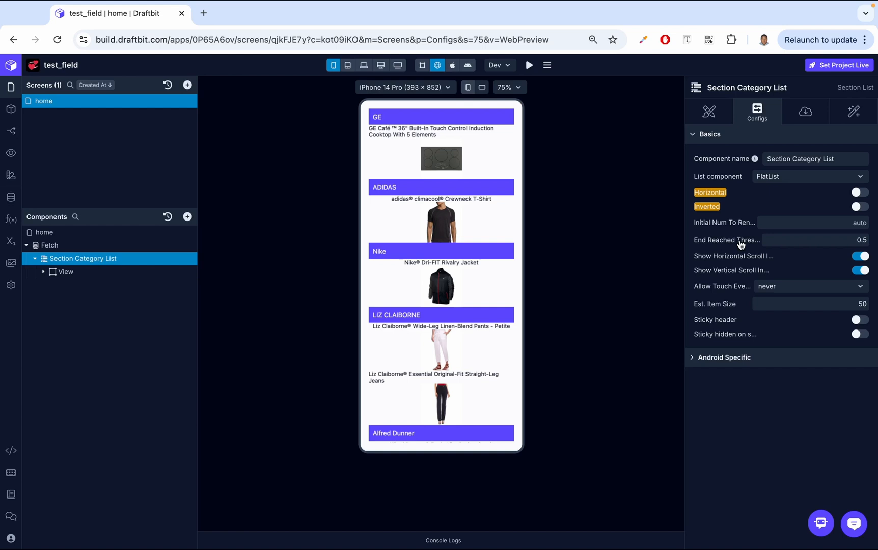
mouse_move(739, 251)
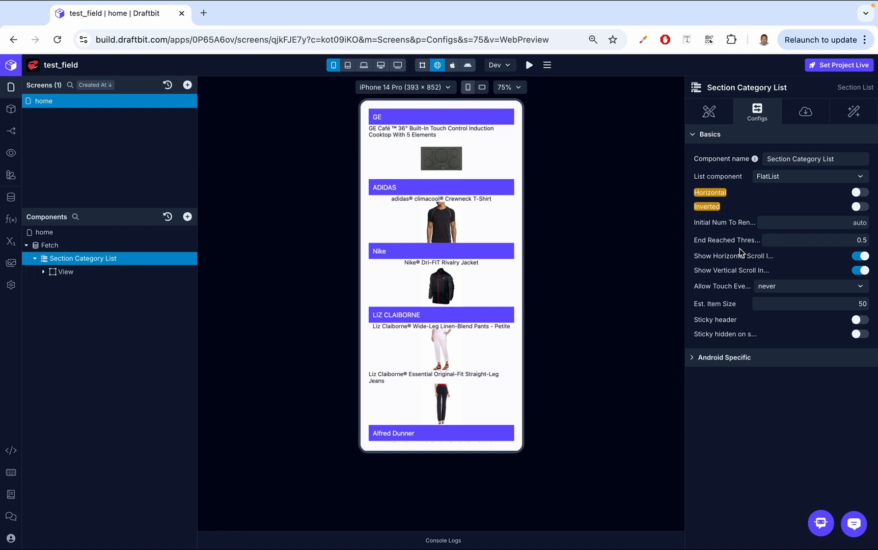
mouse_move(439, 315)
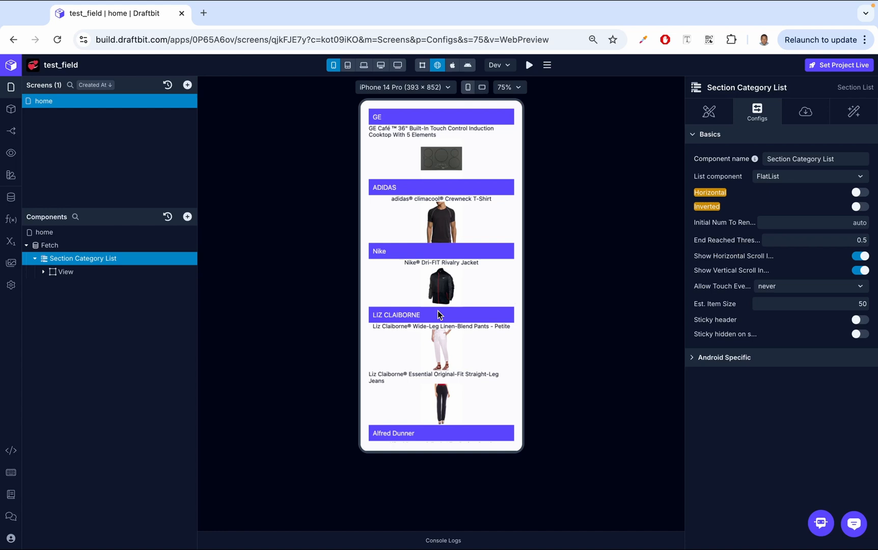
scroll("down", 3)
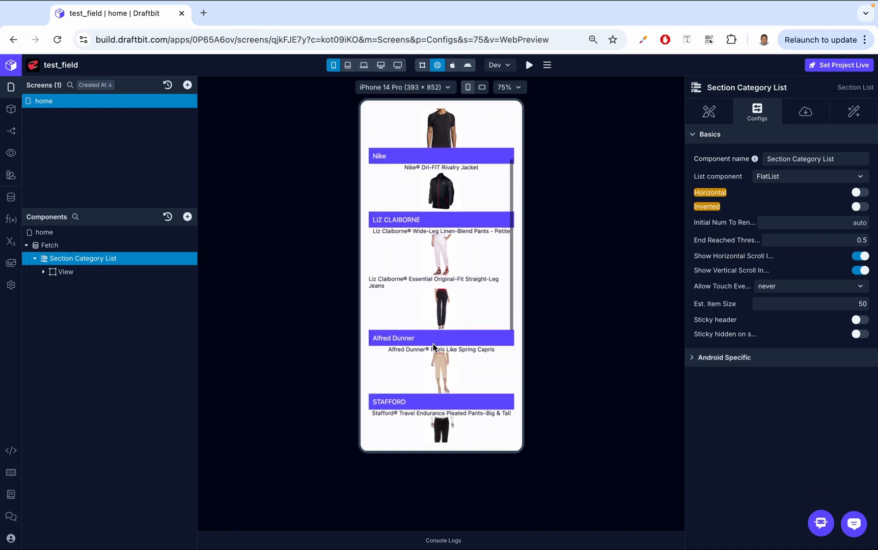
scroll("down", 3)
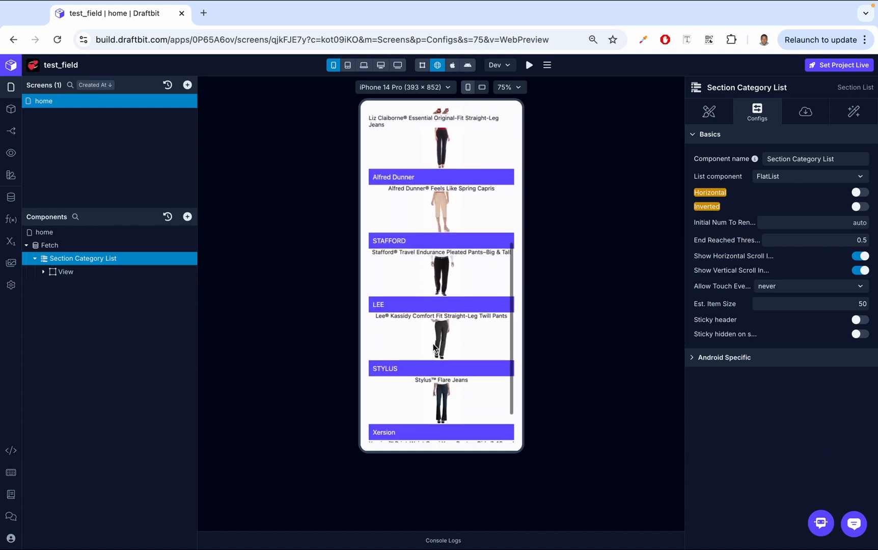
scroll("down", 3)
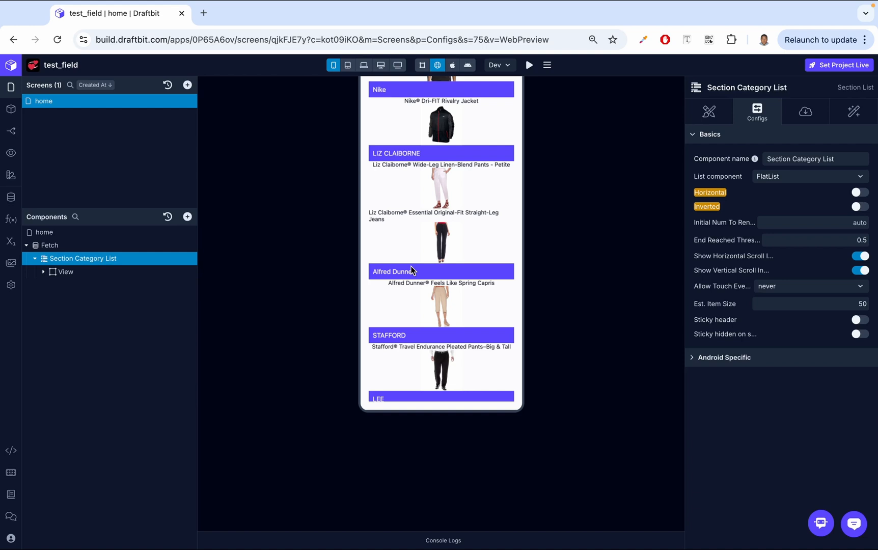
mouse_move(398, 208)
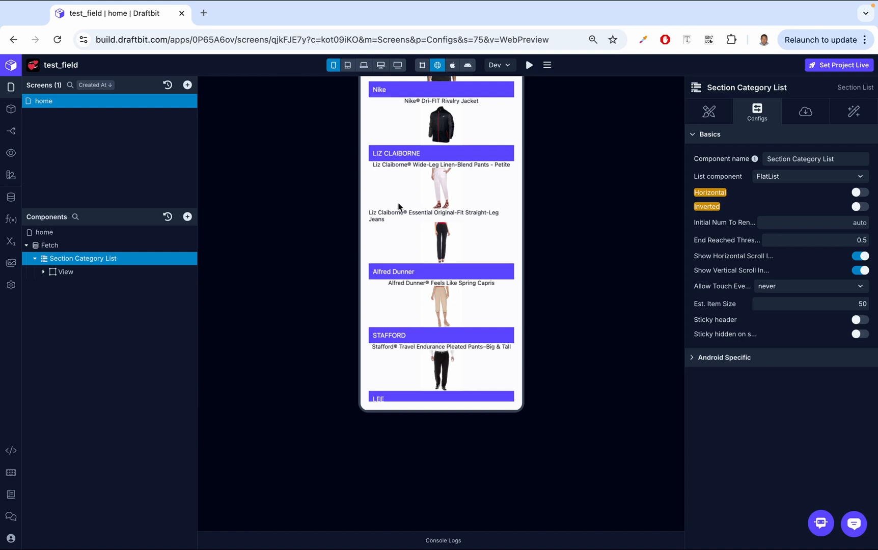
mouse_move(817, 151)
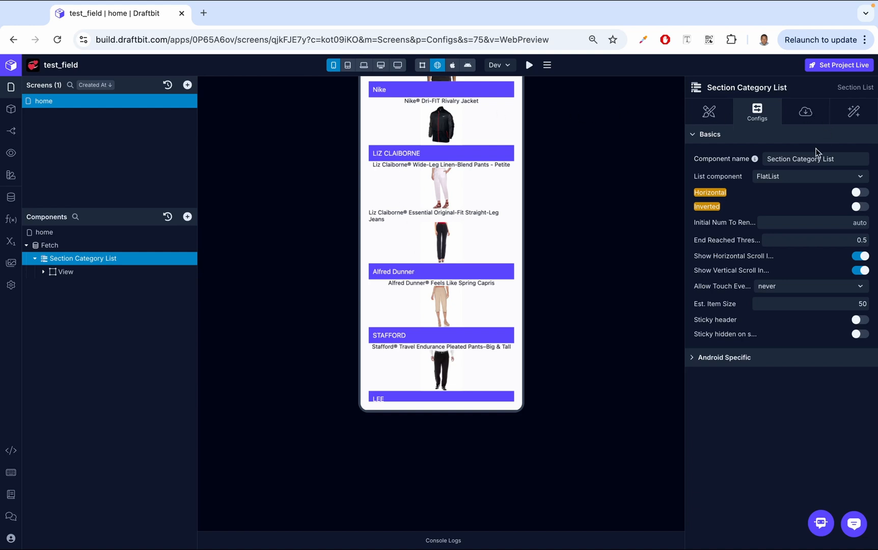
mouse_move(680, 242)
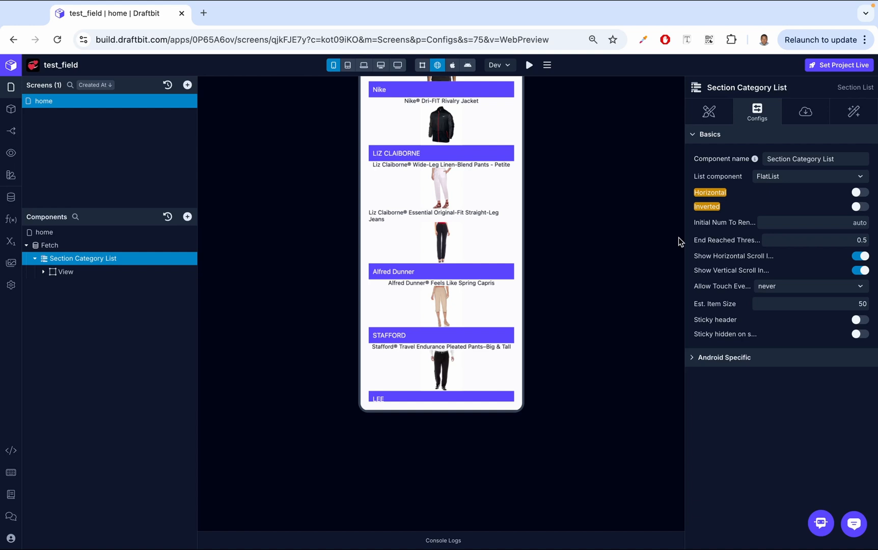
mouse_move(859, 115)
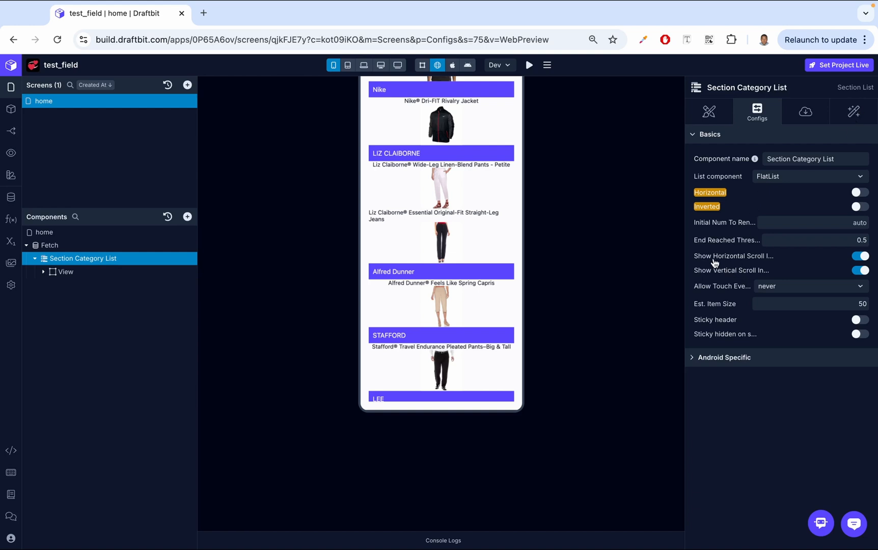
mouse_move(775, 266)
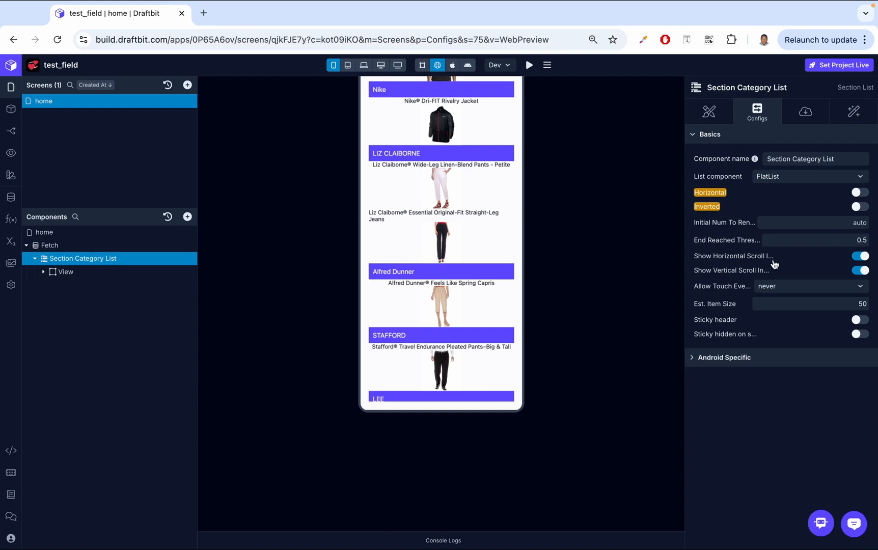
scroll("up", 3)
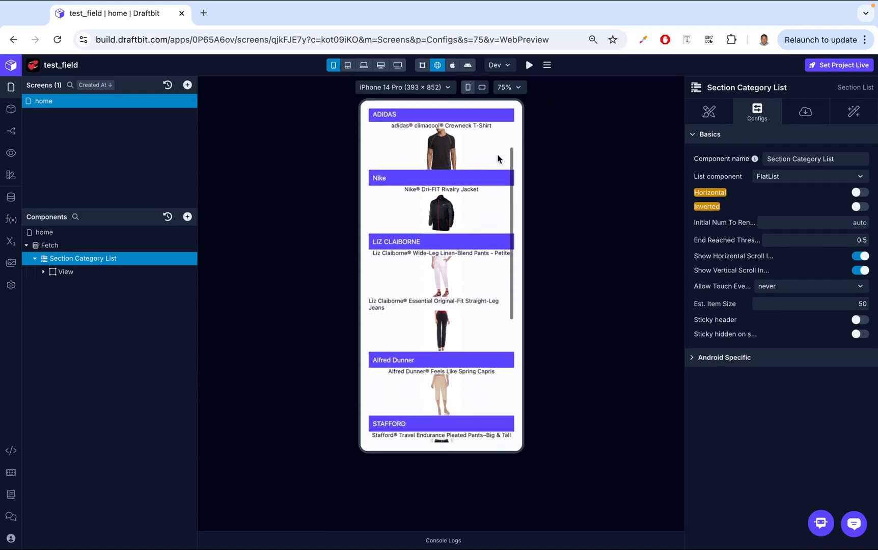
Switch off Show Horizontal Scroll Indicator for the Section Category List.
left_click(859, 256)
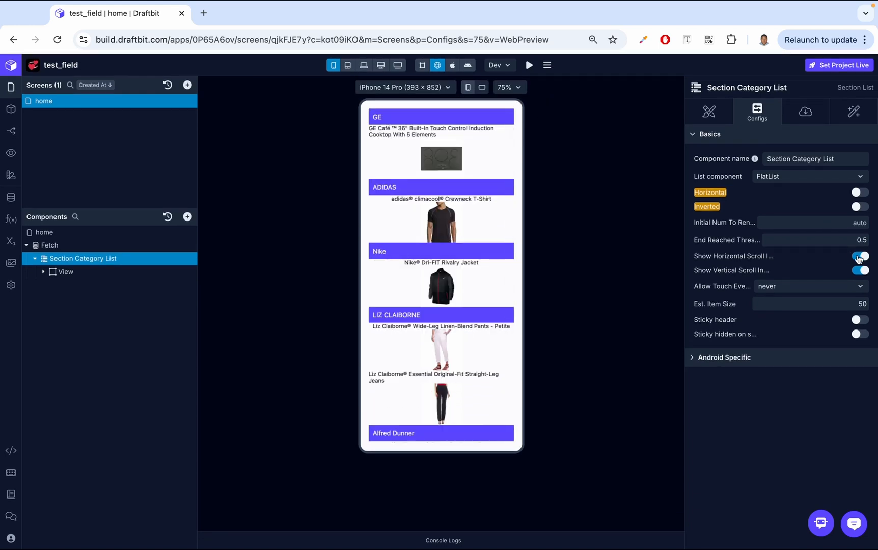
left_click(859, 255)
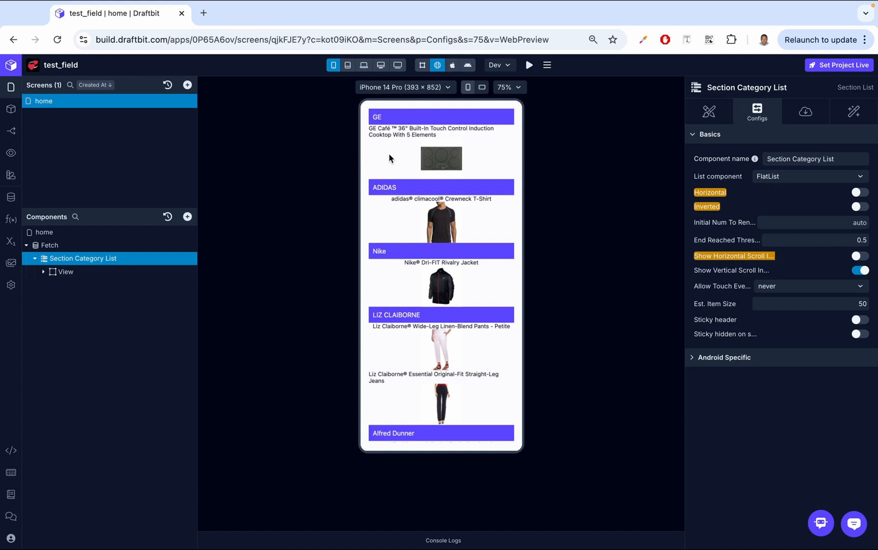
mouse_move(636, 167)
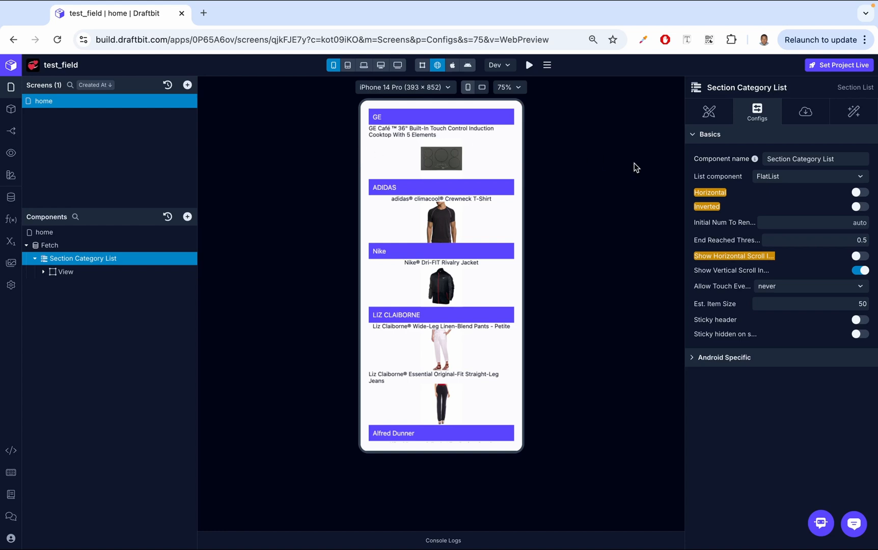
mouse_move(745, 329)
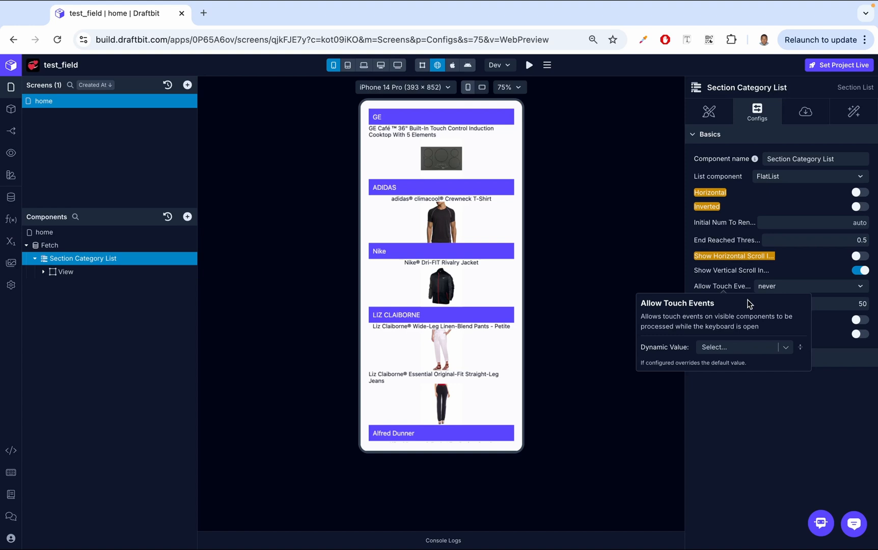
mouse_move(726, 326)
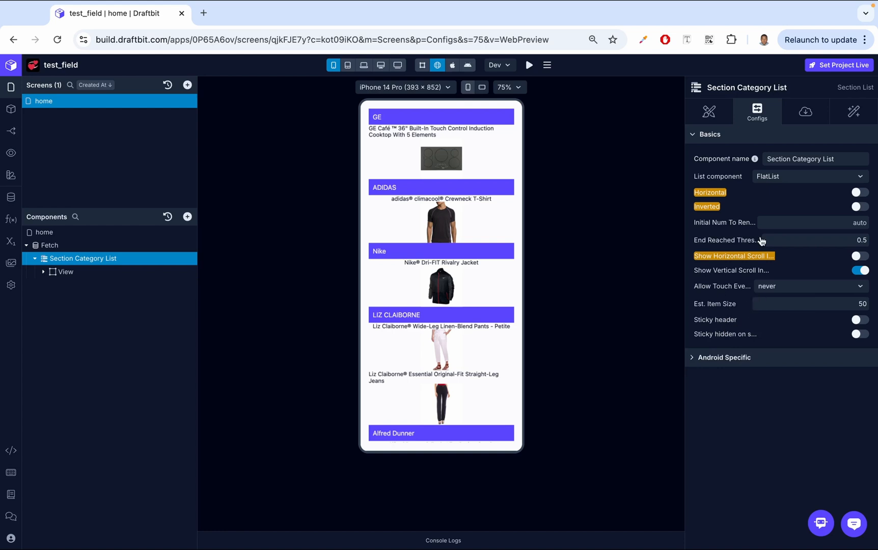
mouse_move(782, 182)
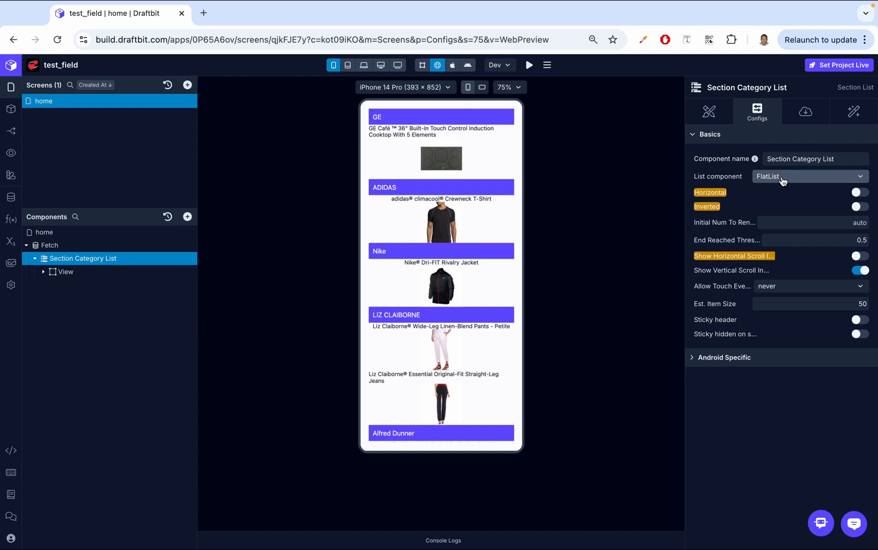
mouse_move(758, 351)
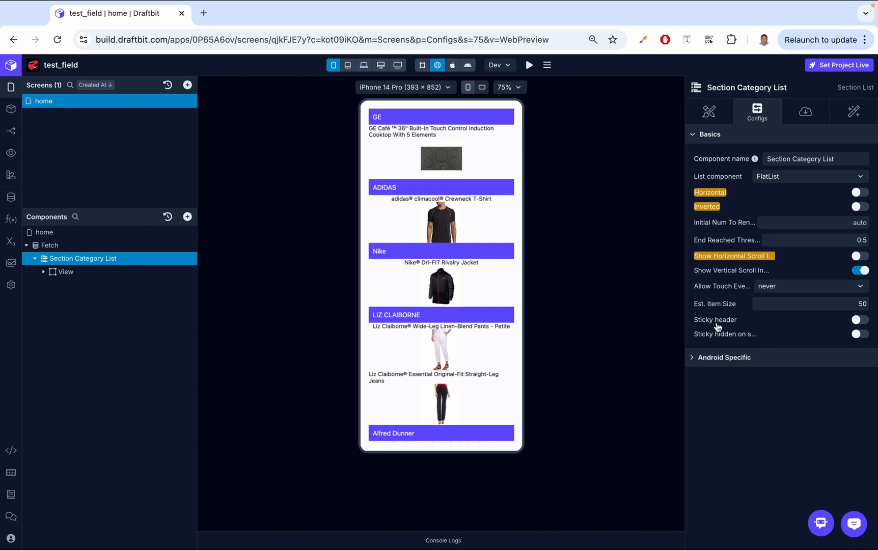
left_click(859, 320)
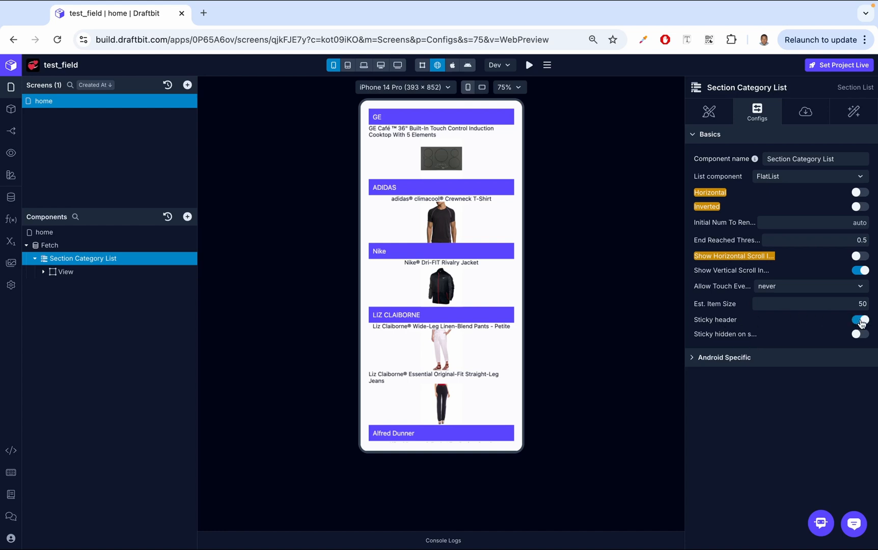
left_click(860, 319)
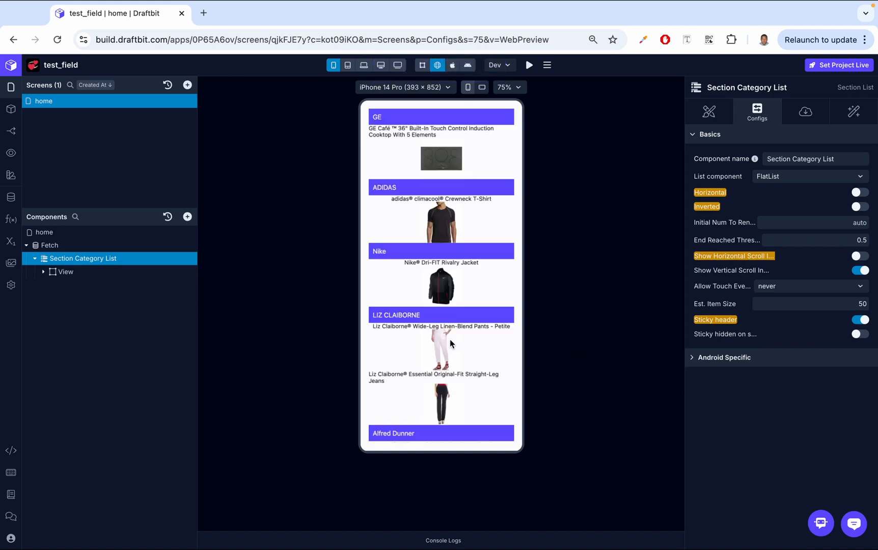
mouse_move(402, 116)
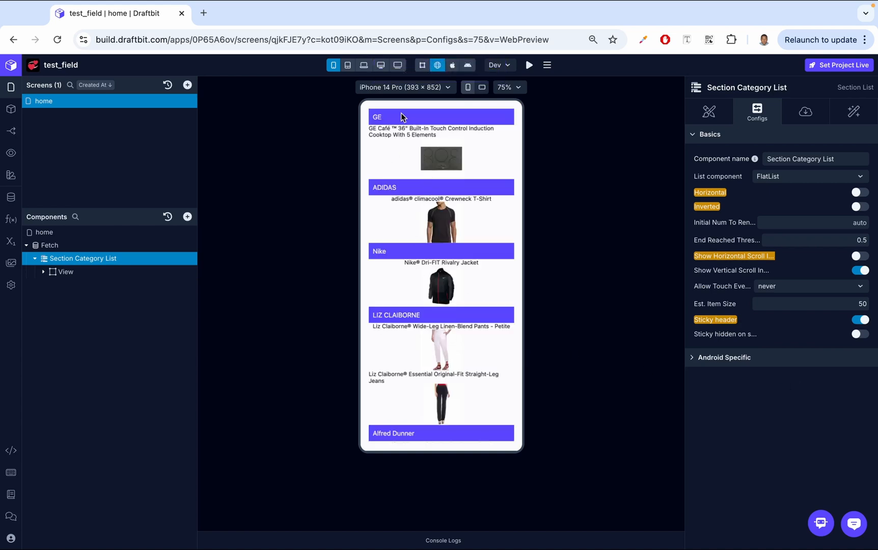
scroll("down", 3)
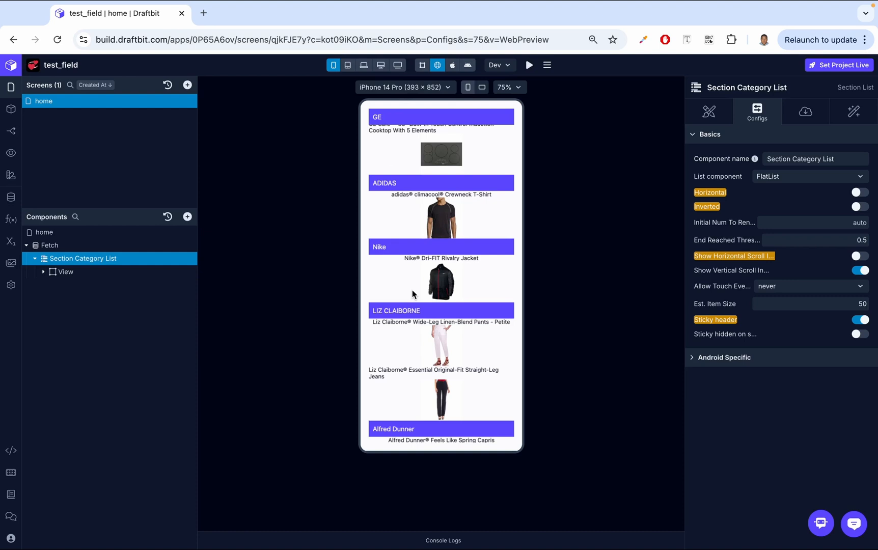
scroll("down", 3)
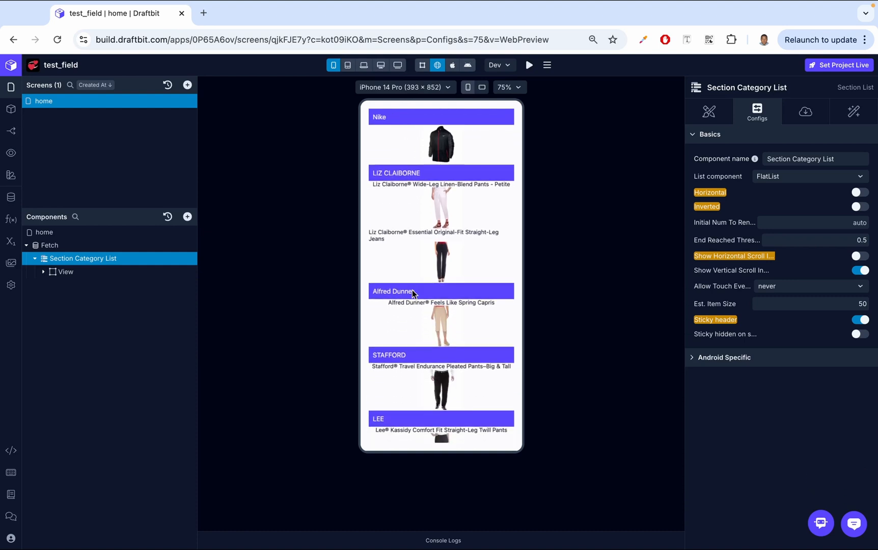
scroll("down", 3)
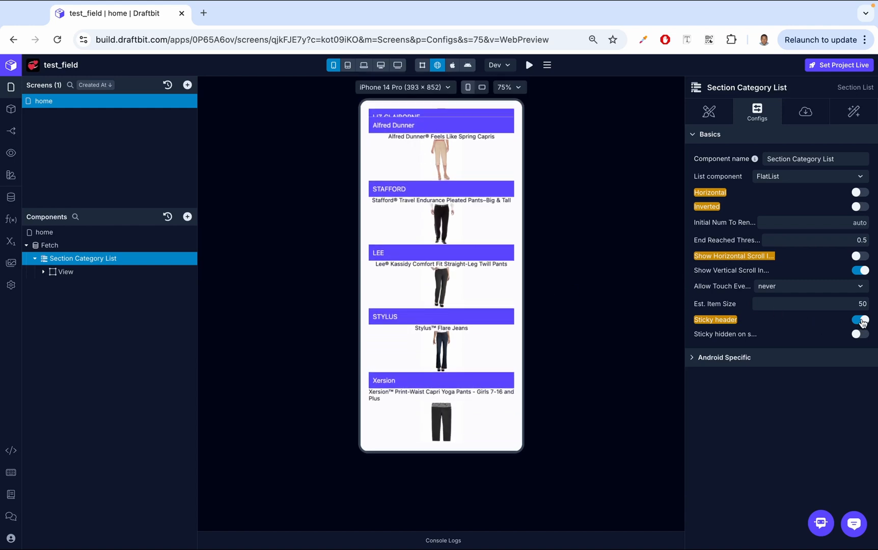
left_click(859, 320)
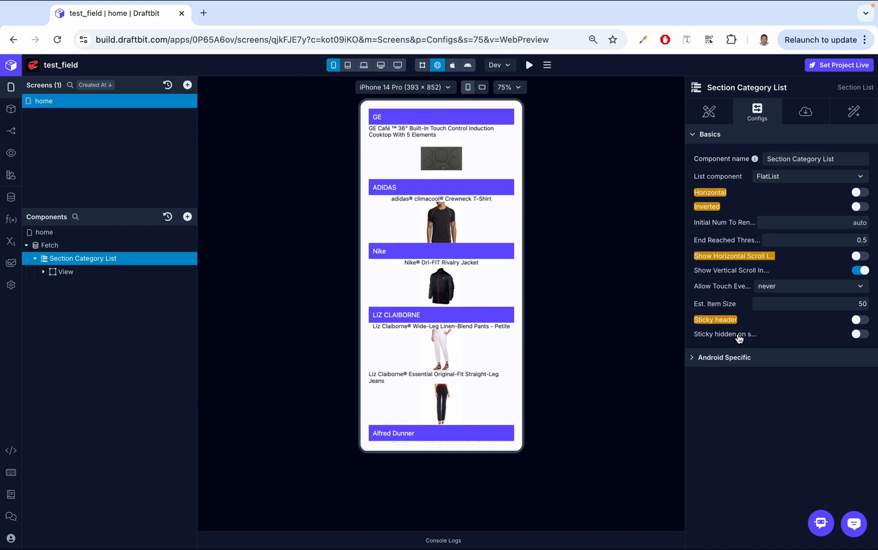
mouse_move(795, 393)
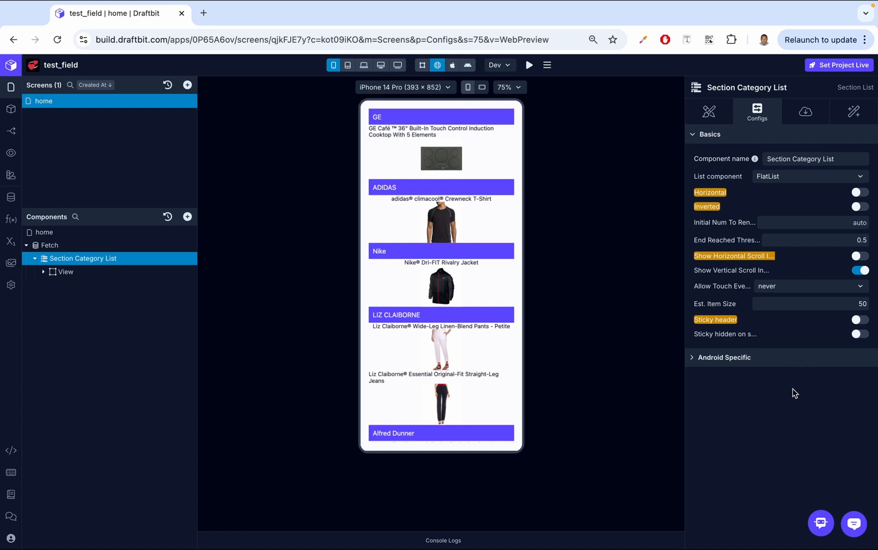
mouse_move(805, 111)
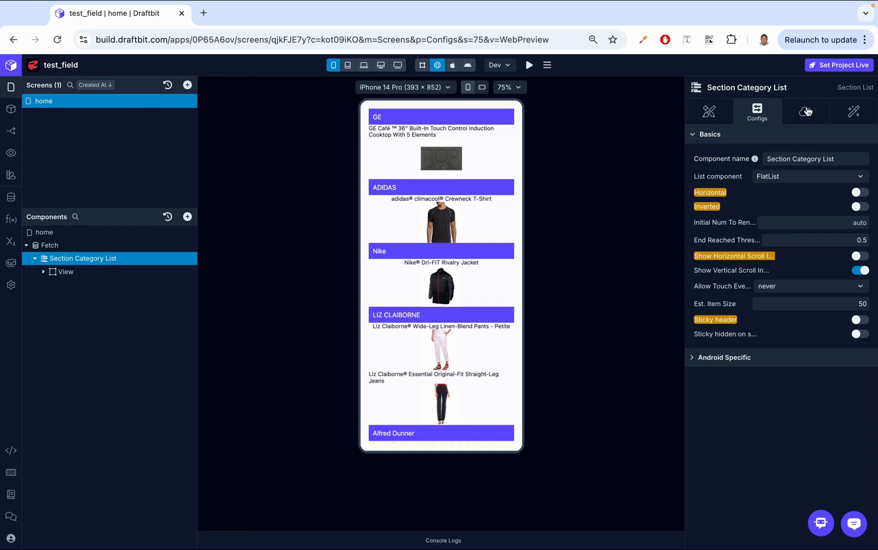
Show the Fetch component's Data settings with its products-endpoint preview request.
left_click(804, 111)
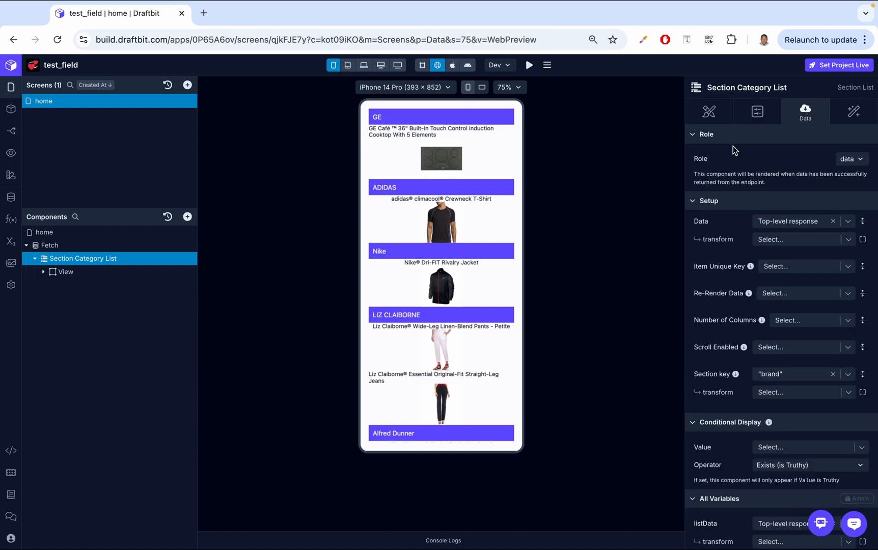
mouse_move(729, 268)
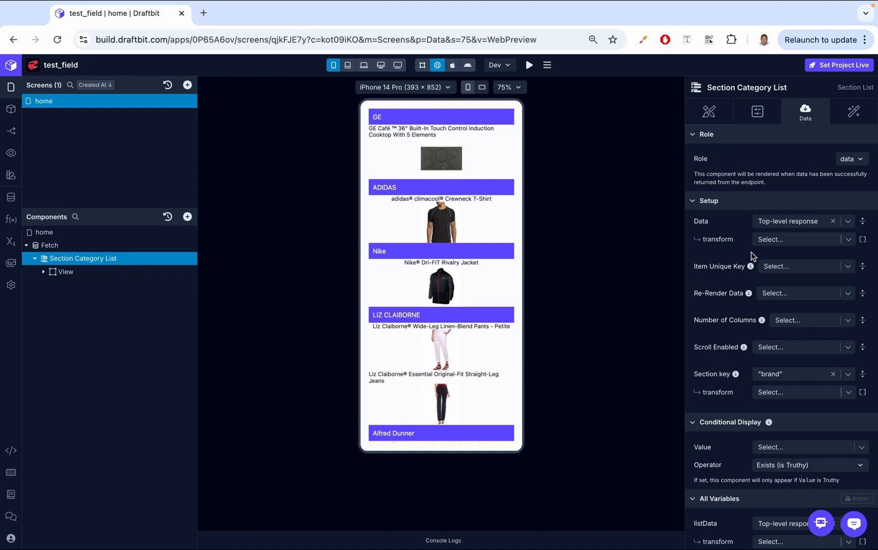
mouse_move(745, 271)
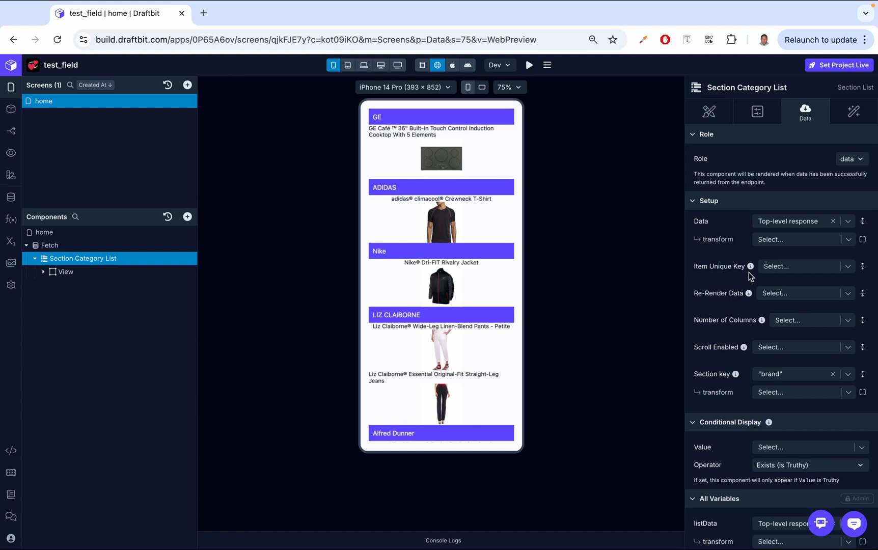
mouse_move(742, 306)
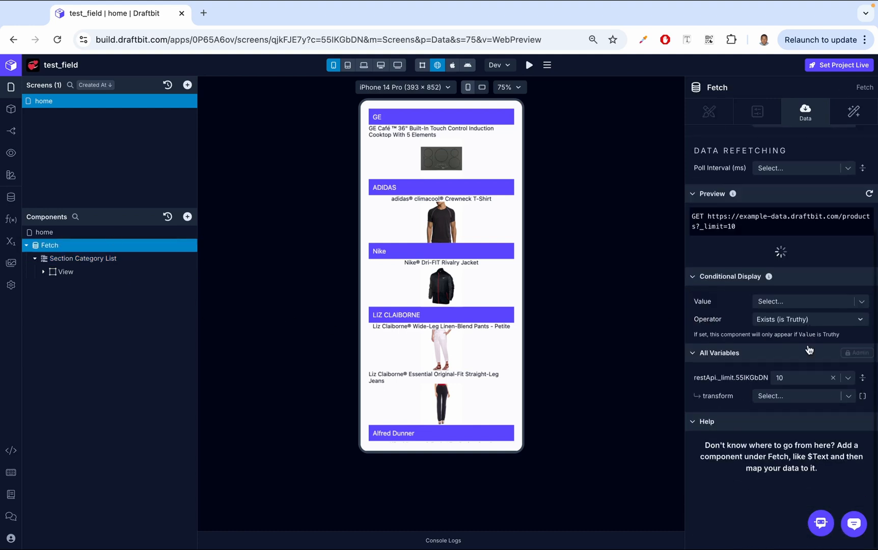
Expand the fetched product JSON, then return to the Section Category List's data settings.
left_click(869, 194)
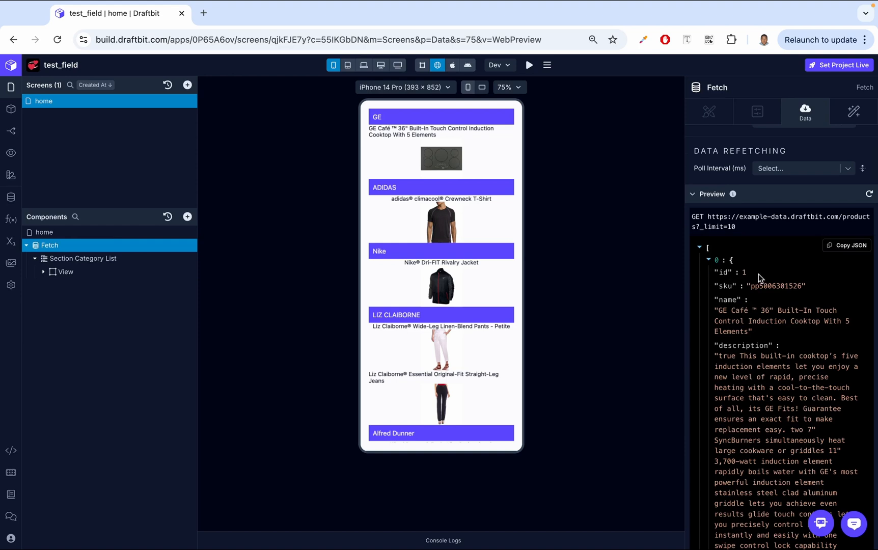
left_click(83, 259)
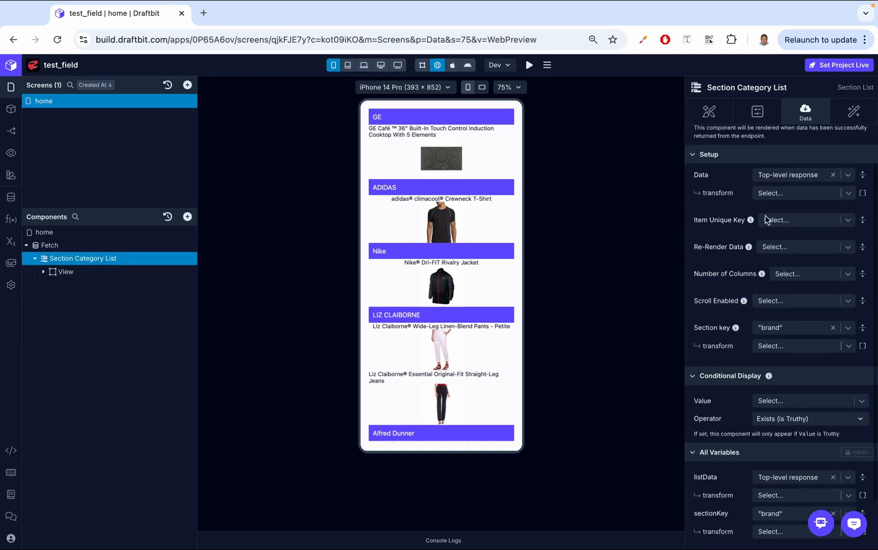
mouse_move(762, 228)
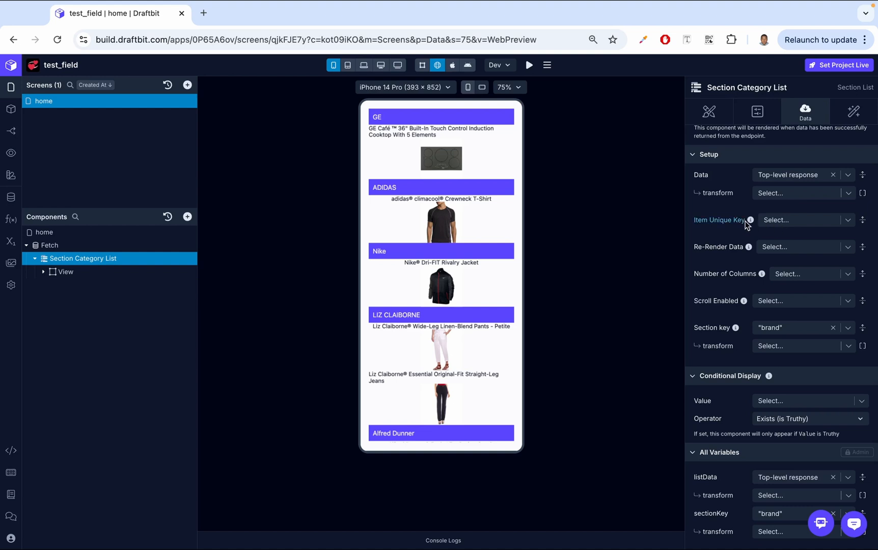
mouse_move(712, 258)
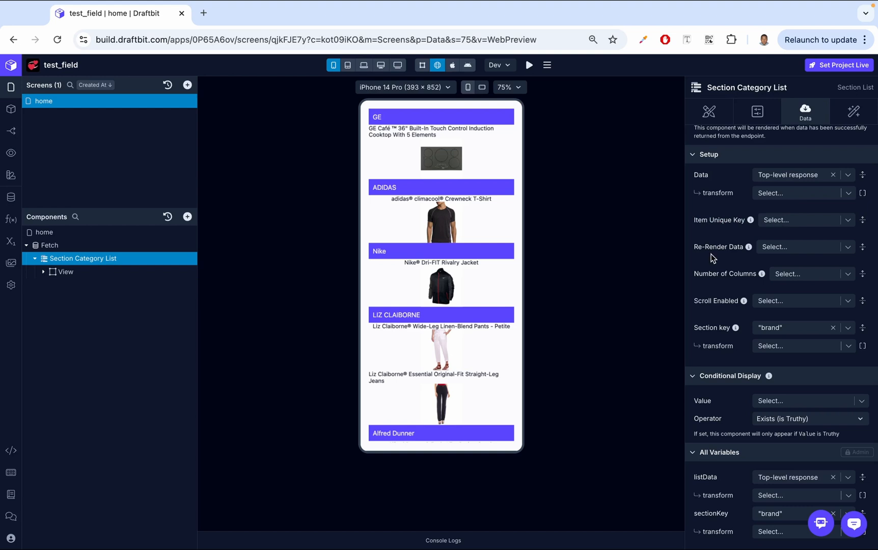
mouse_move(739, 255)
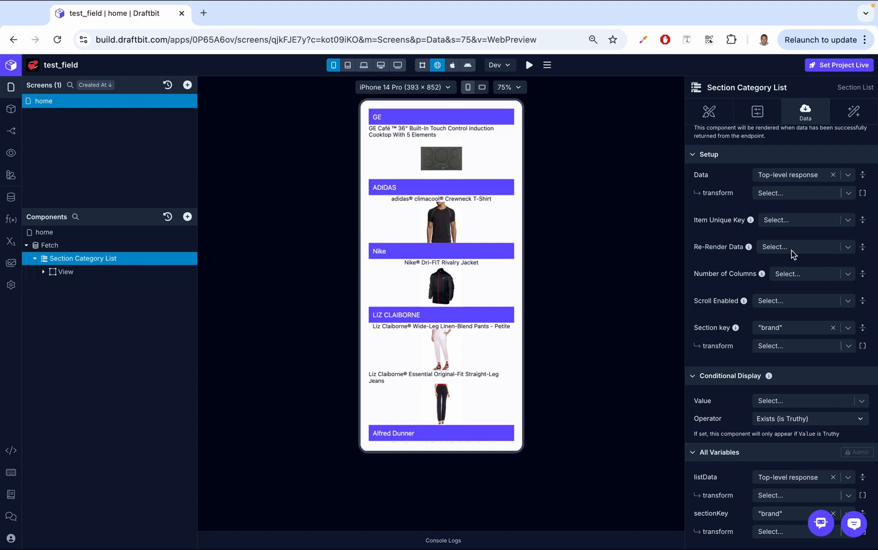
mouse_move(784, 250)
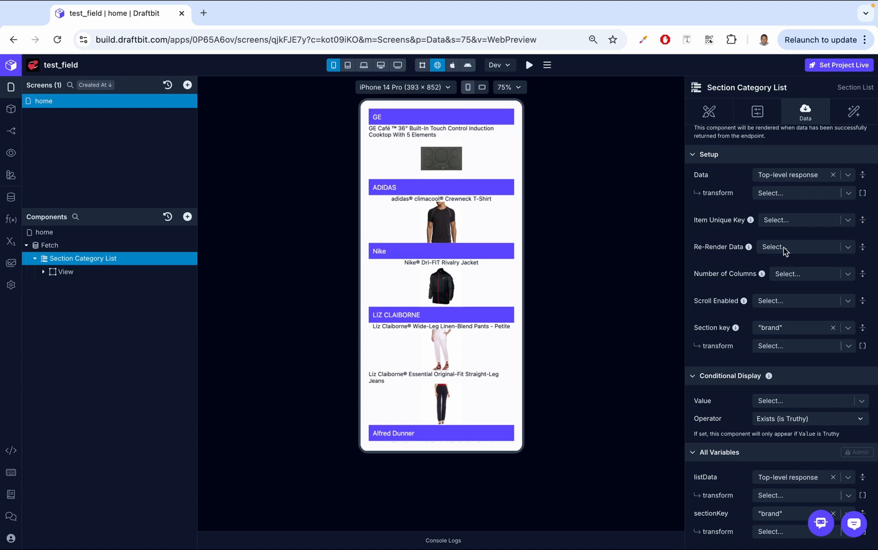
mouse_move(395, 273)
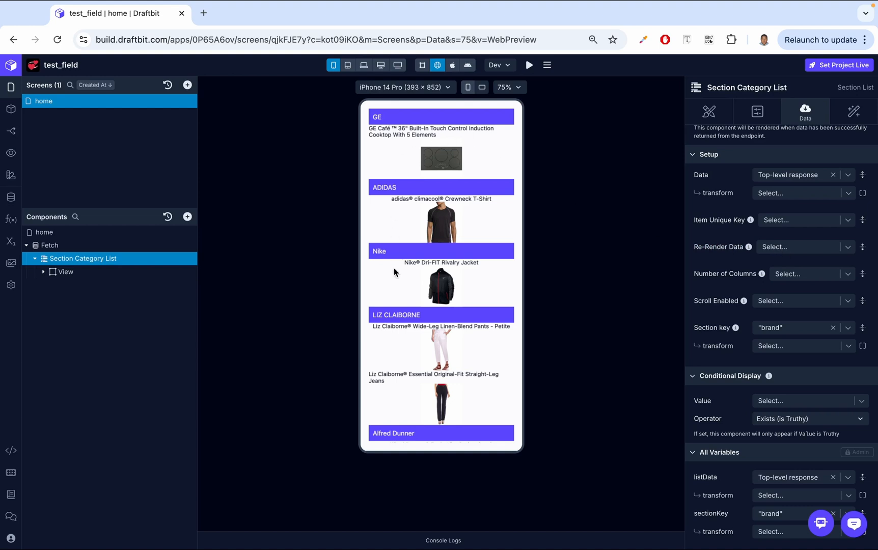
mouse_move(447, 348)
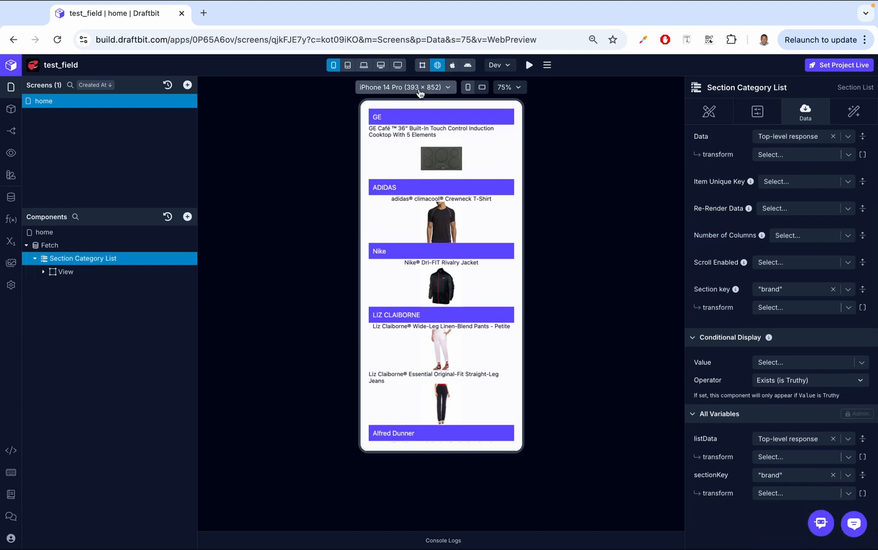
mouse_move(786, 254)
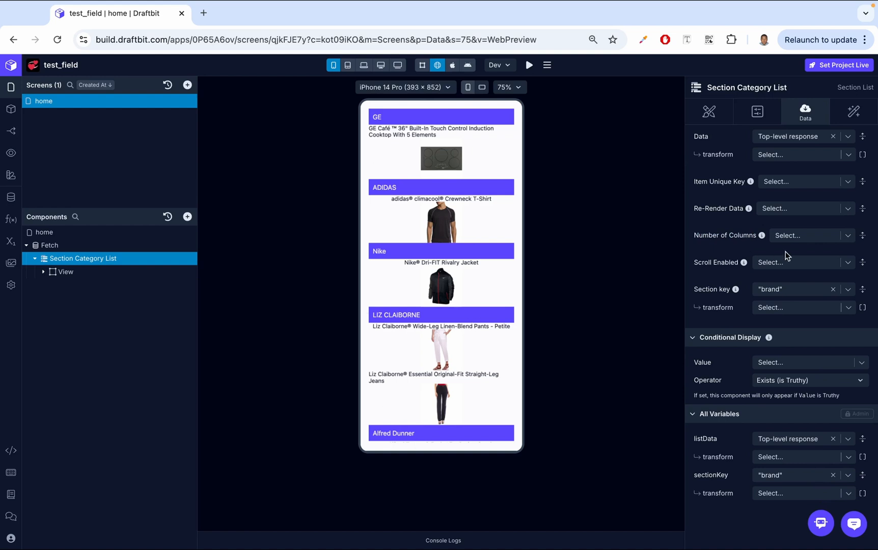
mouse_move(468, 98)
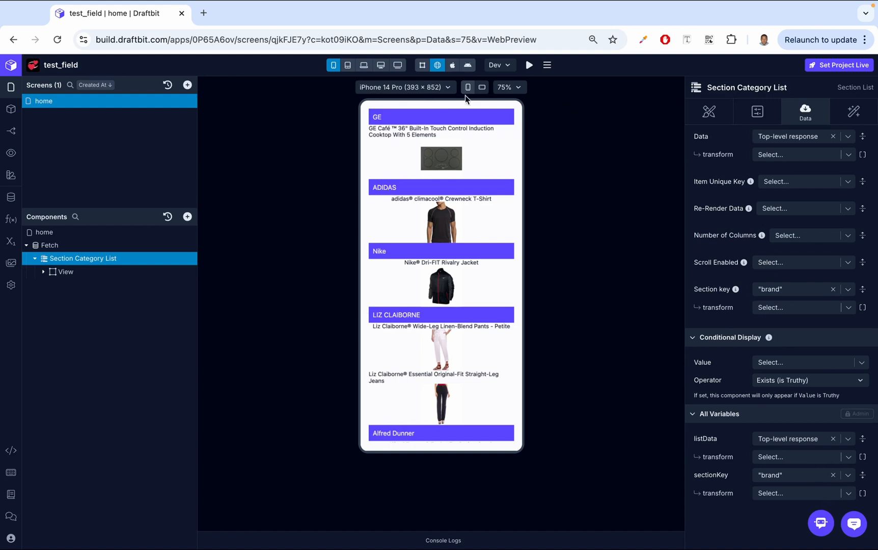
mouse_move(737, 325)
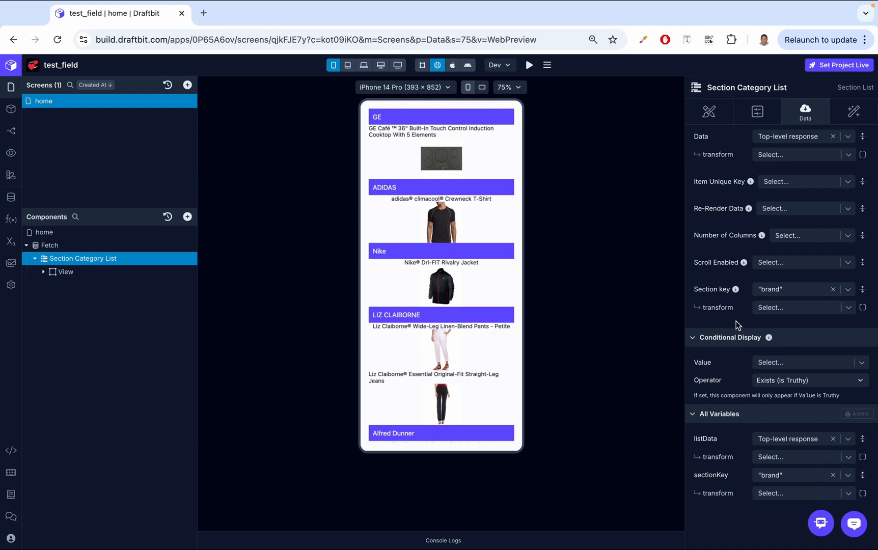
mouse_move(744, 271)
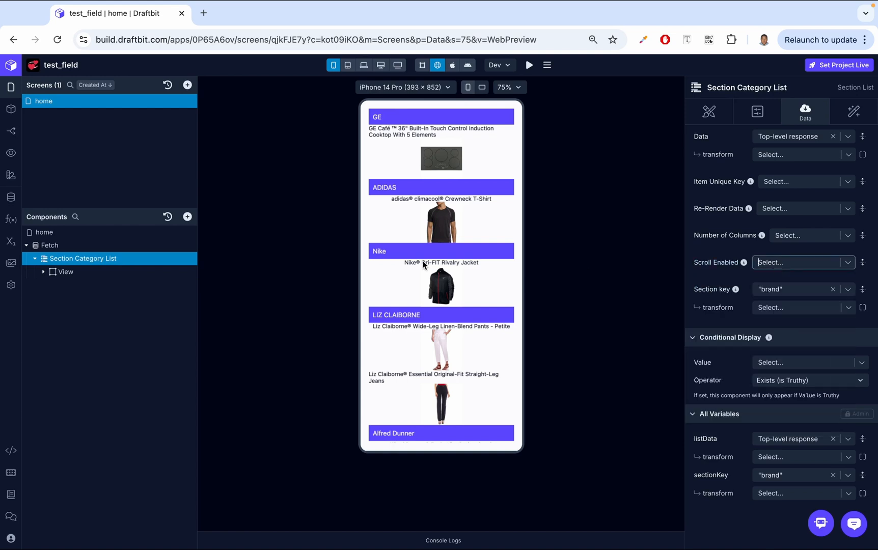
mouse_move(796, 272)
type("false")
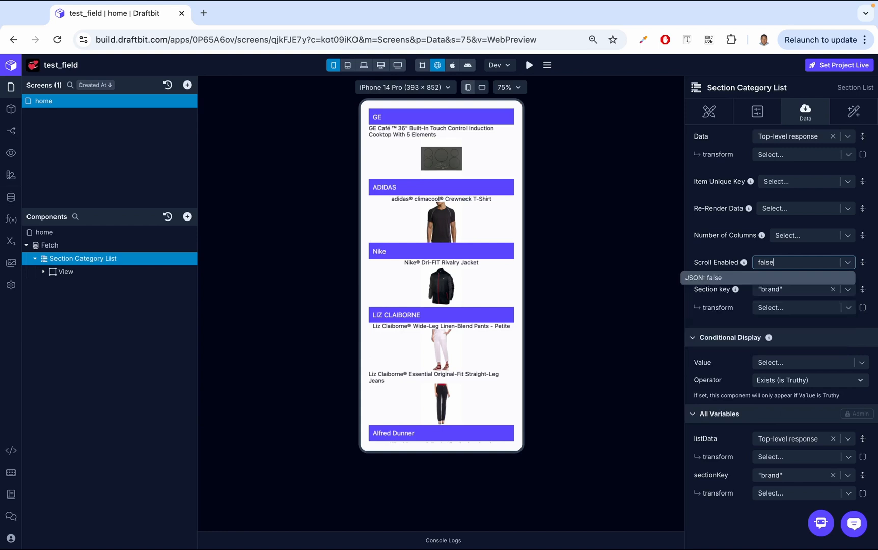
key("Enter")
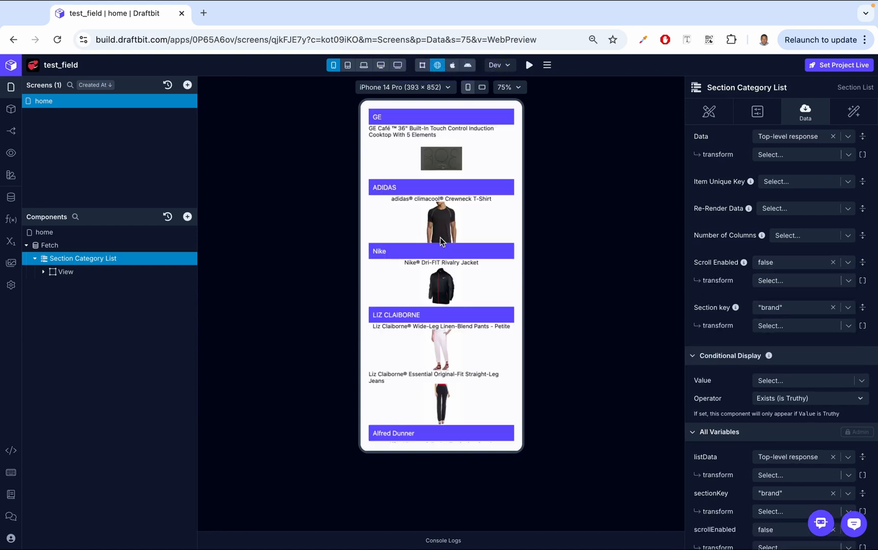
scroll("down", 3)
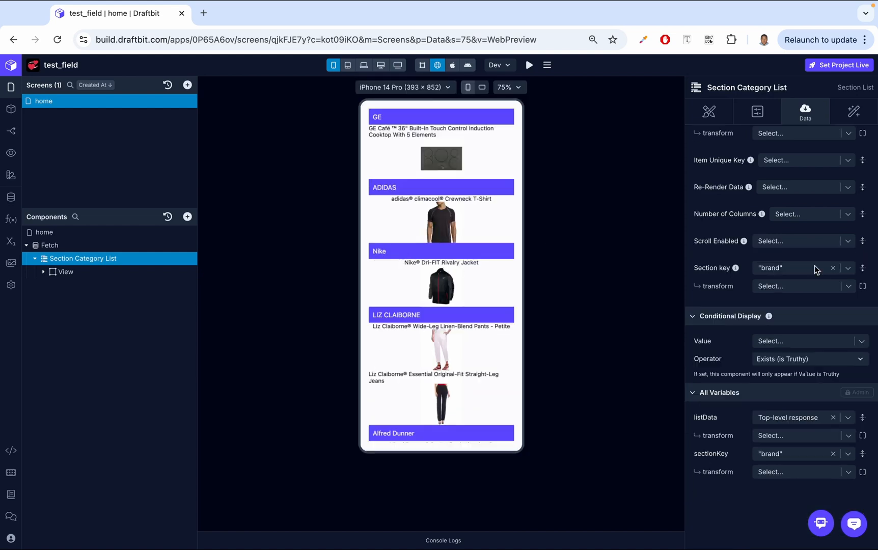
mouse_move(736, 274)
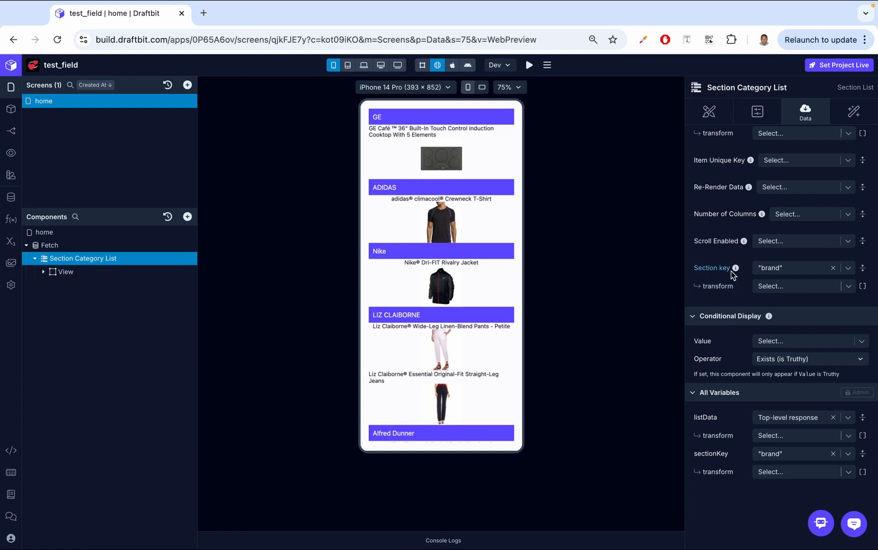
mouse_move(733, 268)
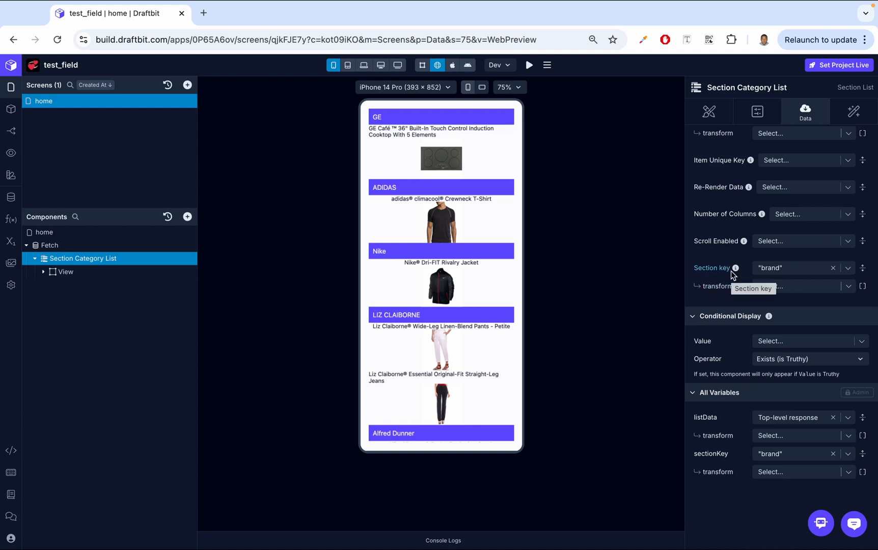
mouse_move(527, 268)
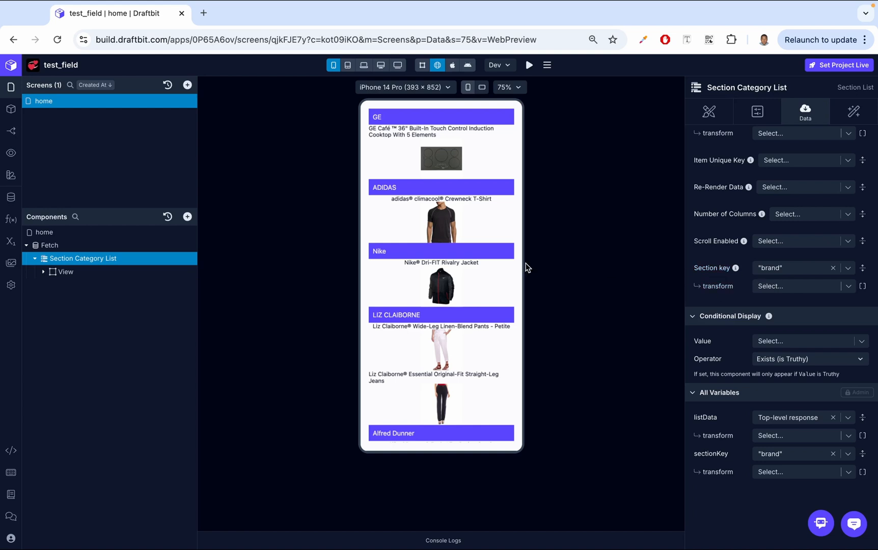
mouse_move(784, 272)
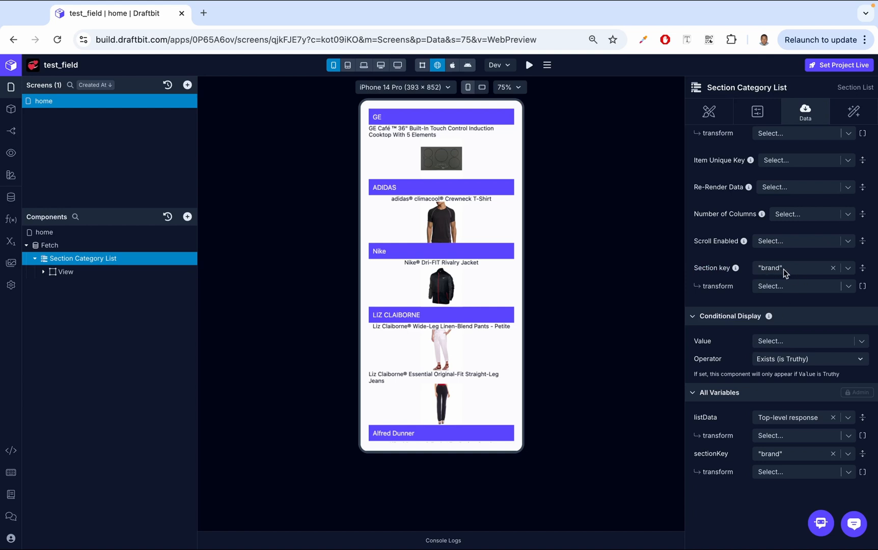
mouse_move(422, 337)
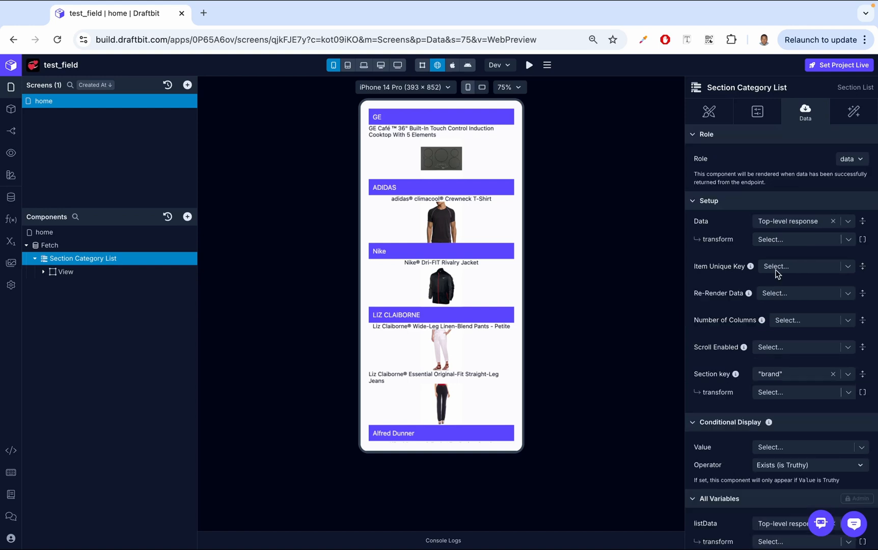
Show the list's empty refresh, end-reached and scroll workflows and preview the screen on iOS.
left_click(853, 111)
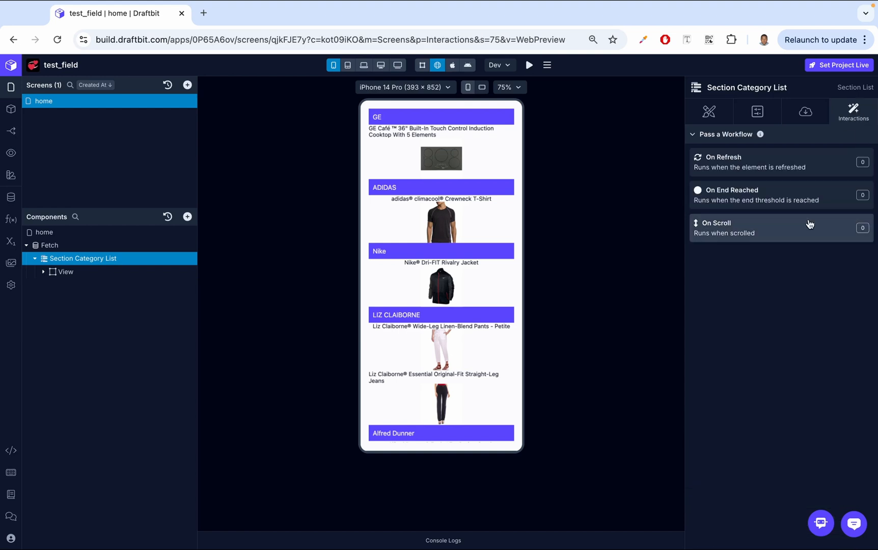
mouse_move(761, 402)
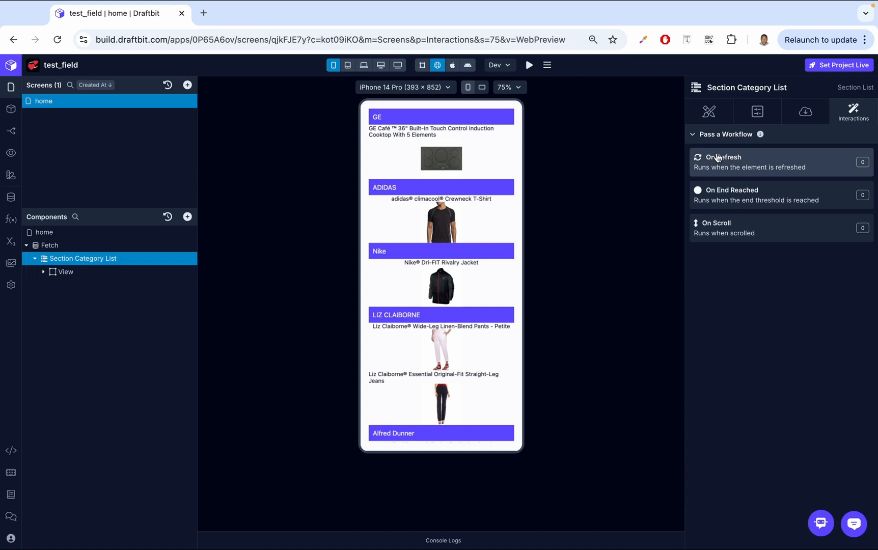
mouse_move(409, 201)
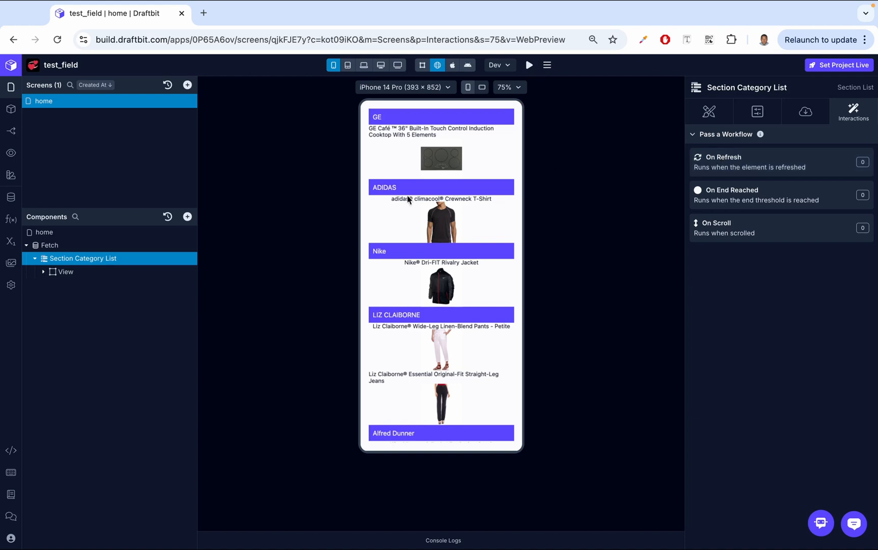
mouse_move(436, 287)
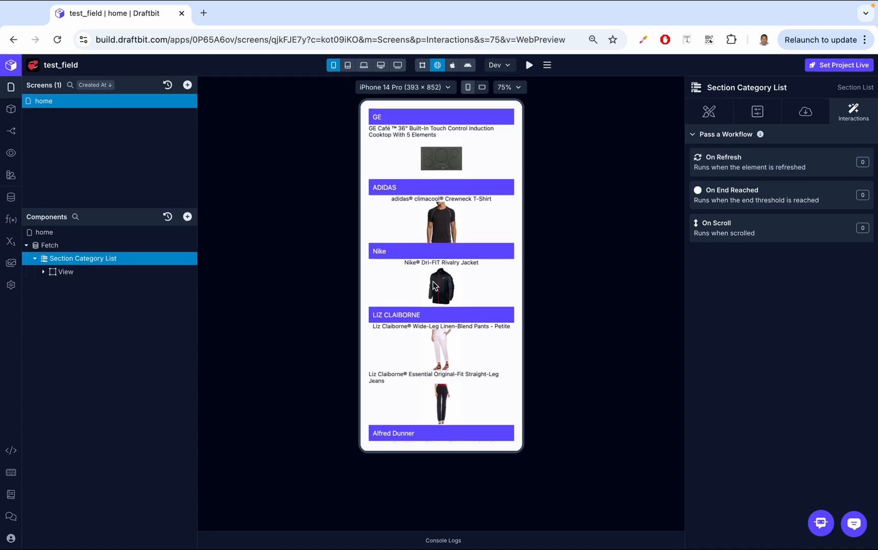
mouse_move(785, 169)
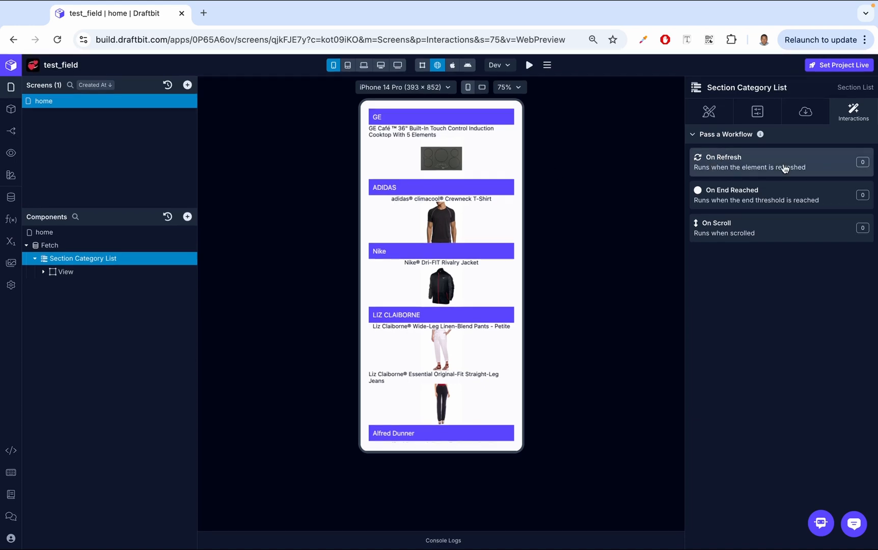
mouse_move(814, 168)
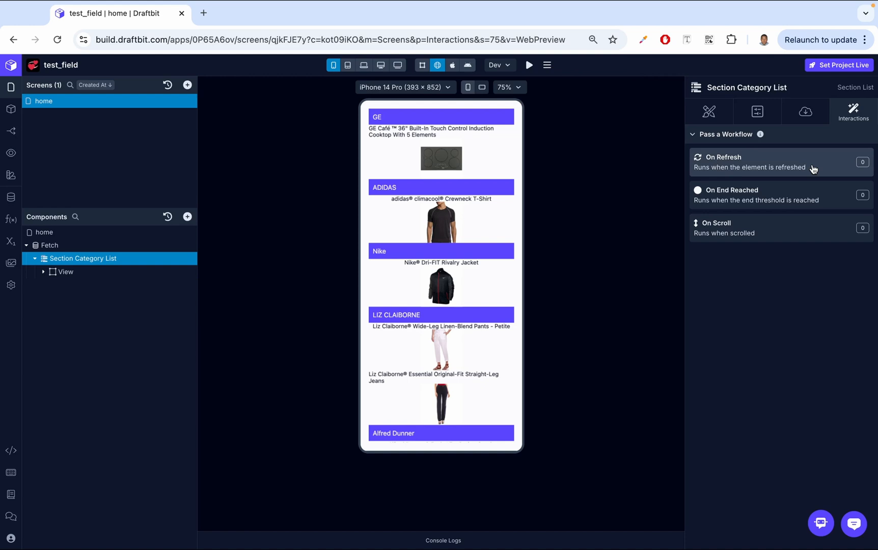
mouse_move(792, 189)
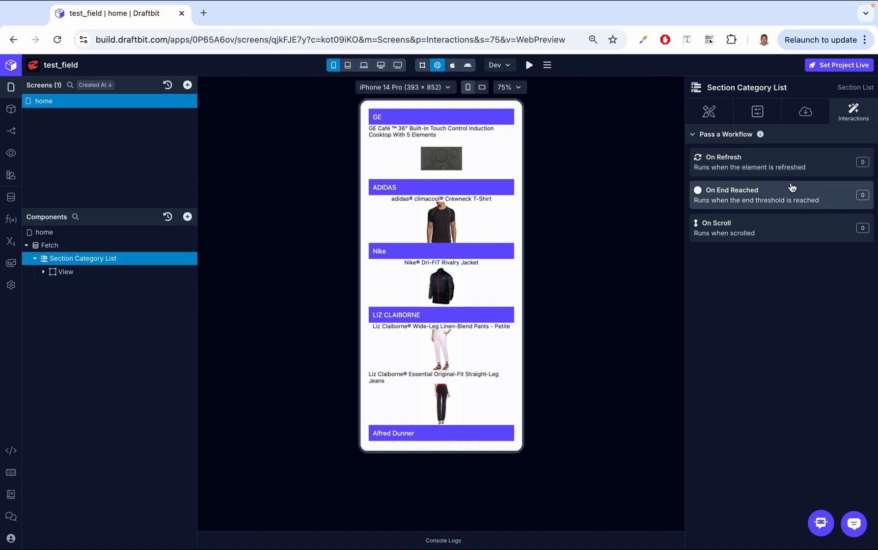
mouse_move(448, 321)
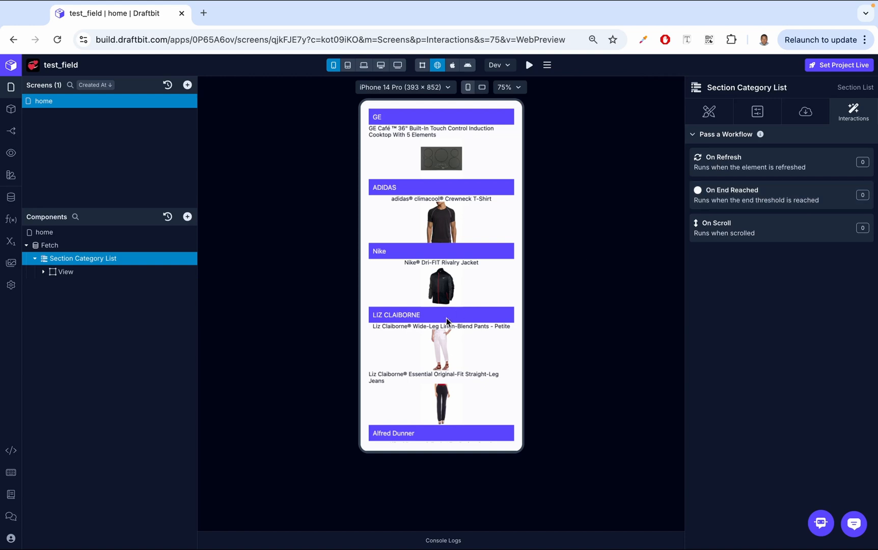
scroll("down", 3)
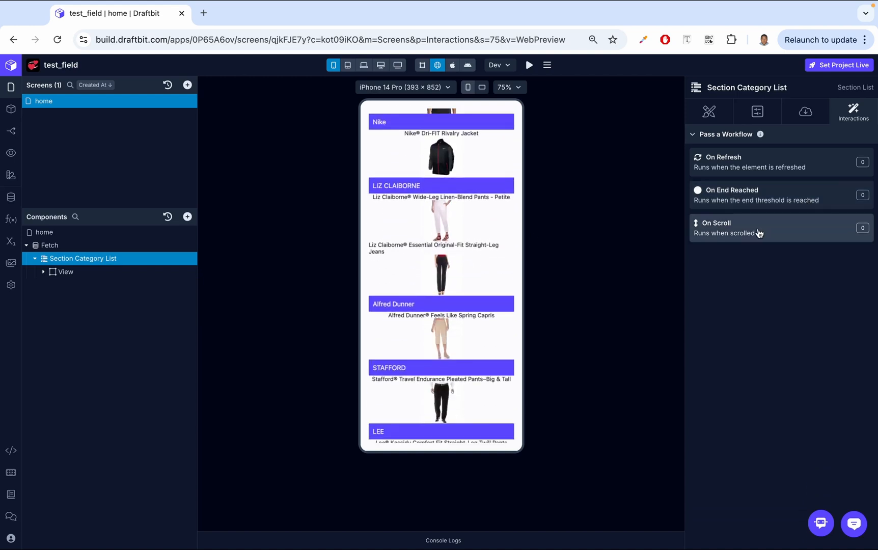
mouse_move(774, 310)
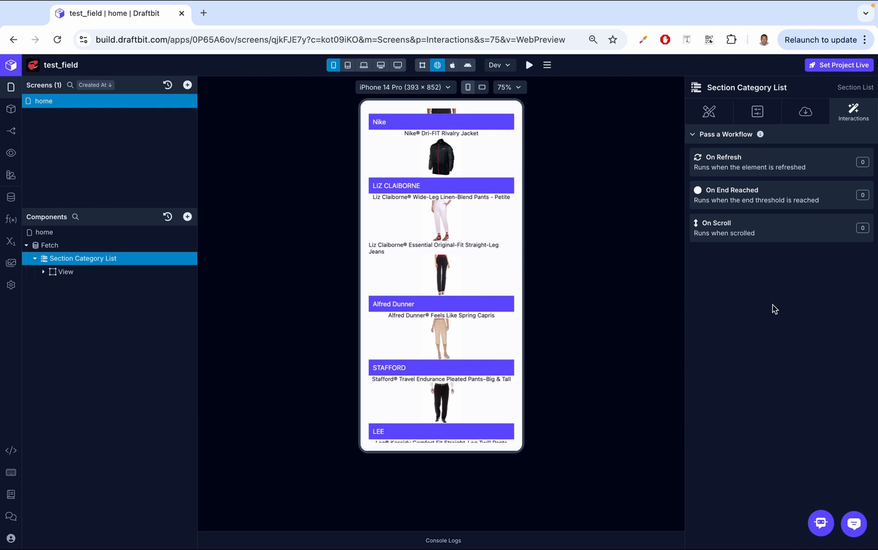
left_click(452, 65)
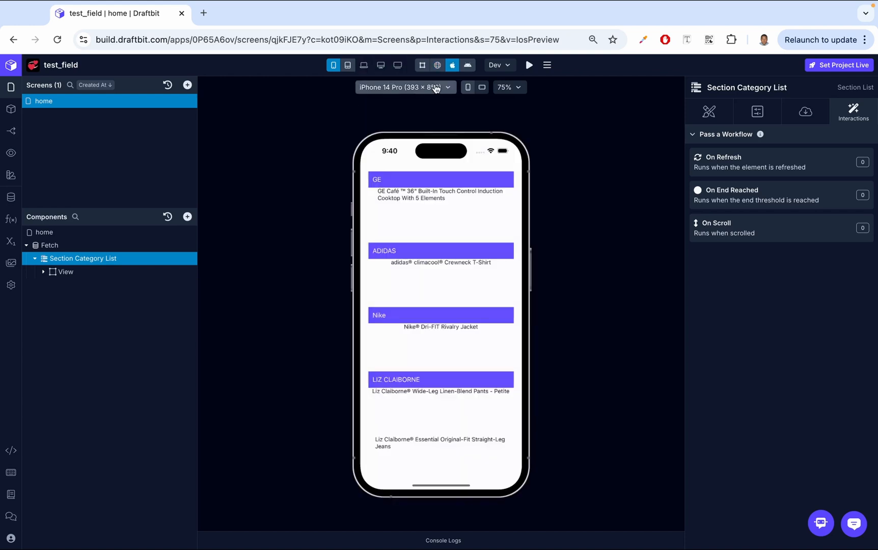
mouse_move(452, 65)
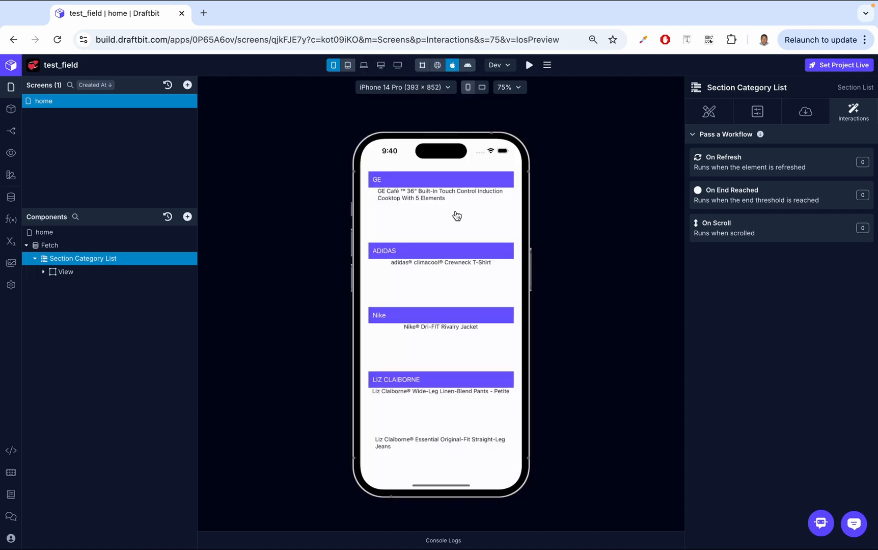
mouse_move(781, 340)
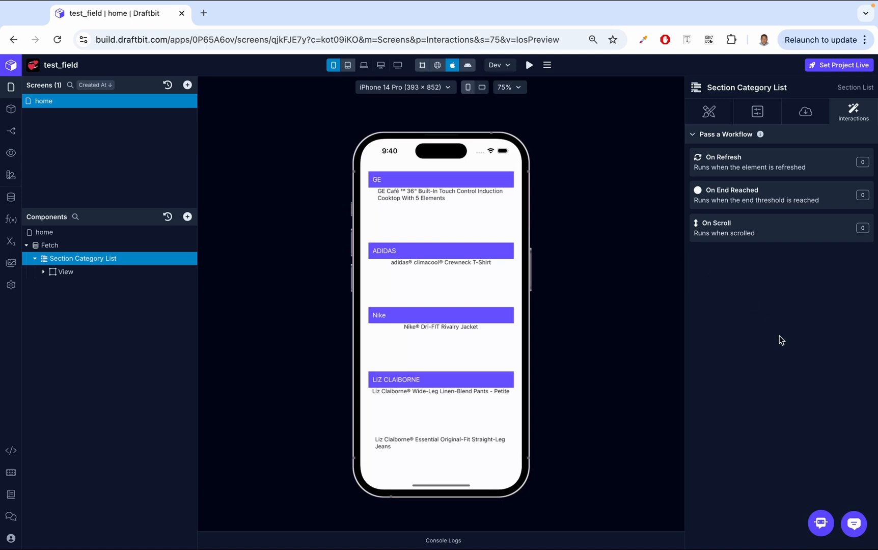
mouse_move(731, 167)
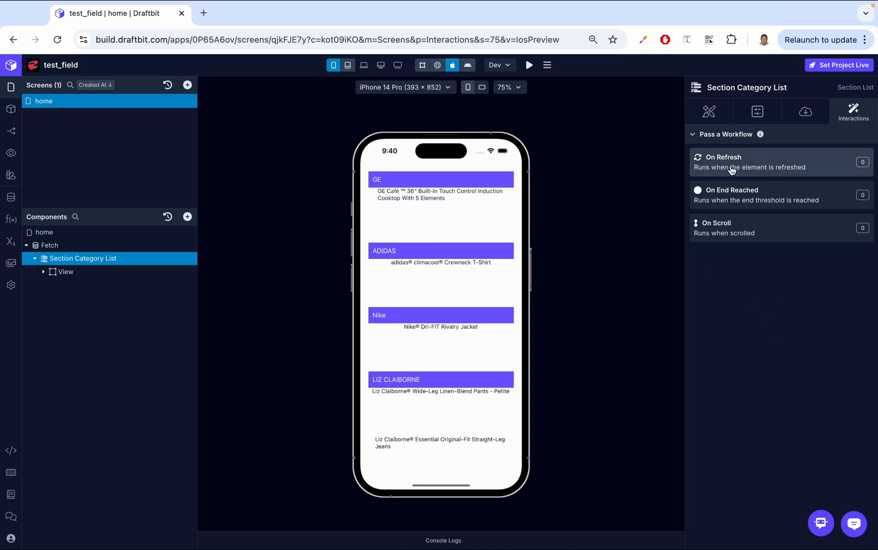
Add a Log to Console action with a 'user' message to the On Refresh workflow and close the editor.
left_click(747, 162)
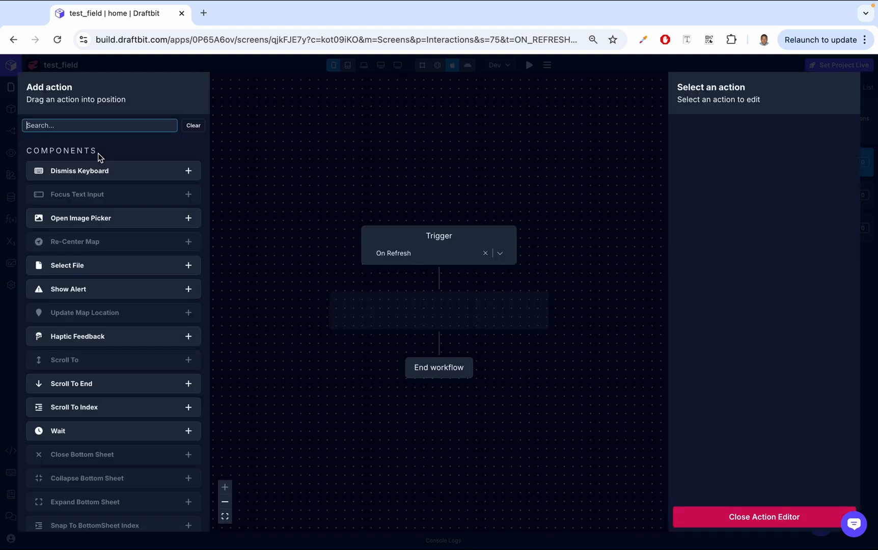
type("log")
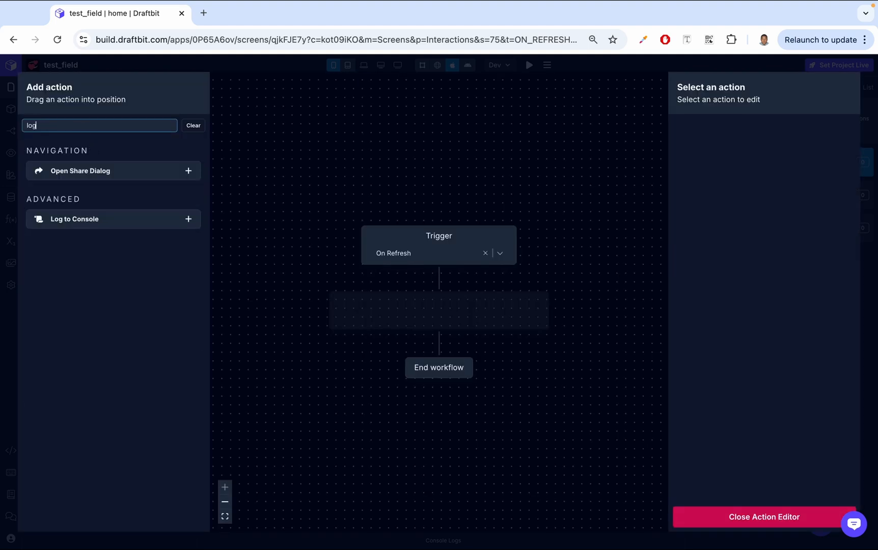
left_click(187, 219)
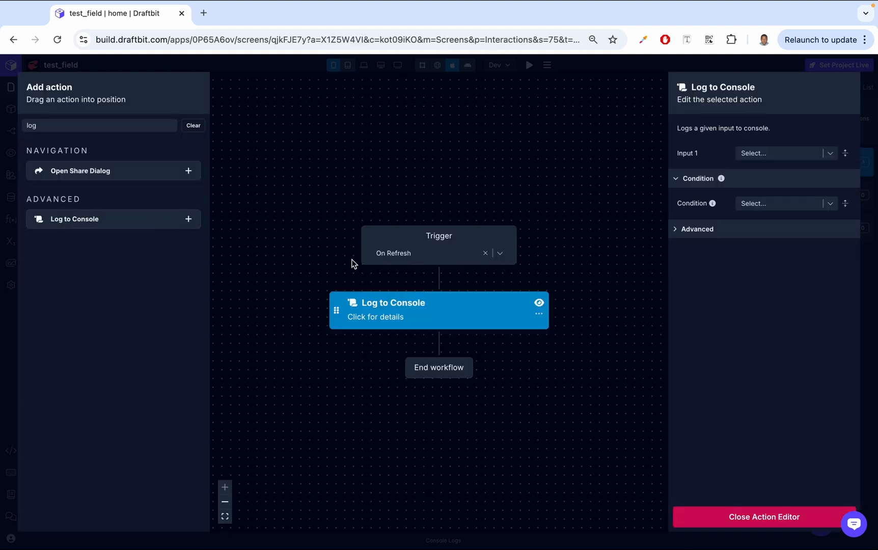
left_click(781, 154)
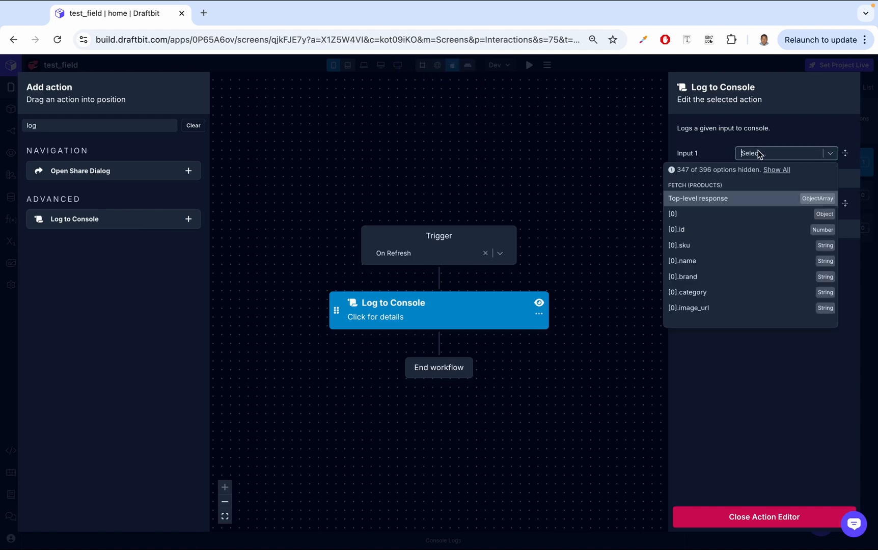
type("user")
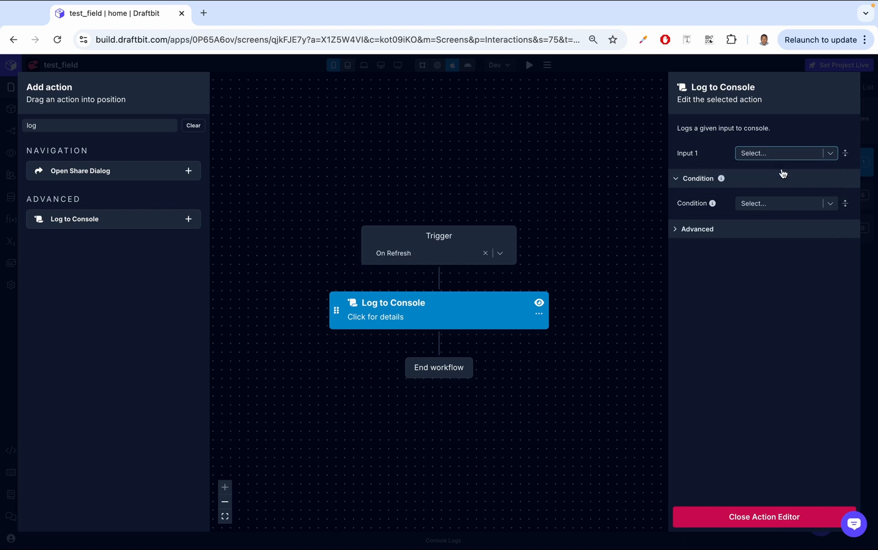
left_click(763, 517)
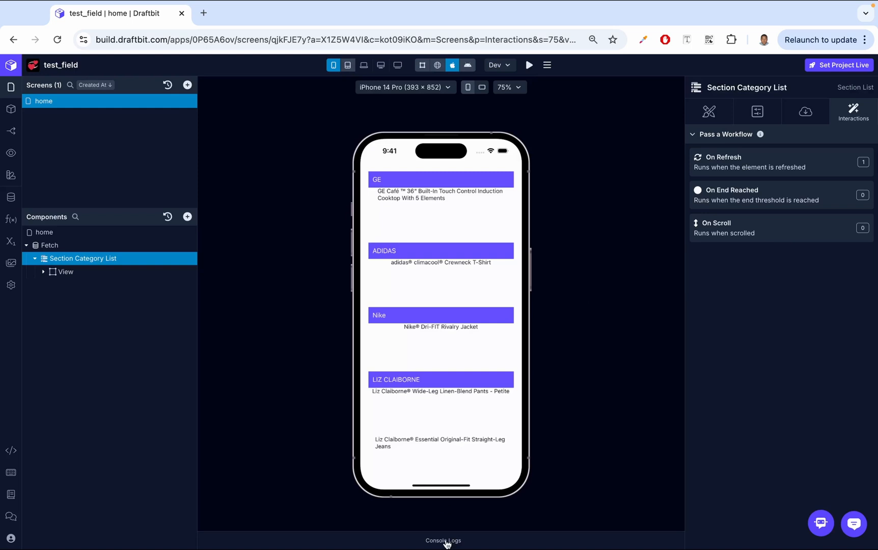
Show the Console Logs panel beneath the iOS preview.
left_click(443, 540)
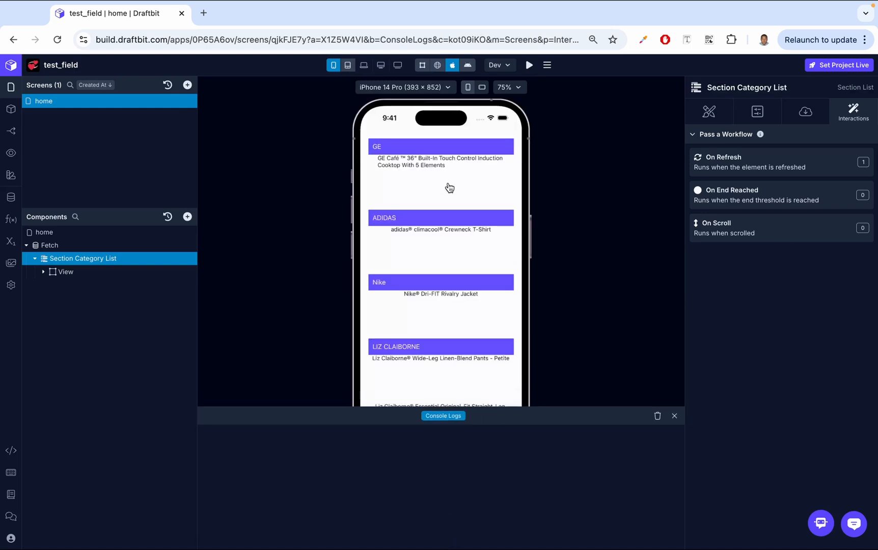
mouse_move(441, 189)
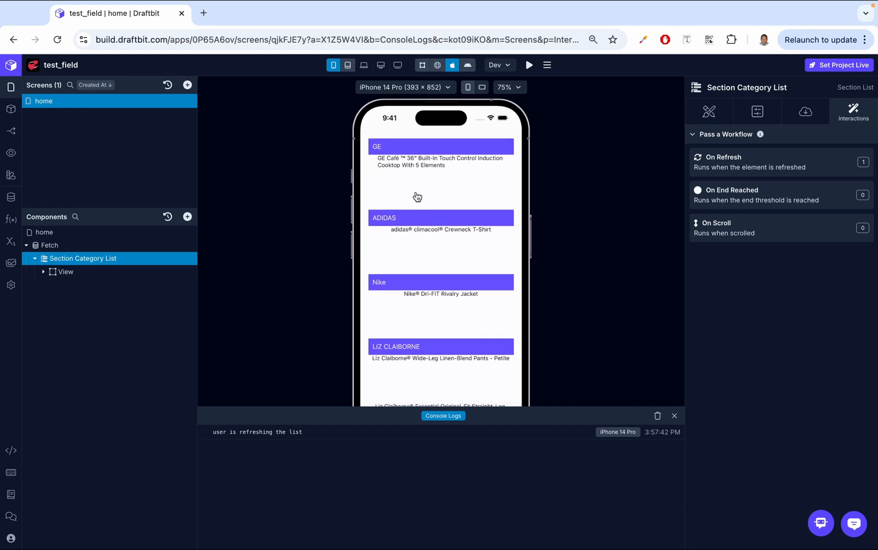
mouse_move(261, 442)
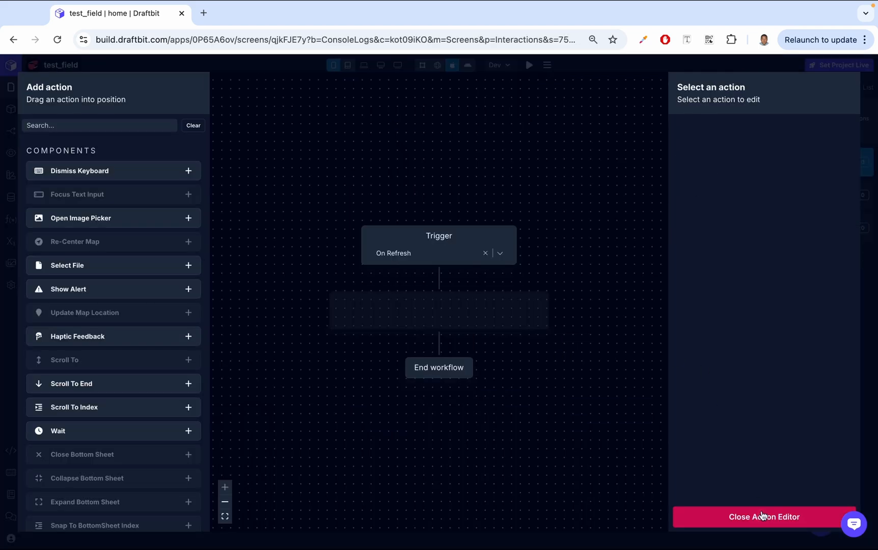
Give On End Reached a Log to Console action printing an 'end is reached' message and close the editor.
left_click(764, 516)
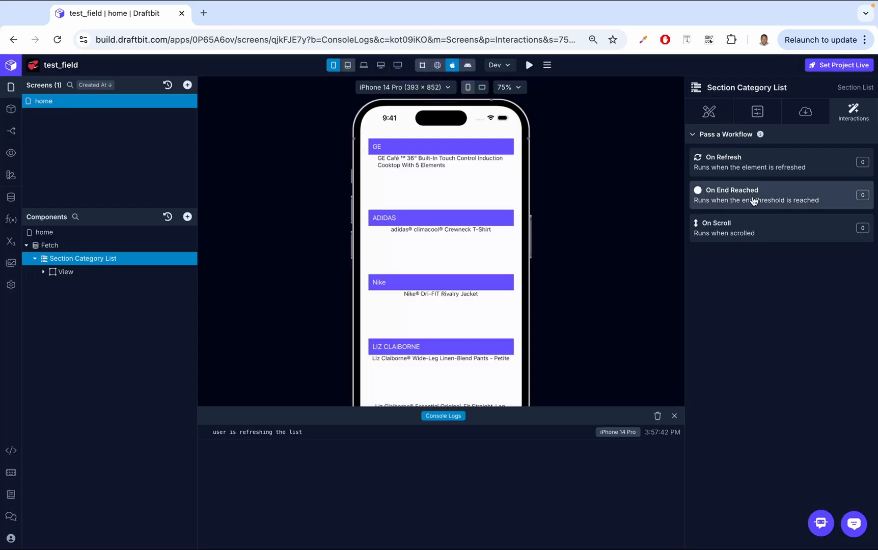
left_click(758, 195)
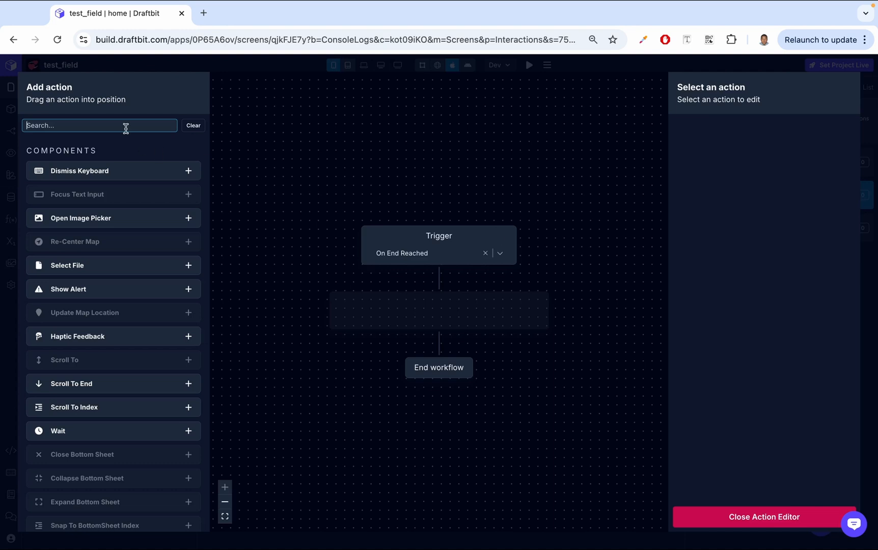
type("log")
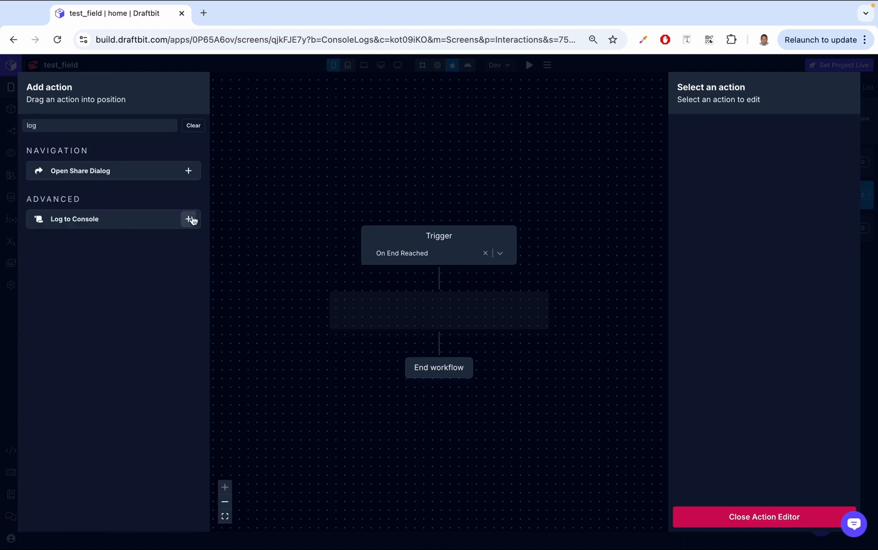
left_click(188, 219)
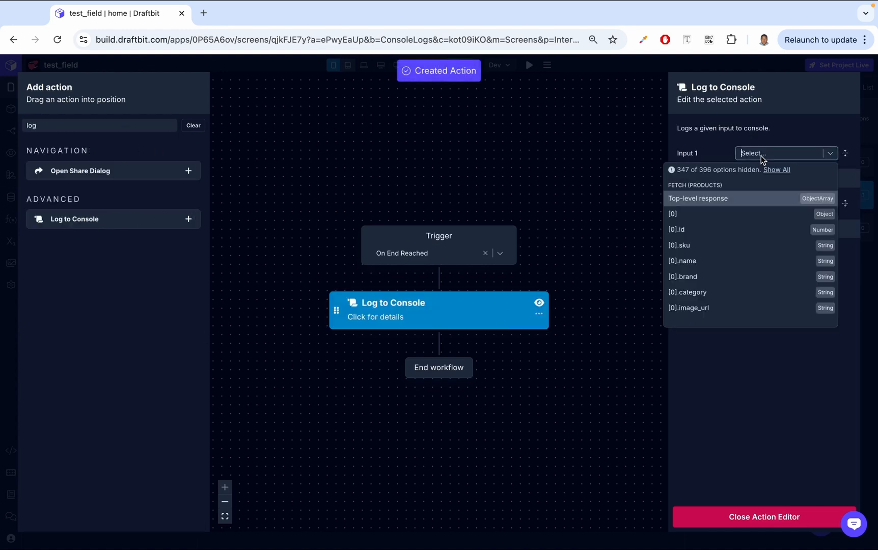
type("end is rea")
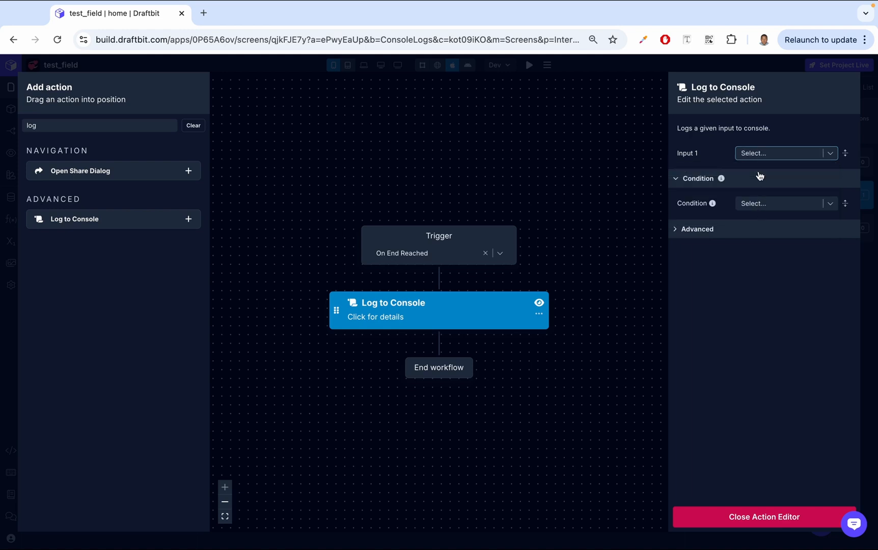
left_click(763, 517)
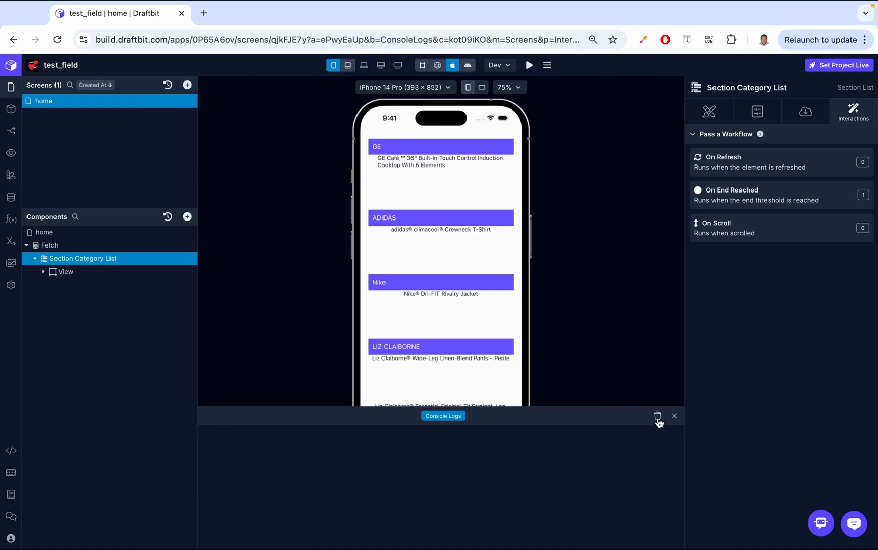
mouse_move(803, 111)
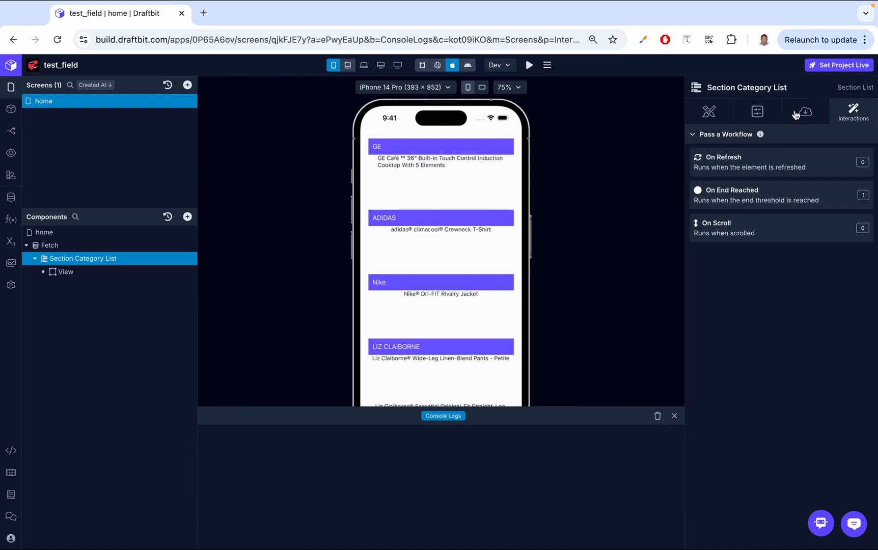
mouse_move(773, 117)
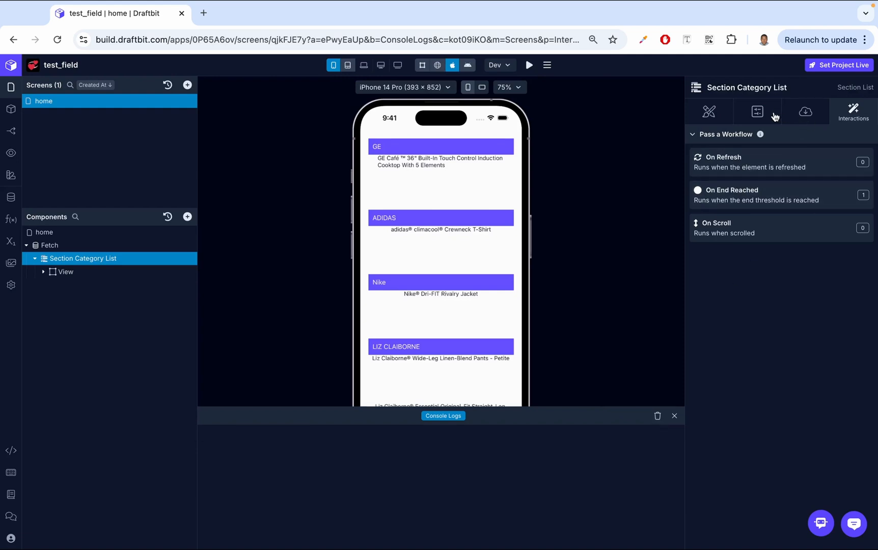
left_click(757, 111)
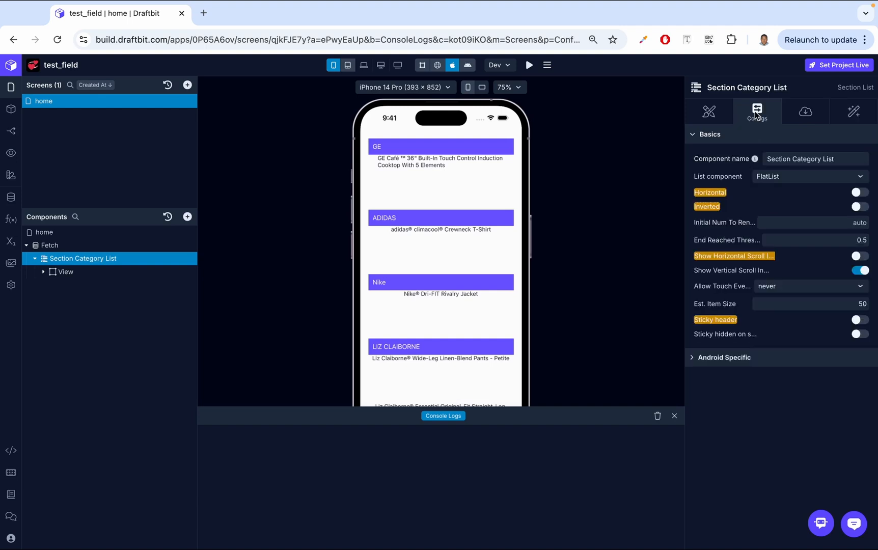
mouse_move(725, 258)
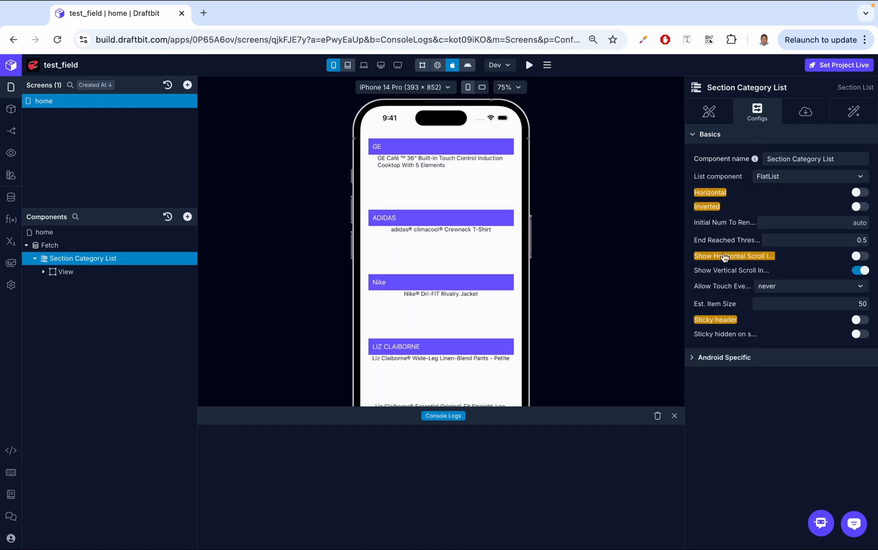
mouse_move(725, 256)
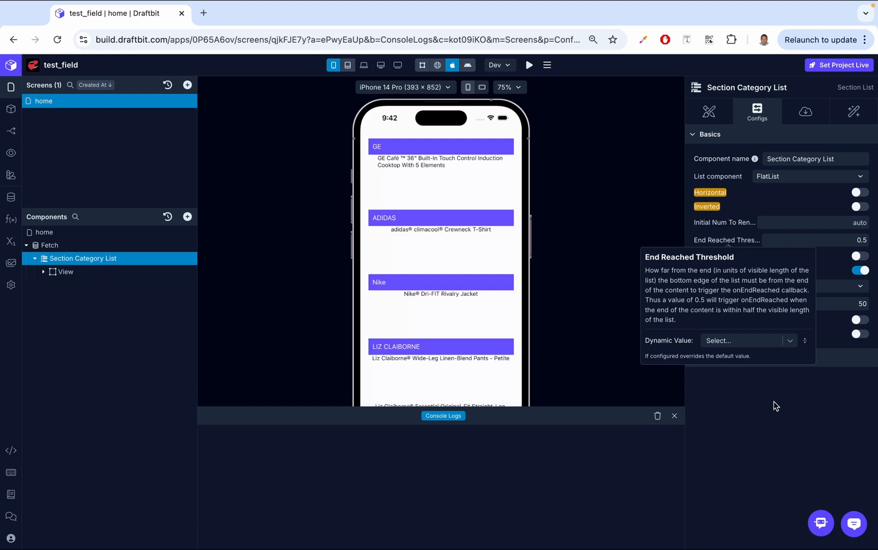
mouse_move(711, 320)
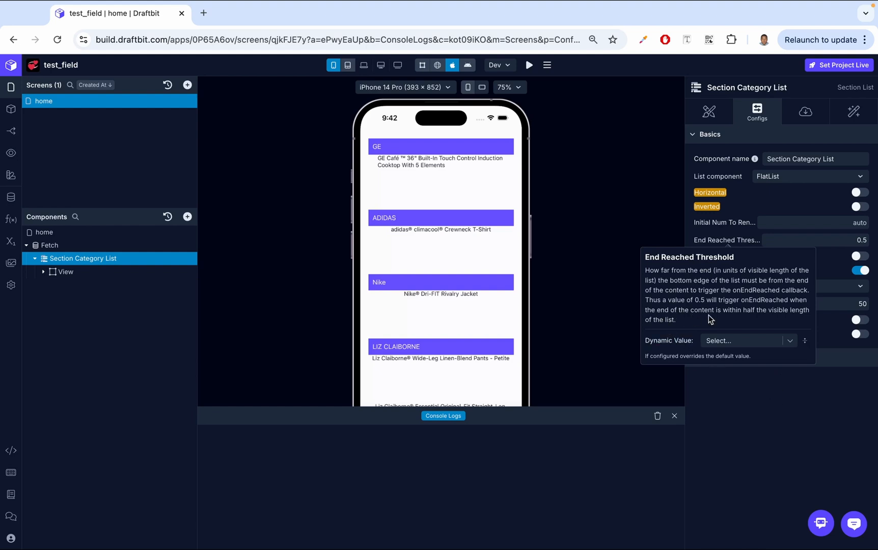
mouse_move(790, 319)
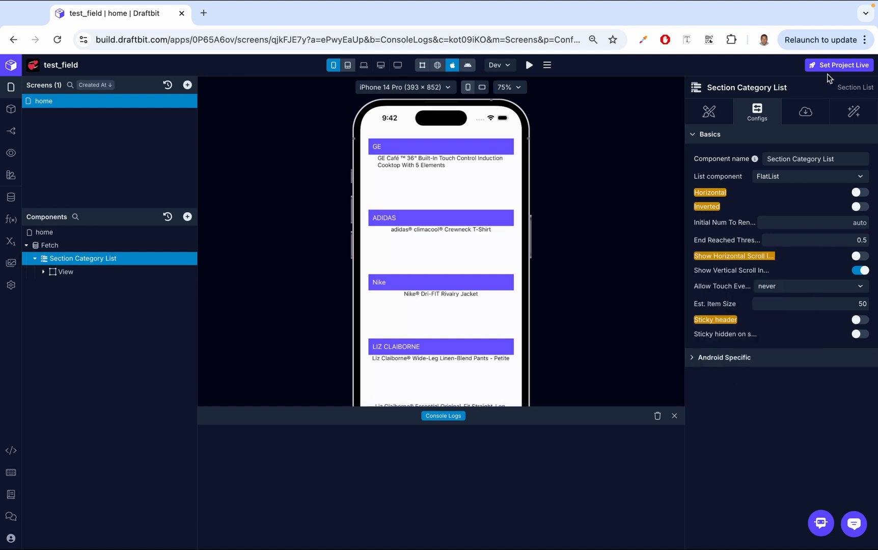
left_click(804, 111)
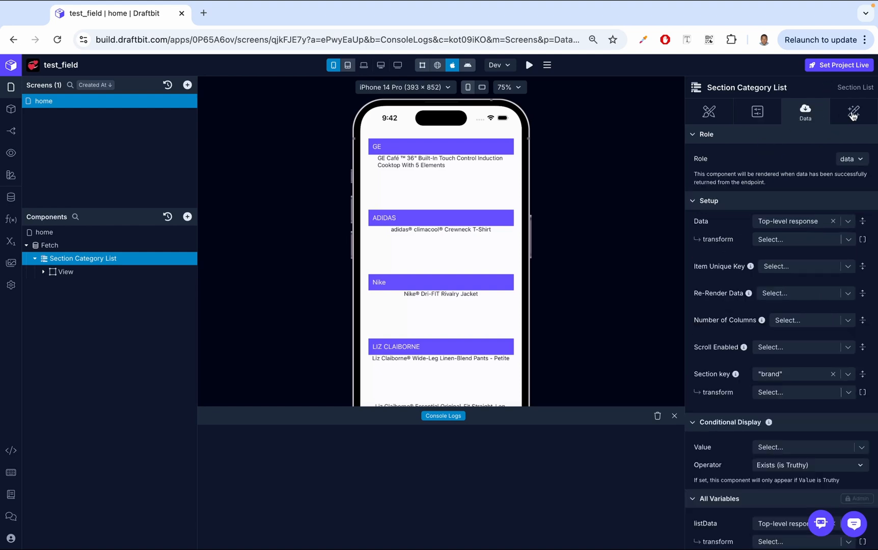
left_click(853, 111)
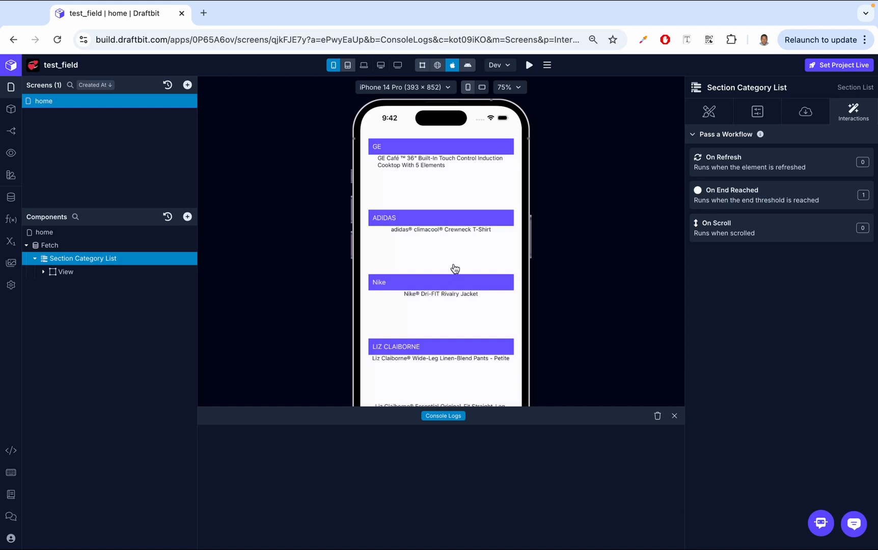
Scroll the preview list to its end so 'end is reached' prints in the console.
scroll("down", 3)
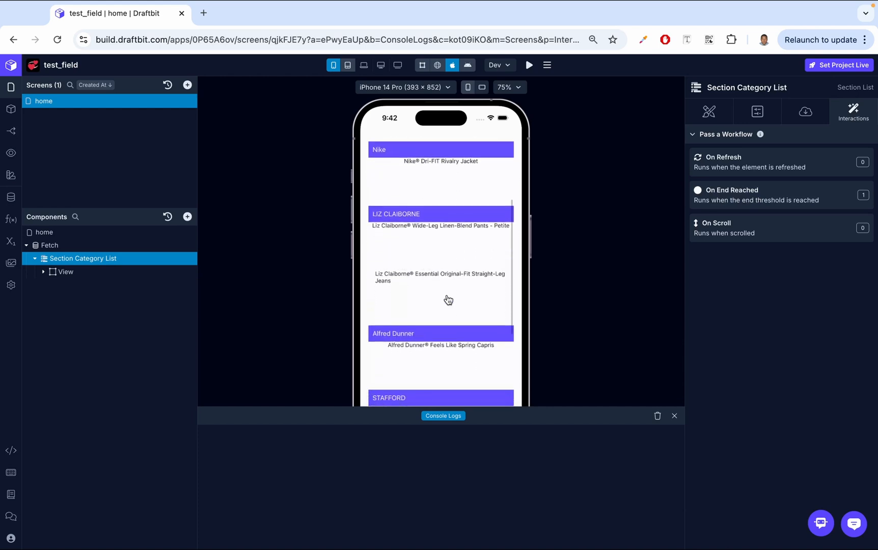
scroll("down", 3)
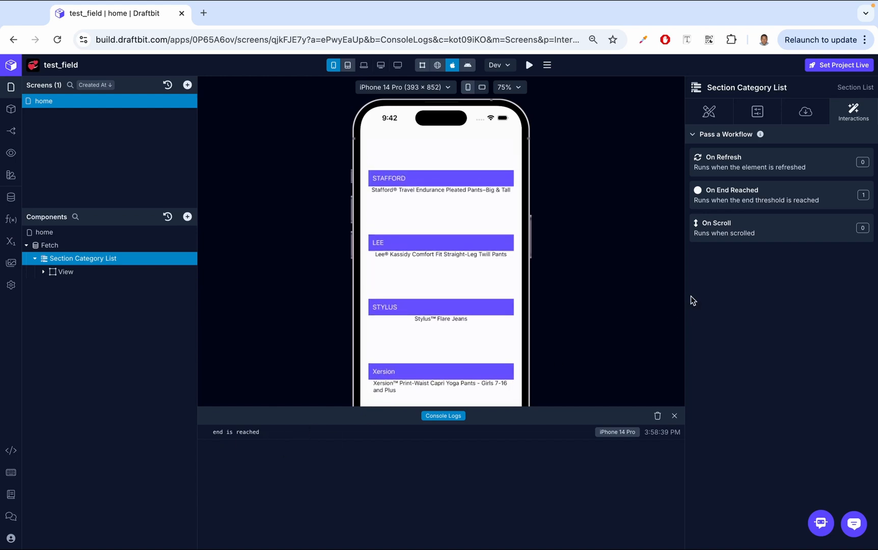
mouse_move(717, 228)
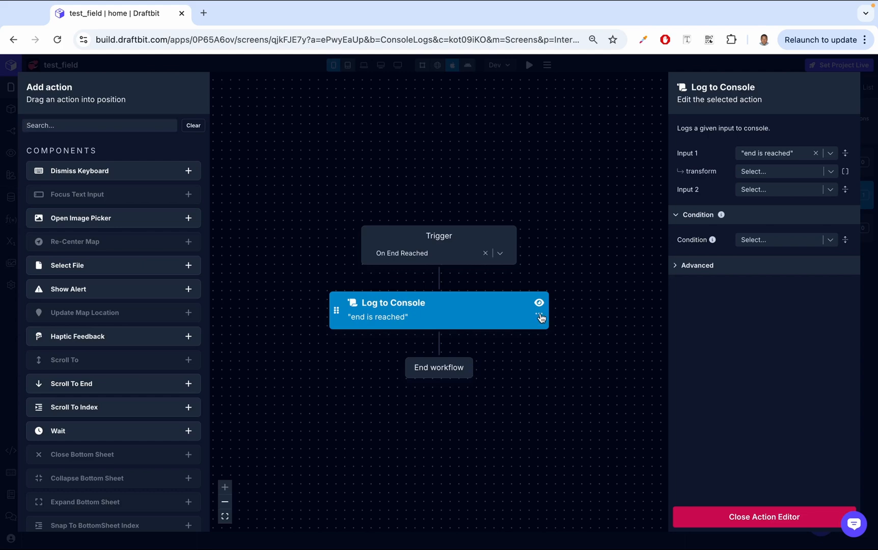
Remove the end-reached log action and give On Scroll a Log to Console printing 'user is scrolling the list'.
left_click(539, 316)
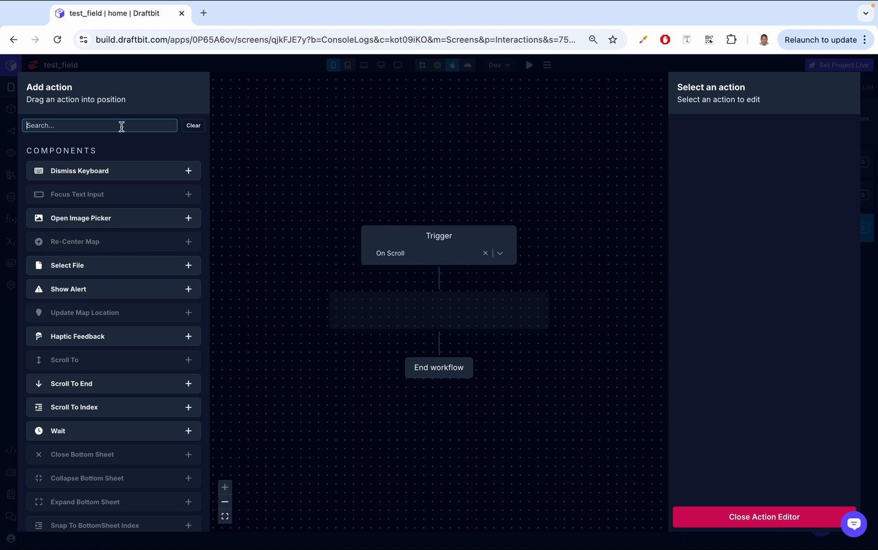
type("log")
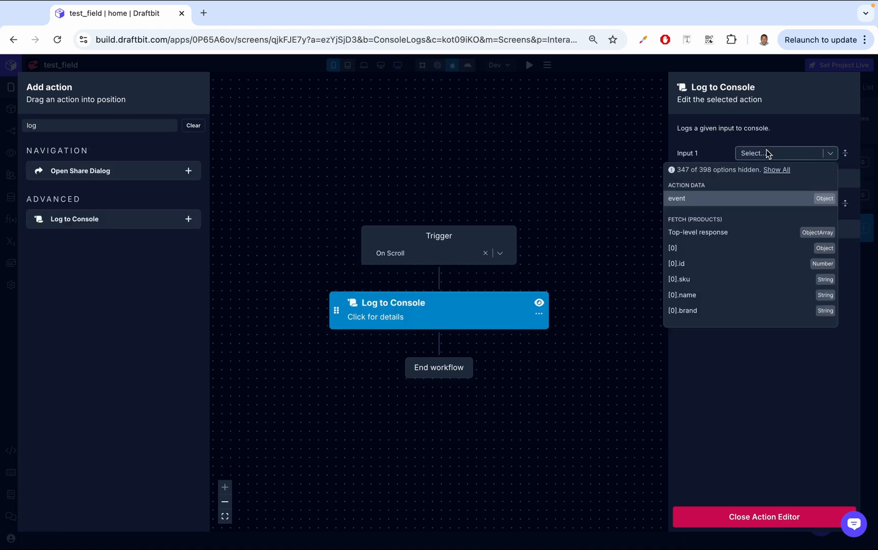
type("user is scrolling the")
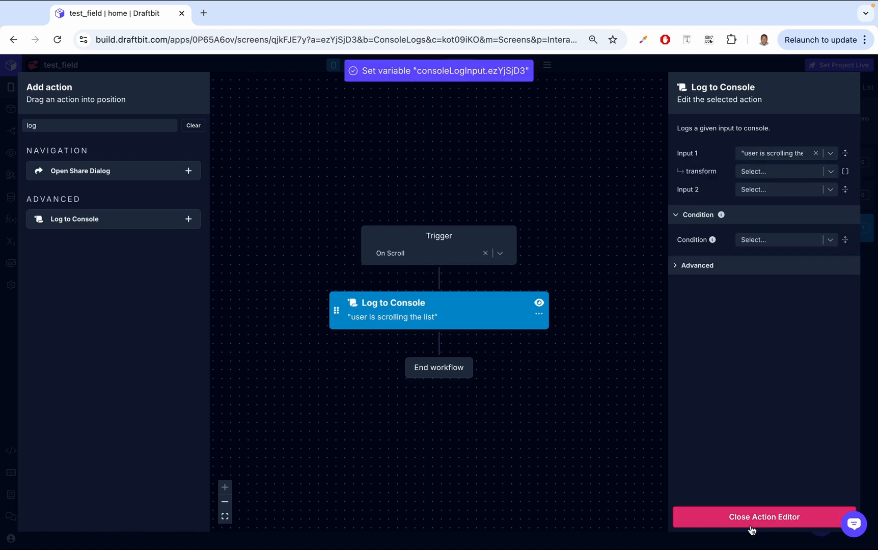
left_click(764, 517)
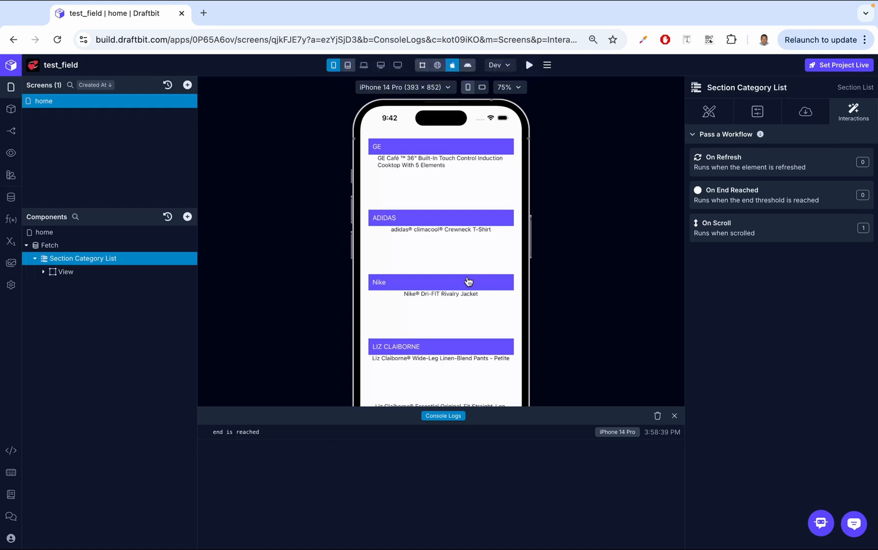
mouse_move(456, 265)
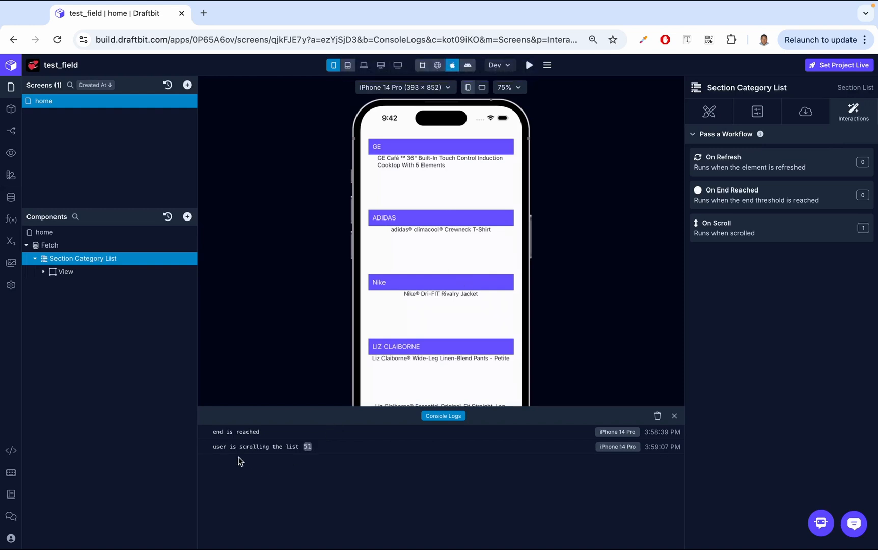
Scroll the preview so 'user is scrolling the list' messages print in the console.
scroll("down", 3)
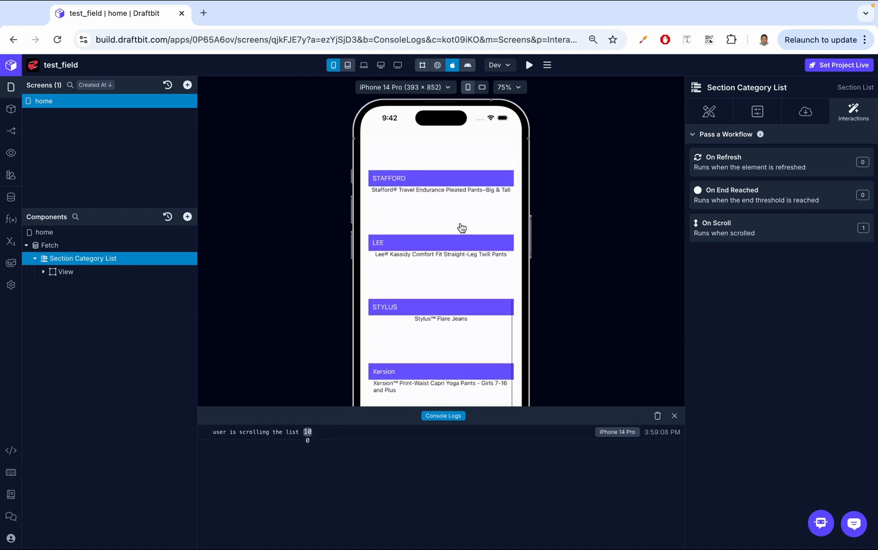
mouse_move(834, 231)
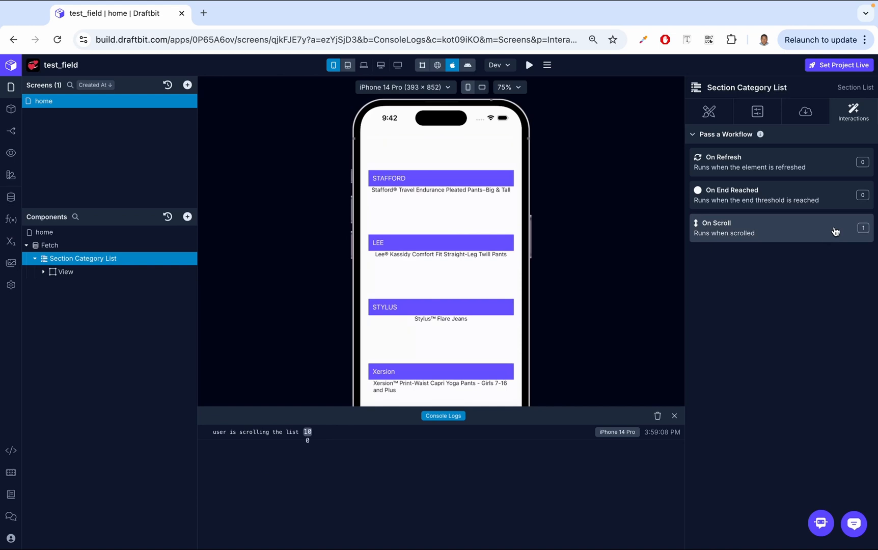
mouse_move(720, 237)
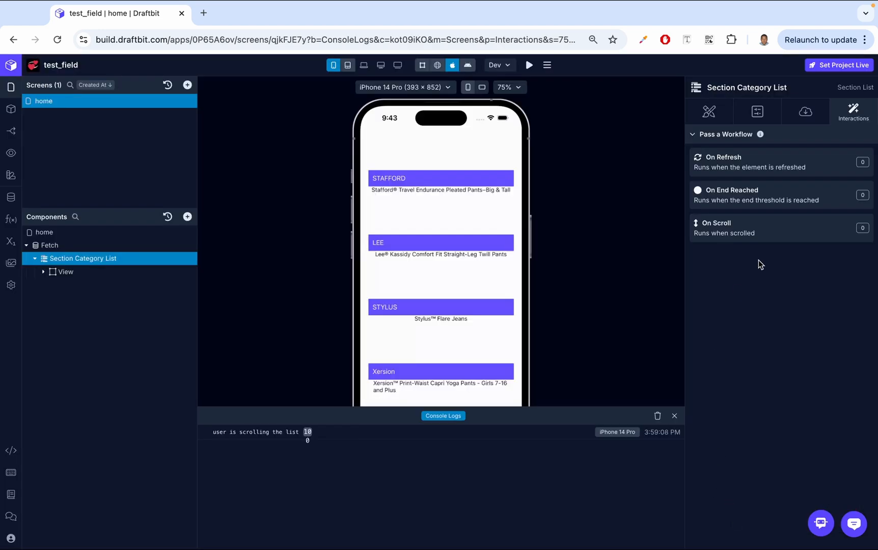
mouse_move(778, 197)
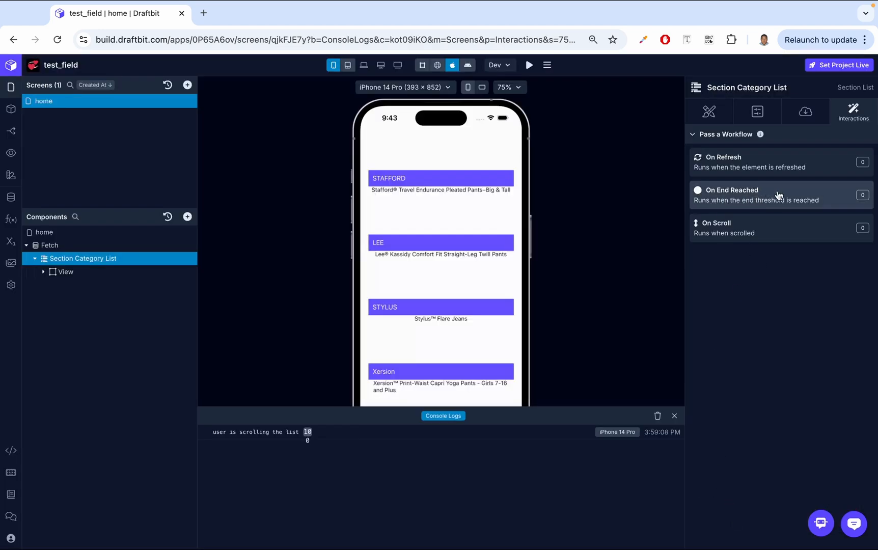
left_click(778, 195)
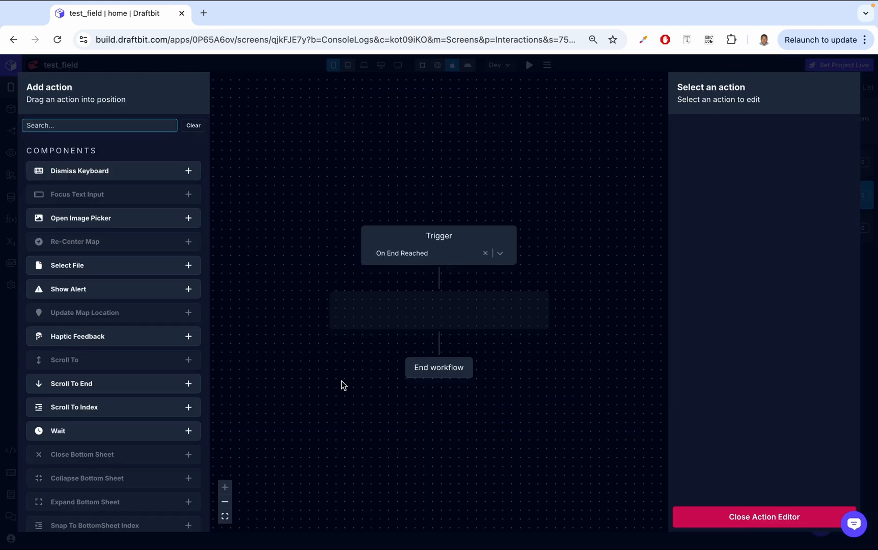
left_click(100, 125)
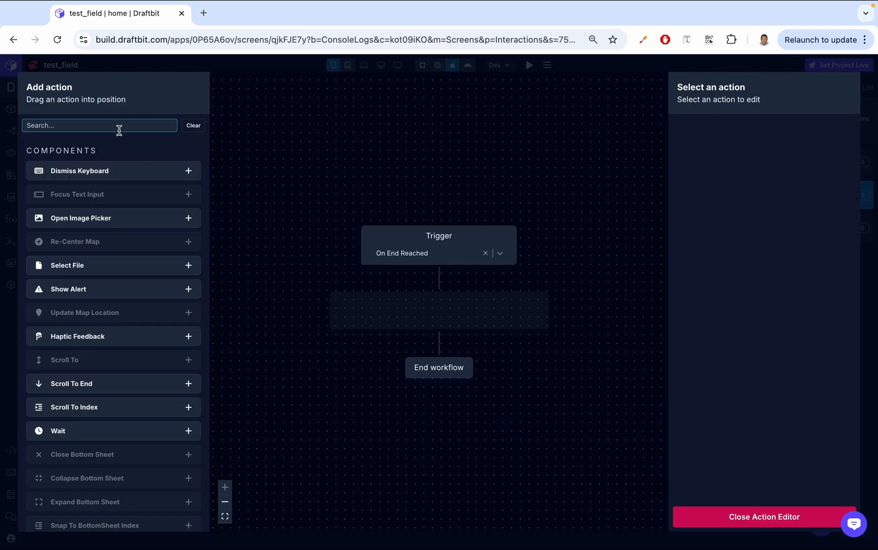
type("api")
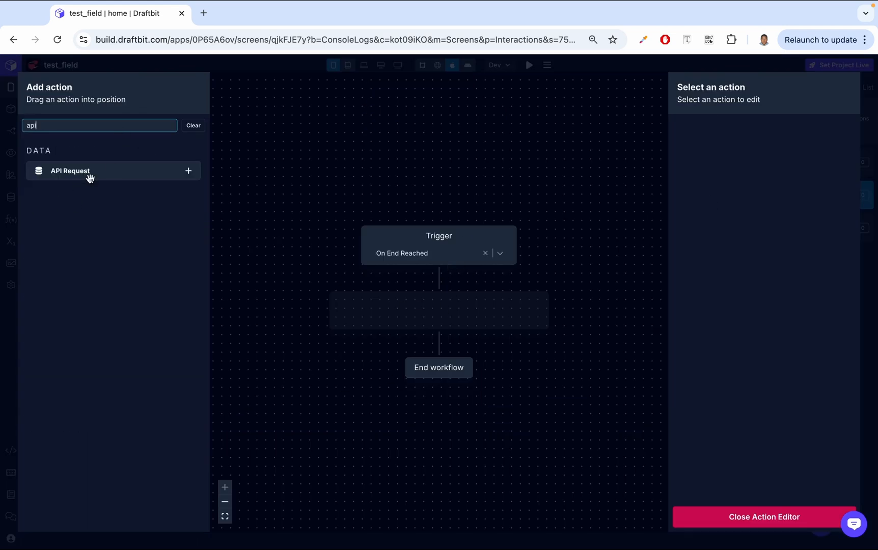
mouse_move(299, 302)
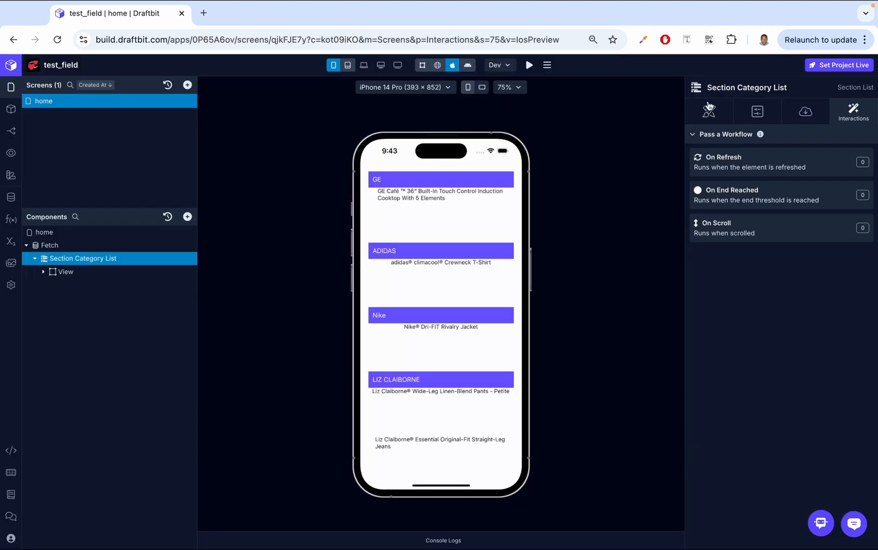
Review the Section Category List's Styles — Layout, Size, Margins & Padding, Position, Borders — all at defaults.
left_click(708, 111)
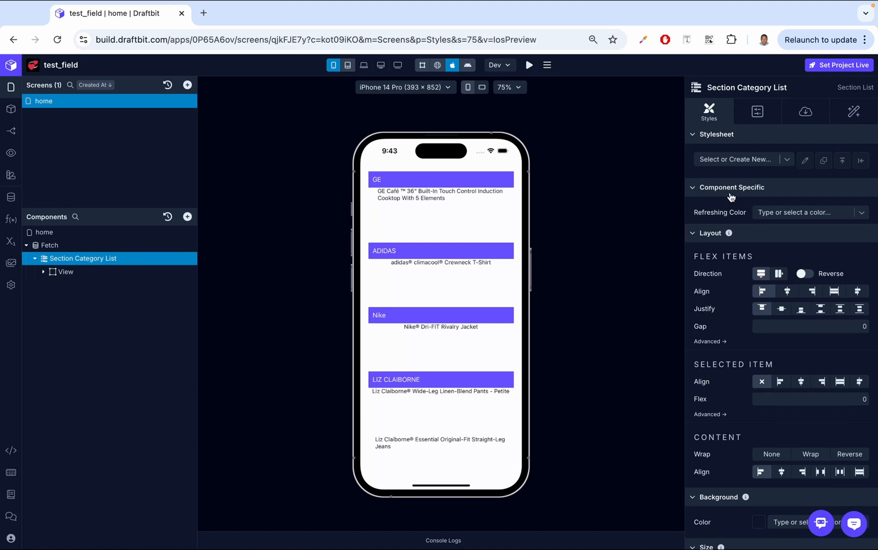
mouse_move(741, 209)
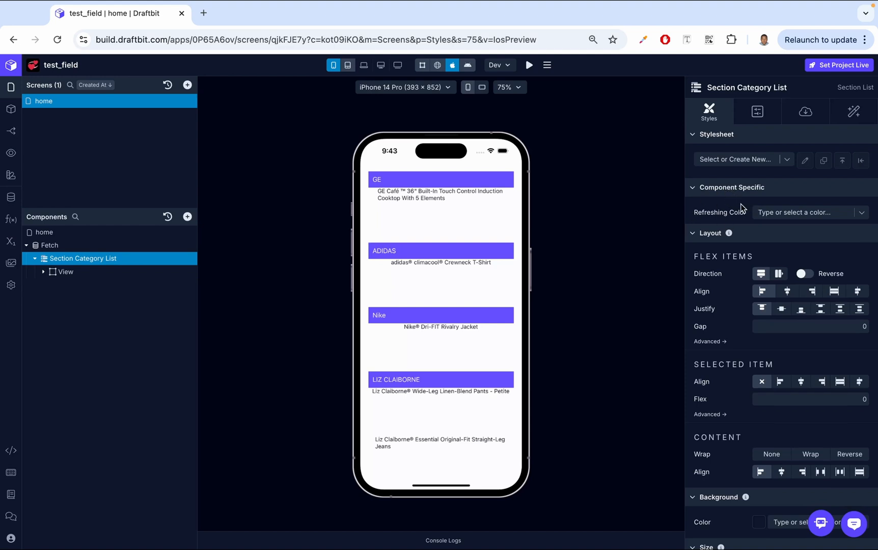
mouse_move(736, 222)
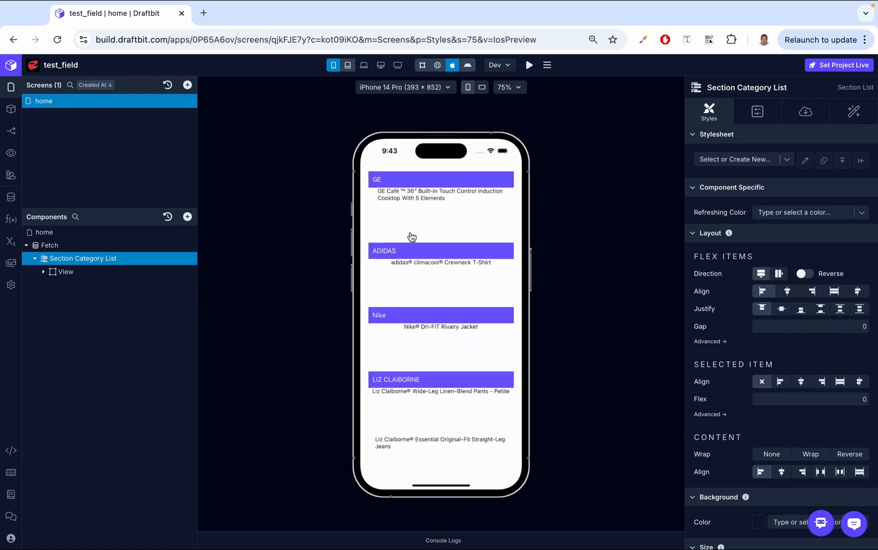
left_click(810, 213)
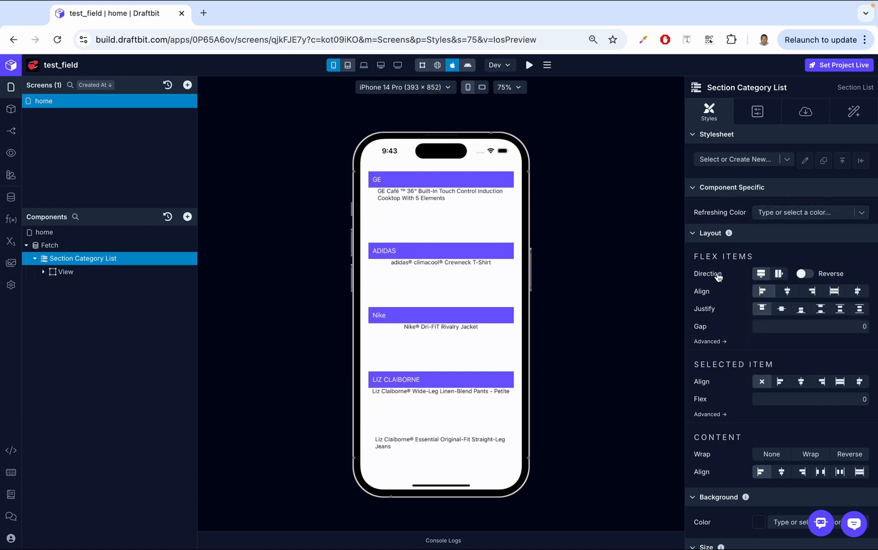
mouse_move(717, 260)
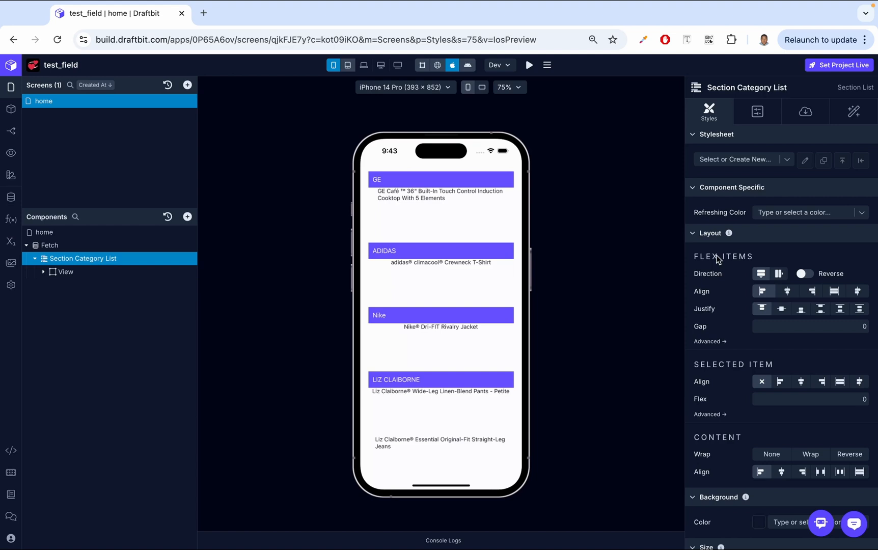
scroll("down", 3)
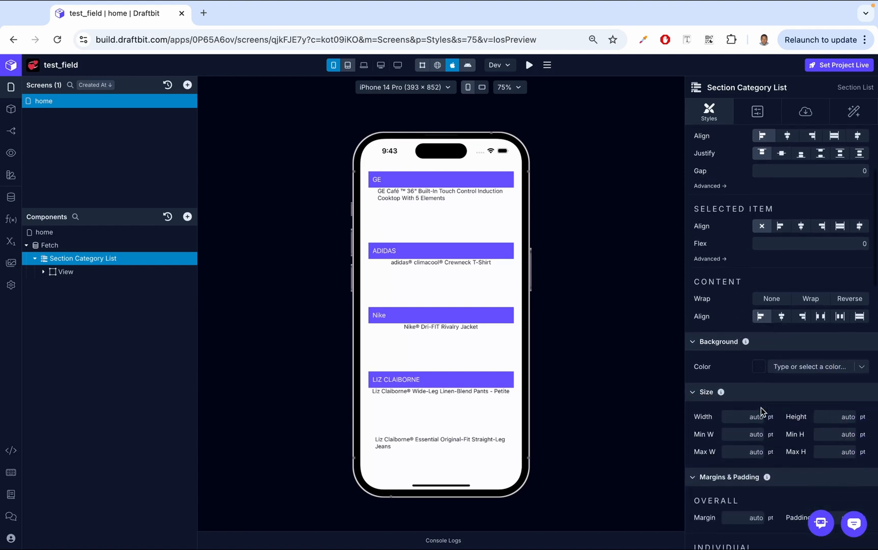
scroll("down", 3)
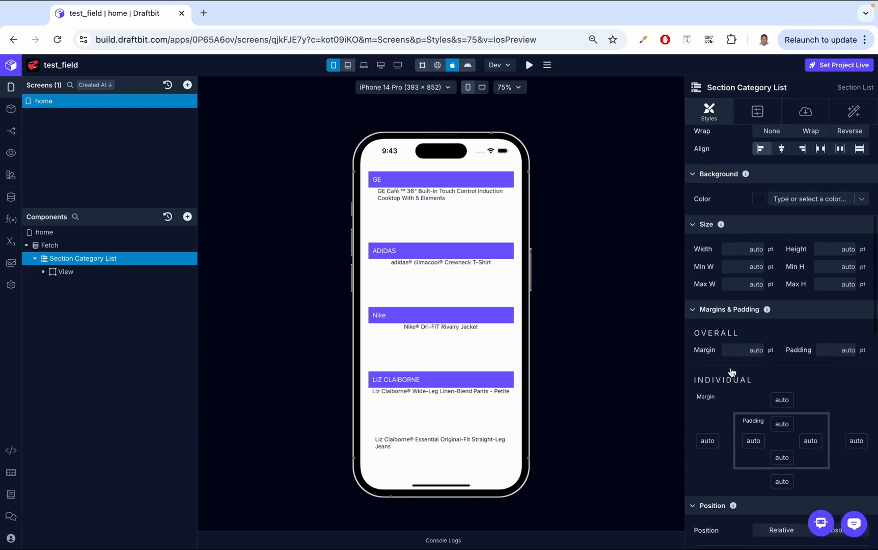
scroll("down", 3)
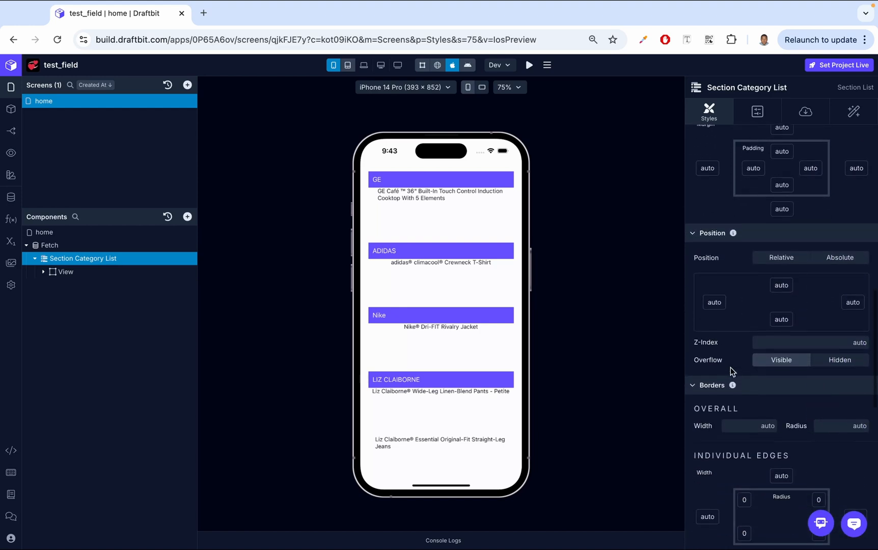